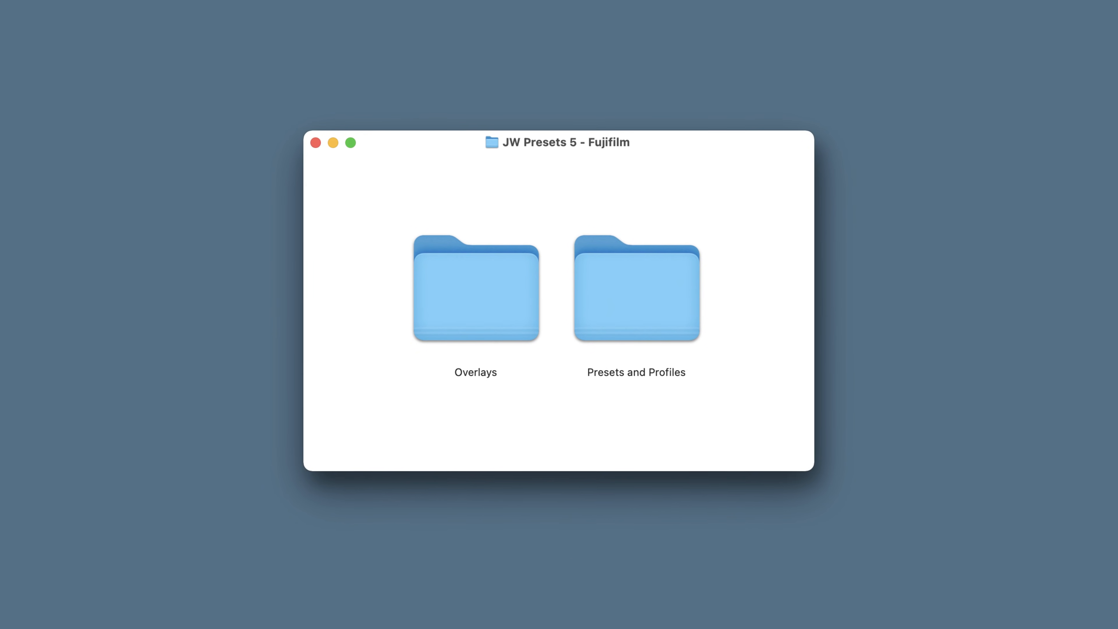
- Browse into the Overlays folder listing the Dust, Frame PNGs and Light Leaks subfolders
double_click(475, 288)
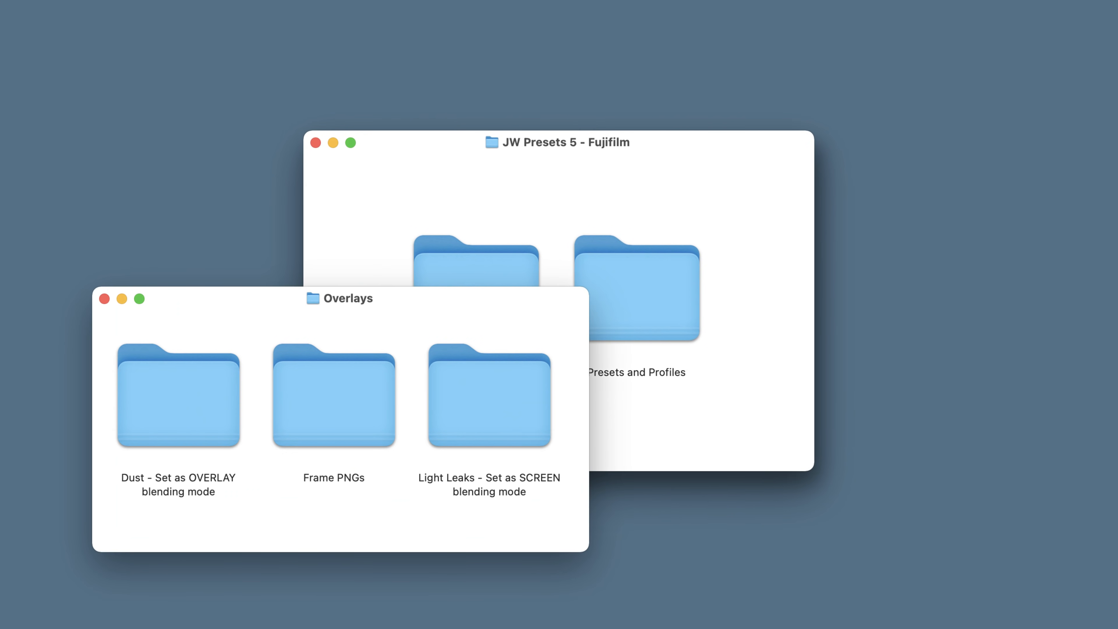
double_click(638, 289)
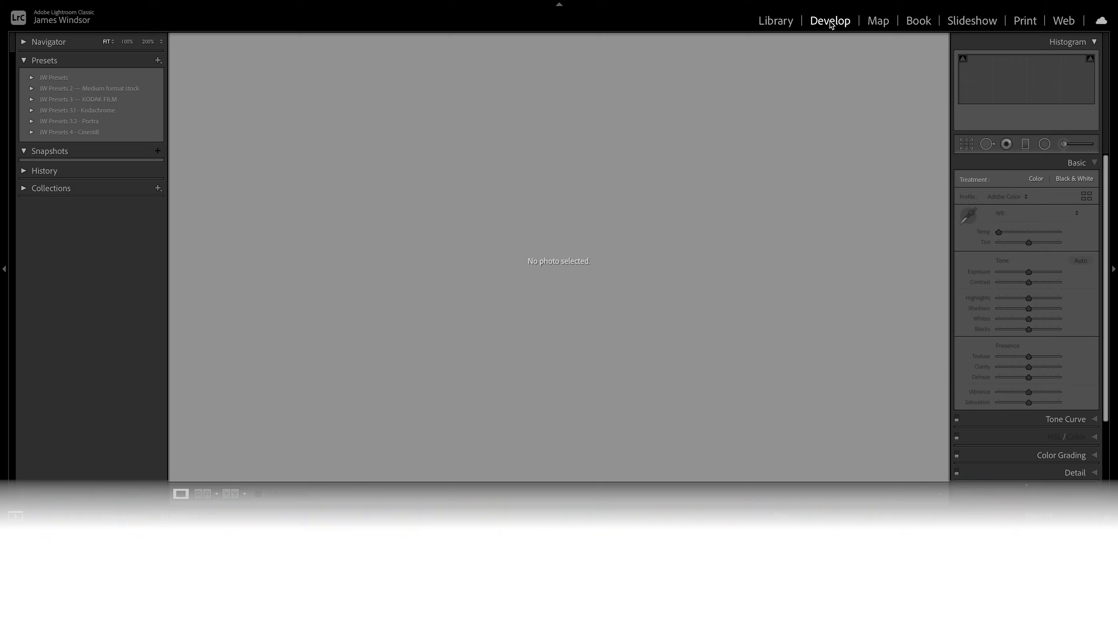
- Import all the JW Presets 5 - FUJIFILM .xmp preset files via the Presets panel's Import Presets
click(158, 60)
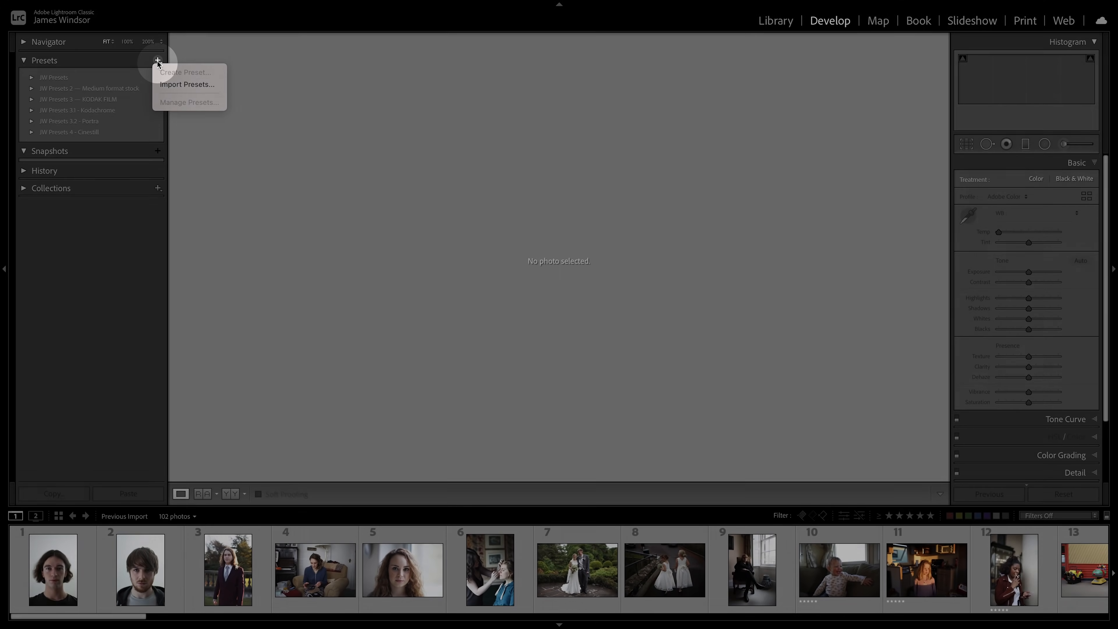
click(187, 83)
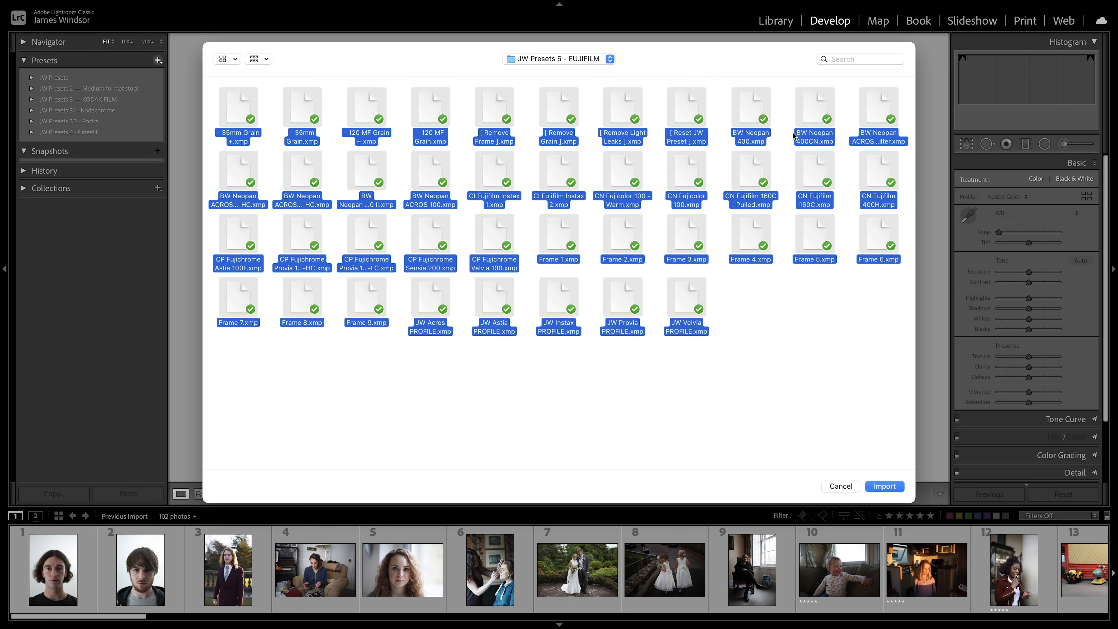
click(884, 486)
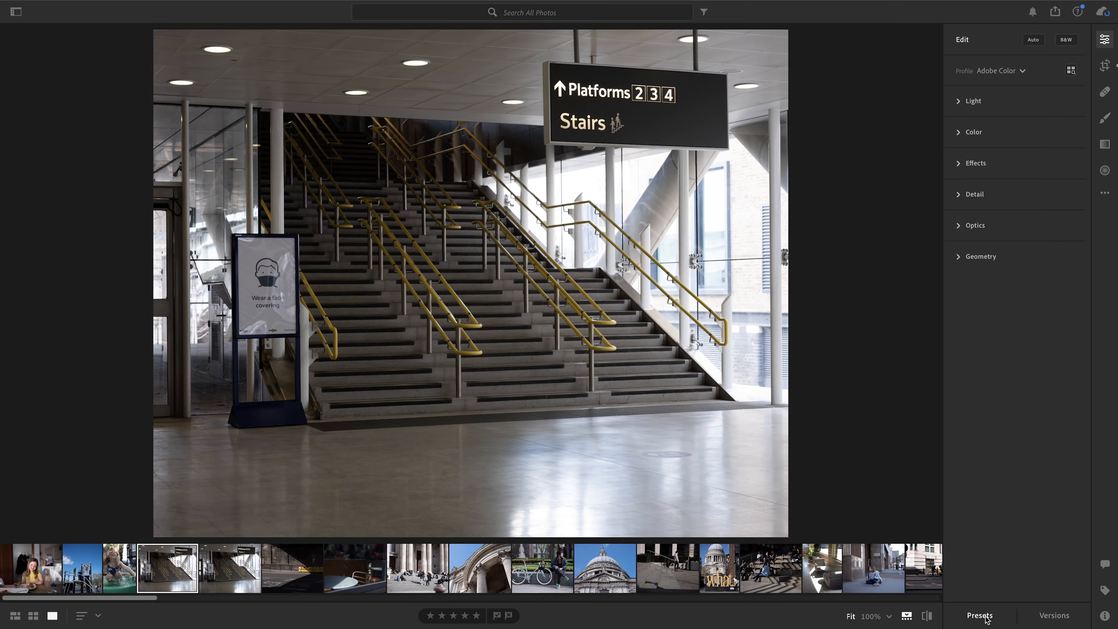
- Import the Fujifilm .xmp preset files through the Presets panel's ... menu in Lightroom
click(980, 615)
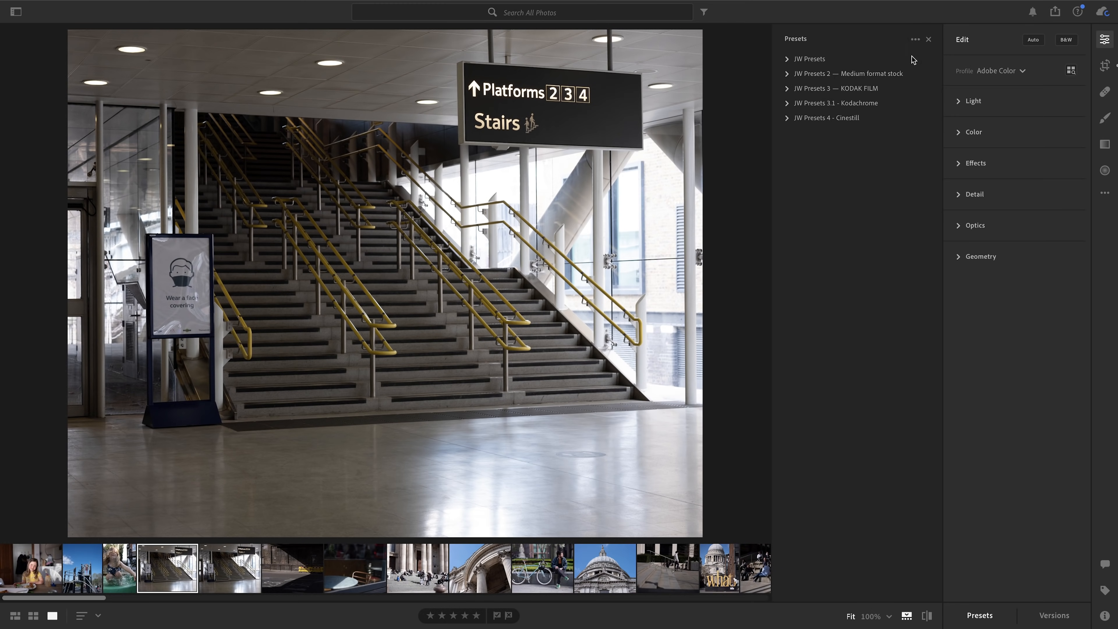
click(916, 39)
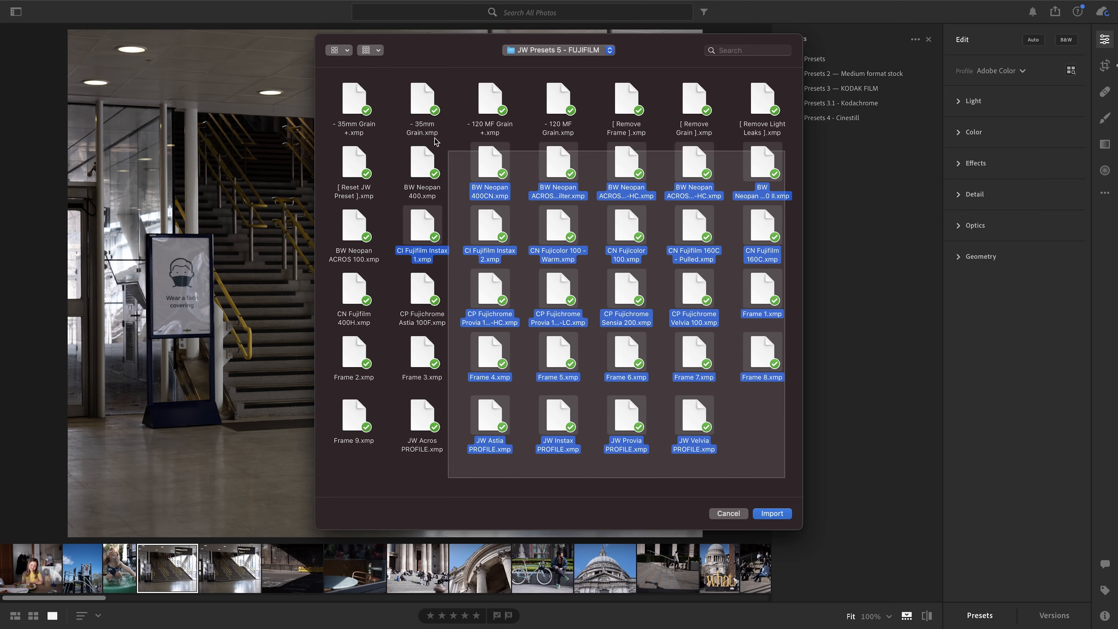
click(771, 512)
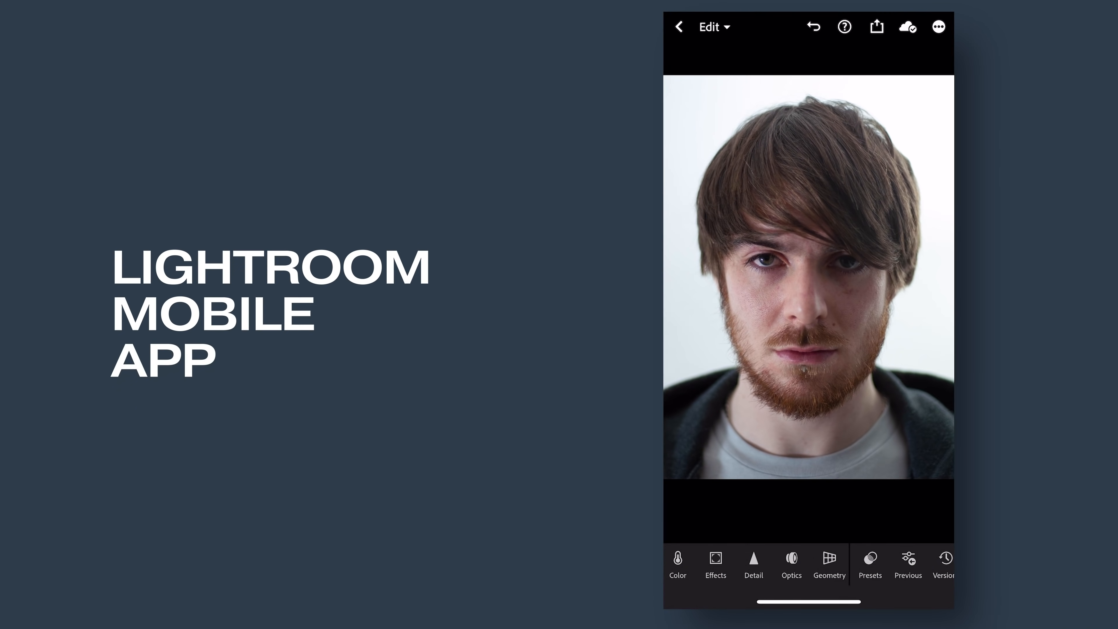
click(870, 563)
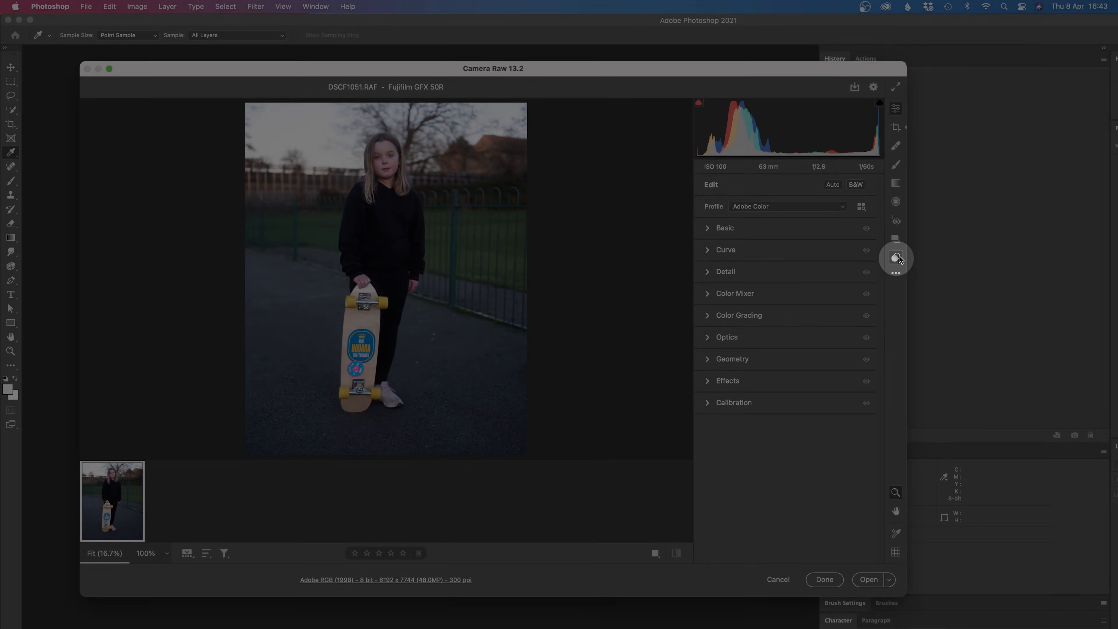
- Show the Camera Raw Presets panel and its options menu listing JW Presets 5 - Fujifilm
click(896, 258)
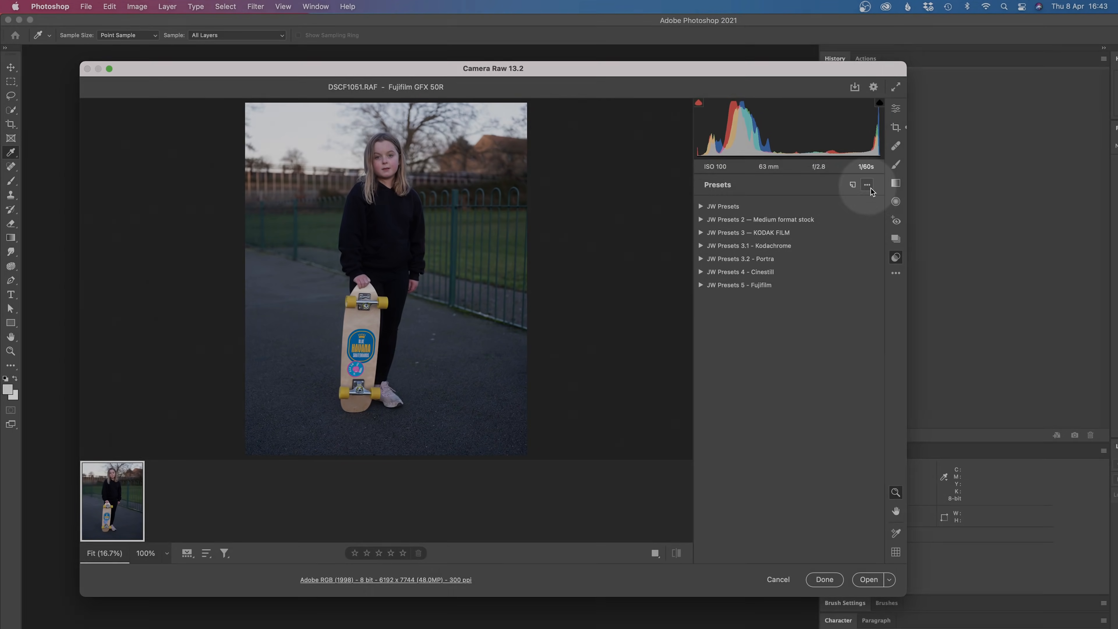
click(867, 184)
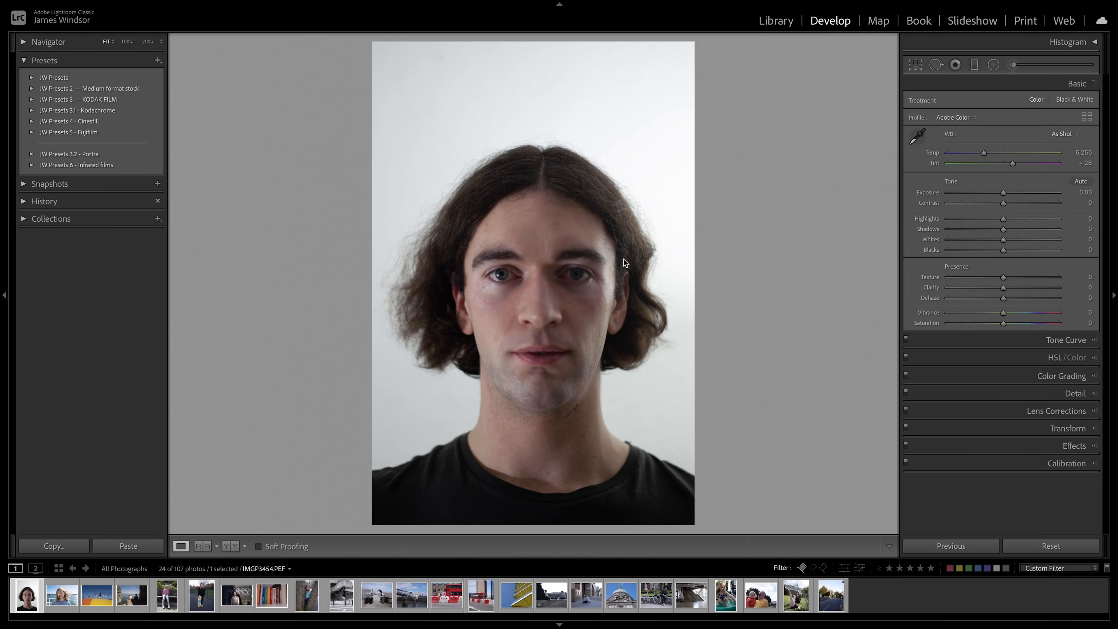
mouse_move(88, 96)
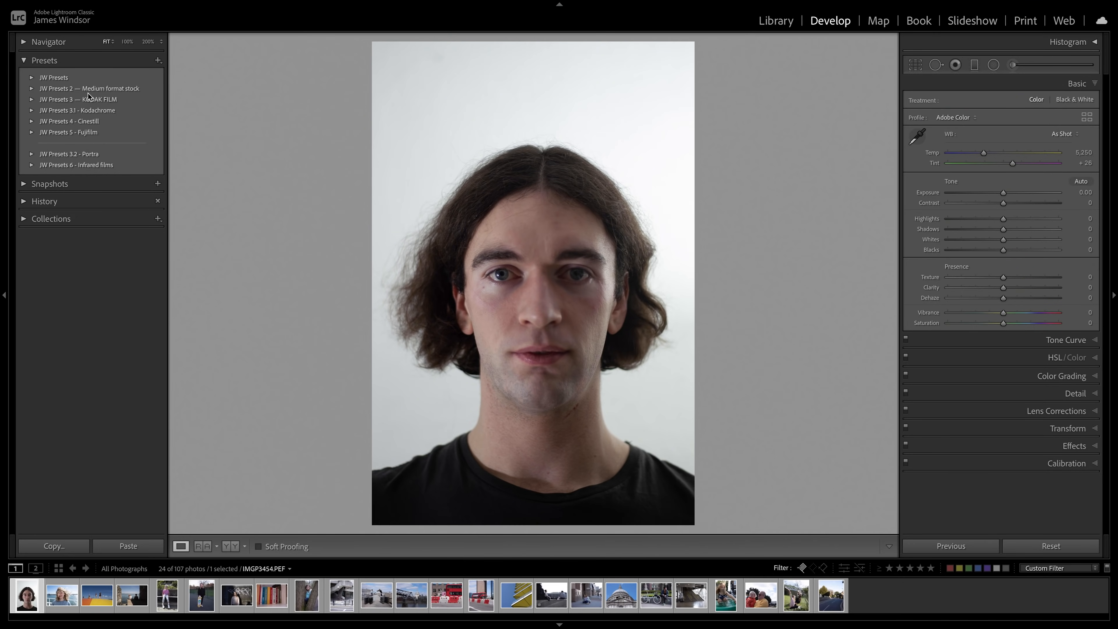
- Expand the JW Presets 5 - Fujifilm group and briefly browse the camera profiles
click(32, 133)
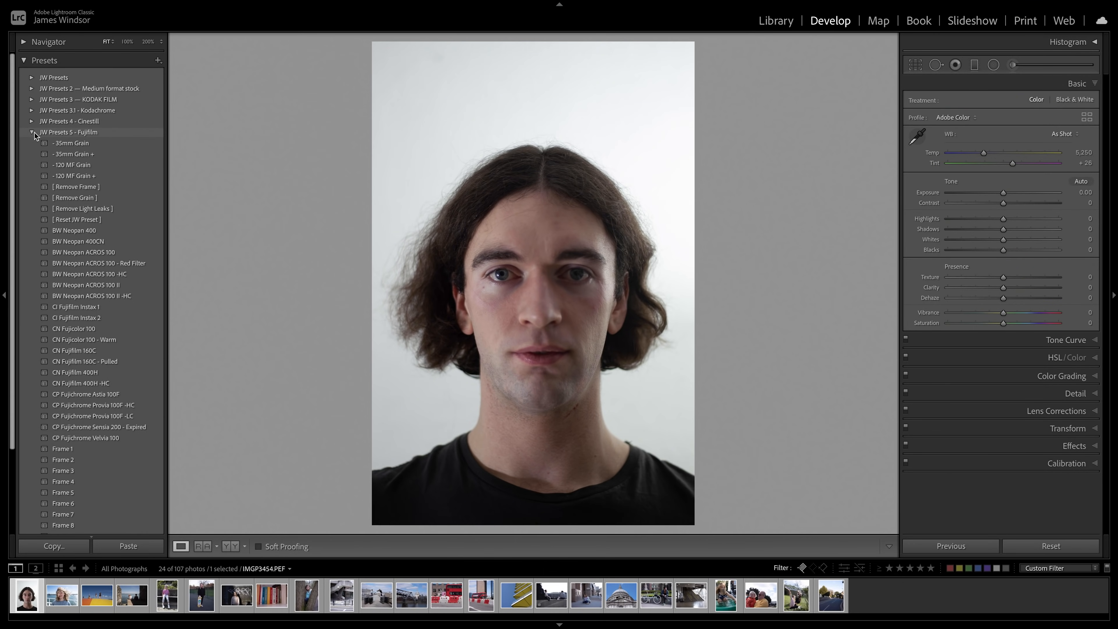
scroll(down, 3)
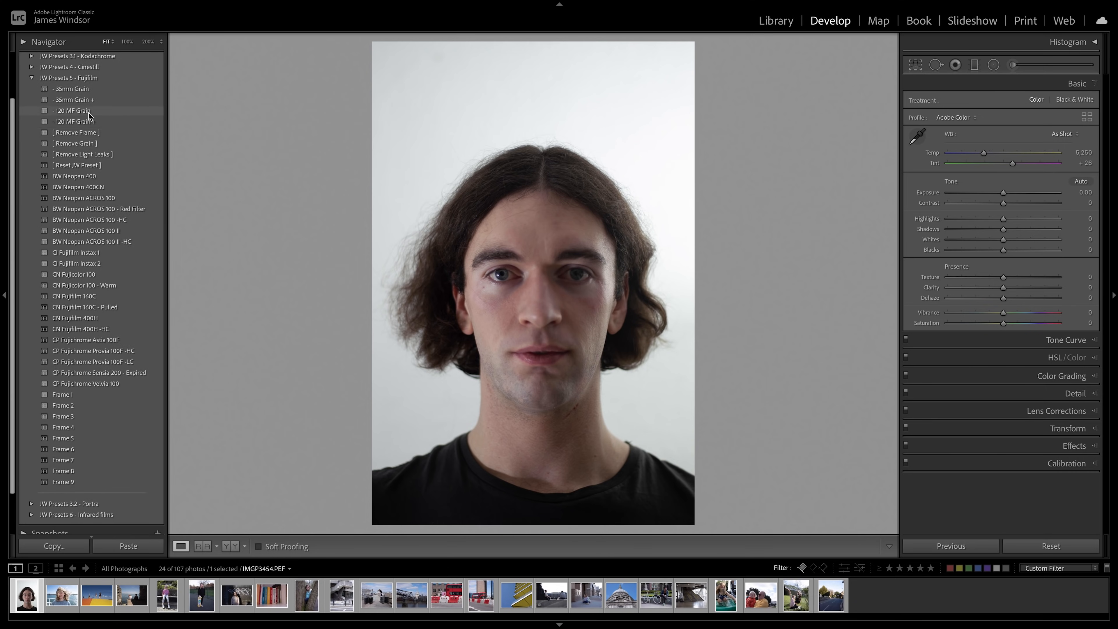
click(972, 117)
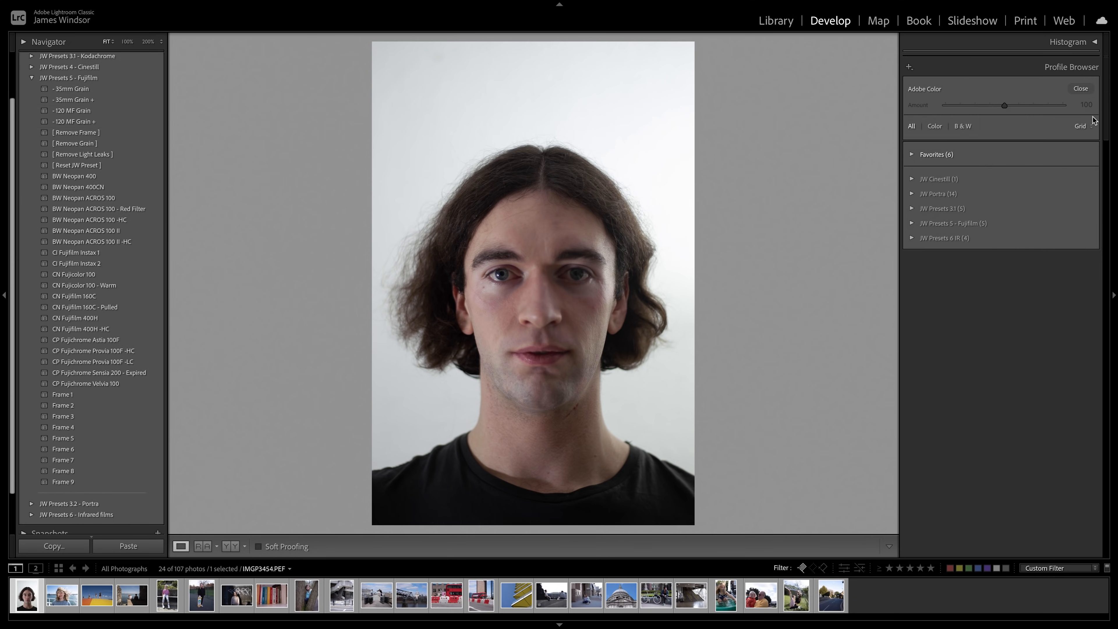
mouse_move(914, 231)
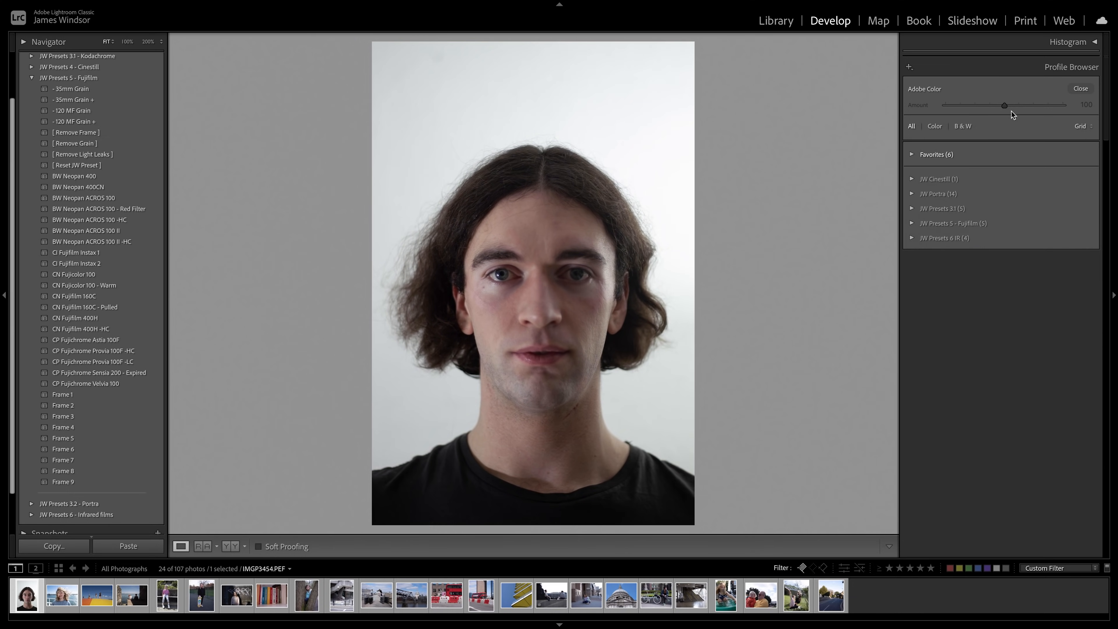
click(1080, 88)
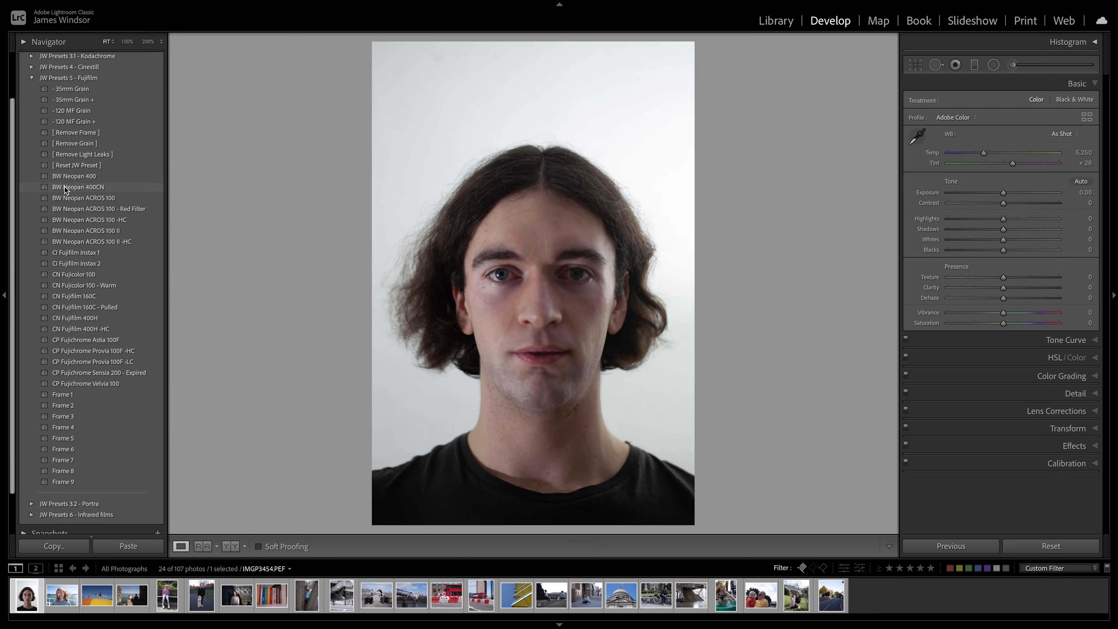
mouse_move(96, 121)
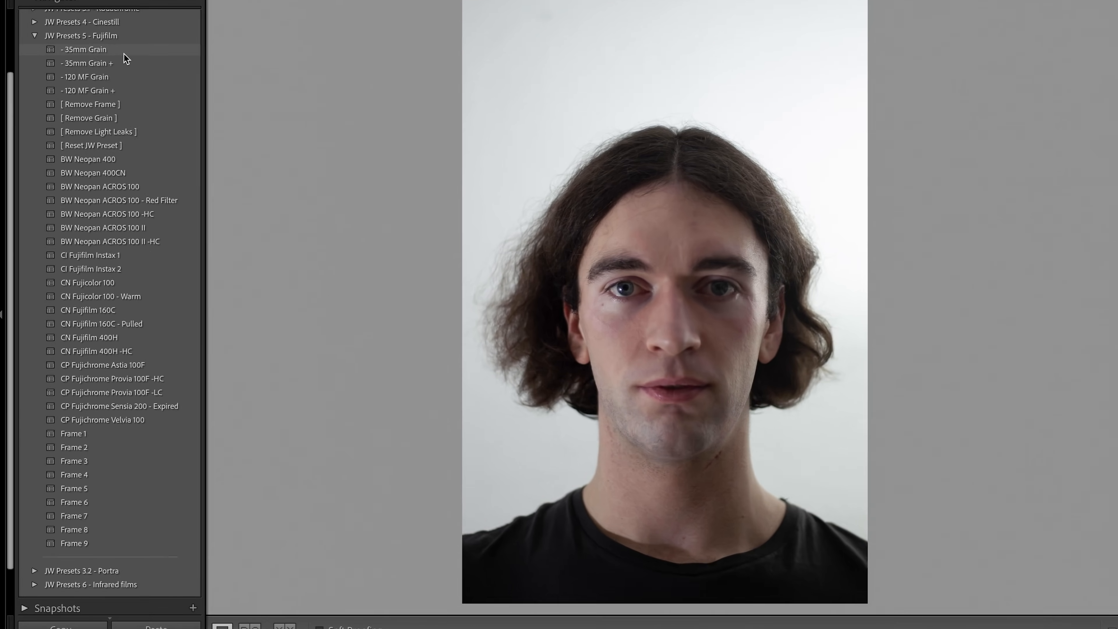
scroll(down, 3)
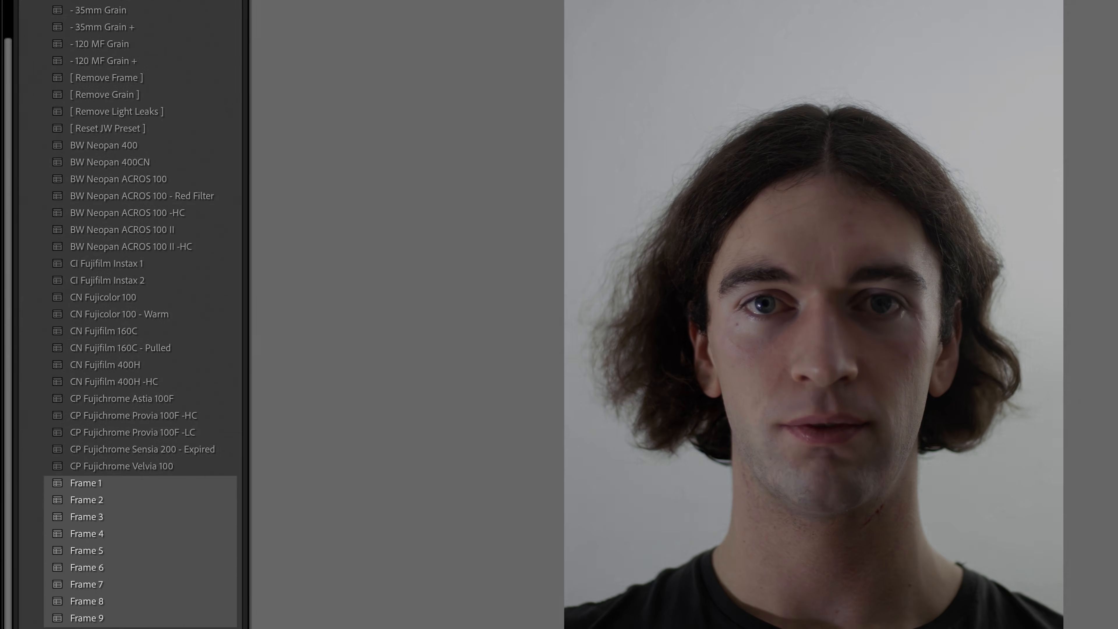
click(86, 550)
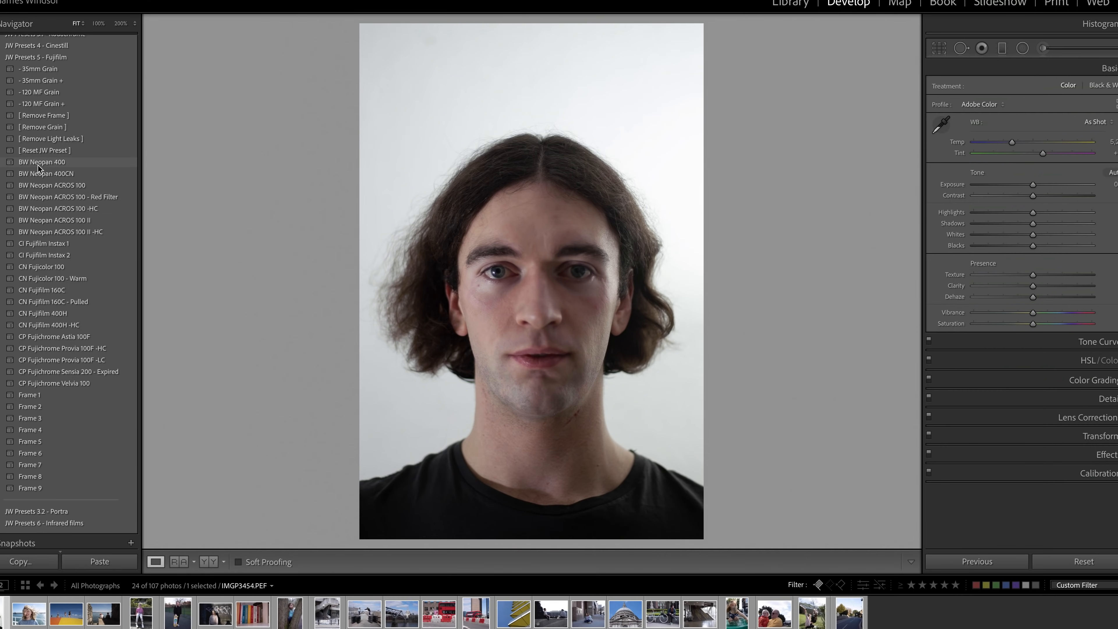
- Try BW Neopan 400CN, CI Instax 1, CN Fujicolor 100 - Warm, CN Fujifilm 400H and a Provia look on the portrait
click(47, 174)
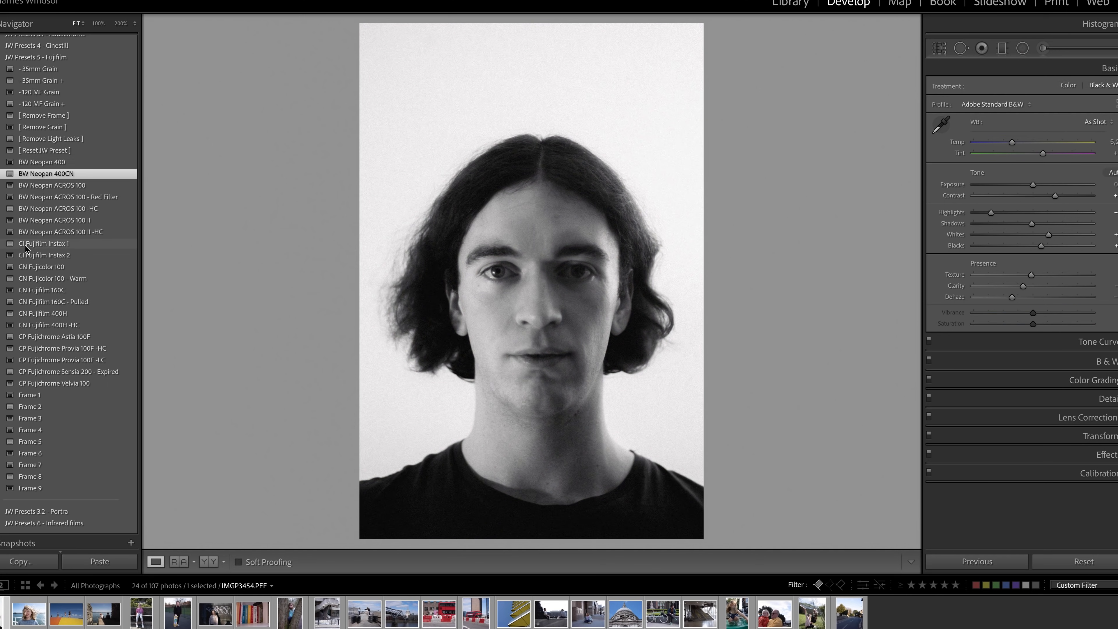
click(42, 243)
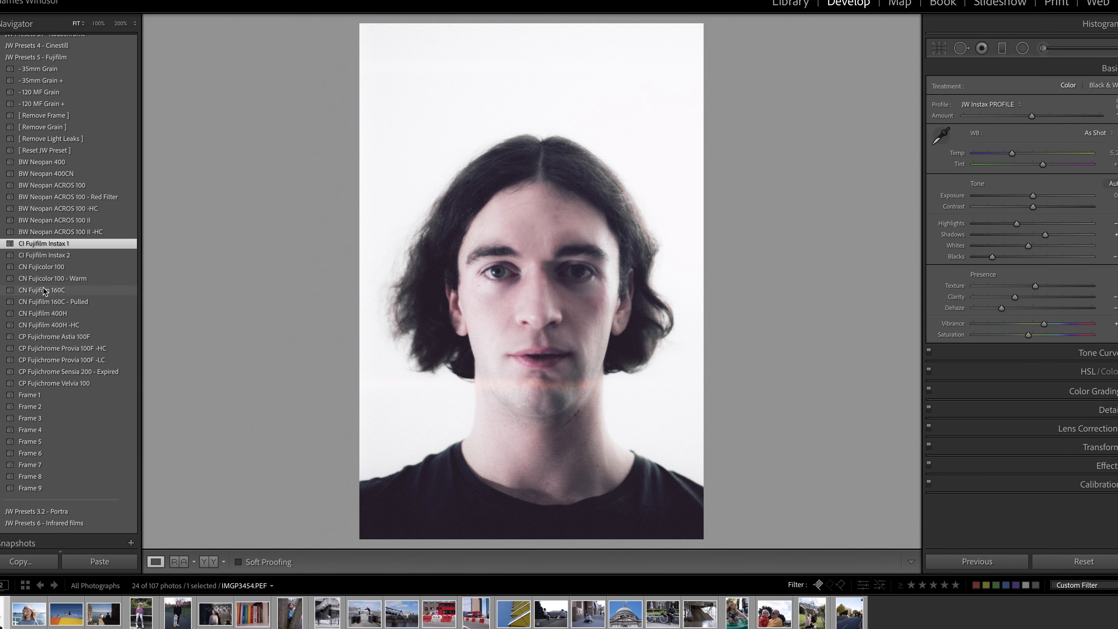
click(52, 279)
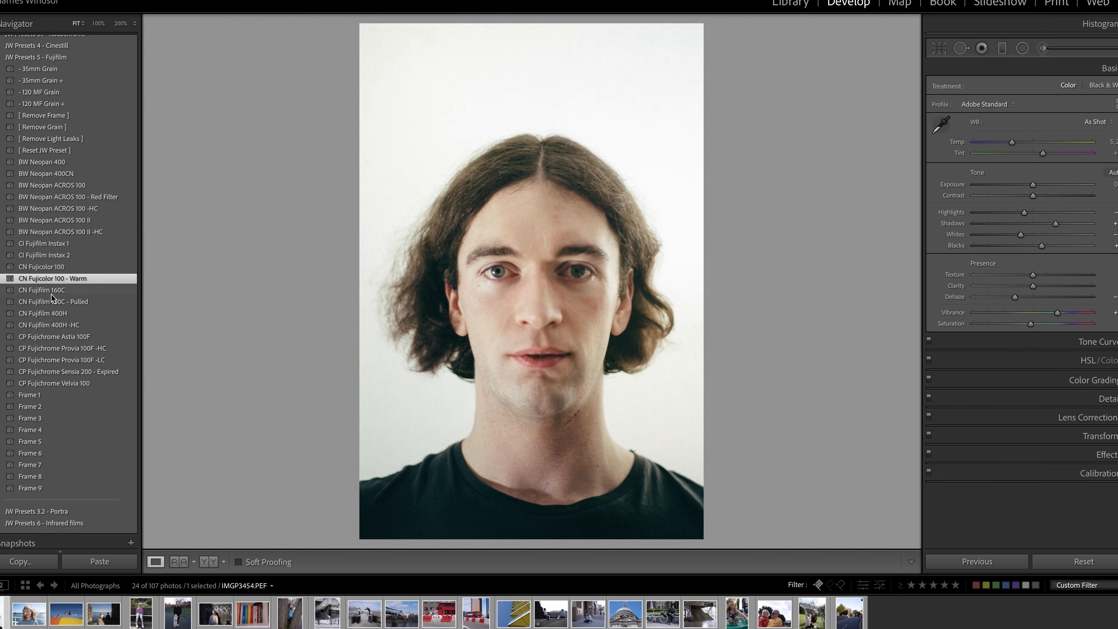
click(42, 314)
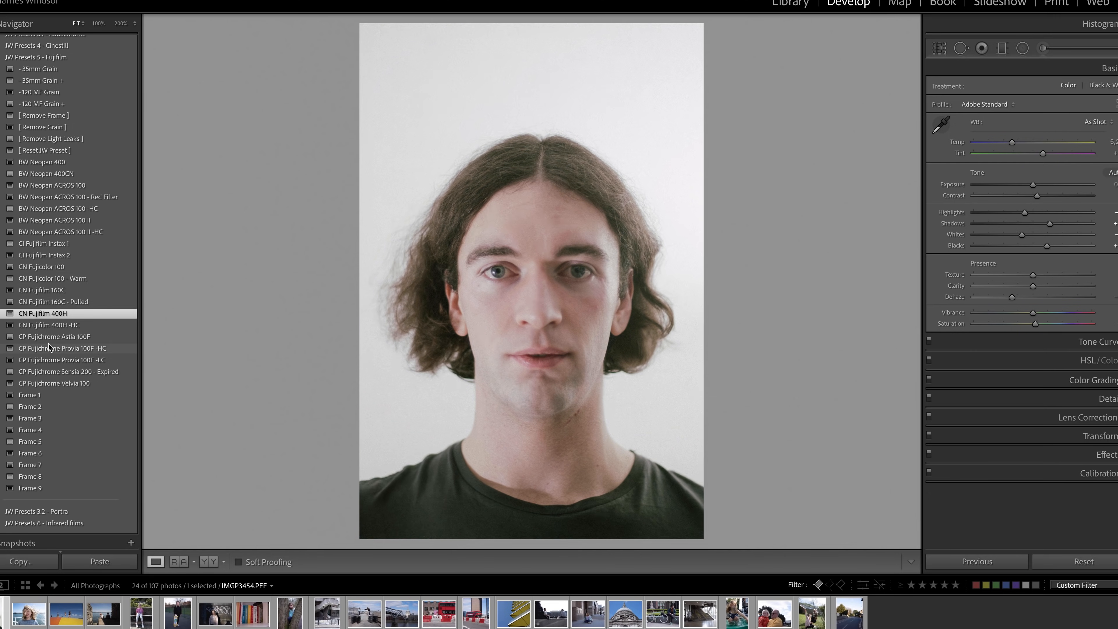
click(62, 348)
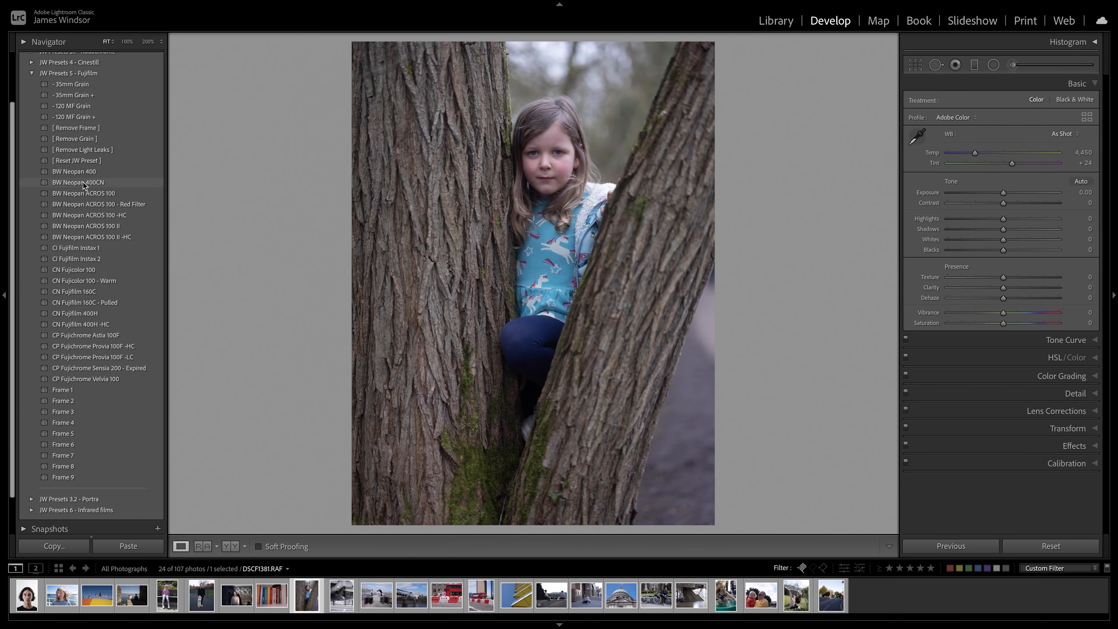
mouse_move(105, 188)
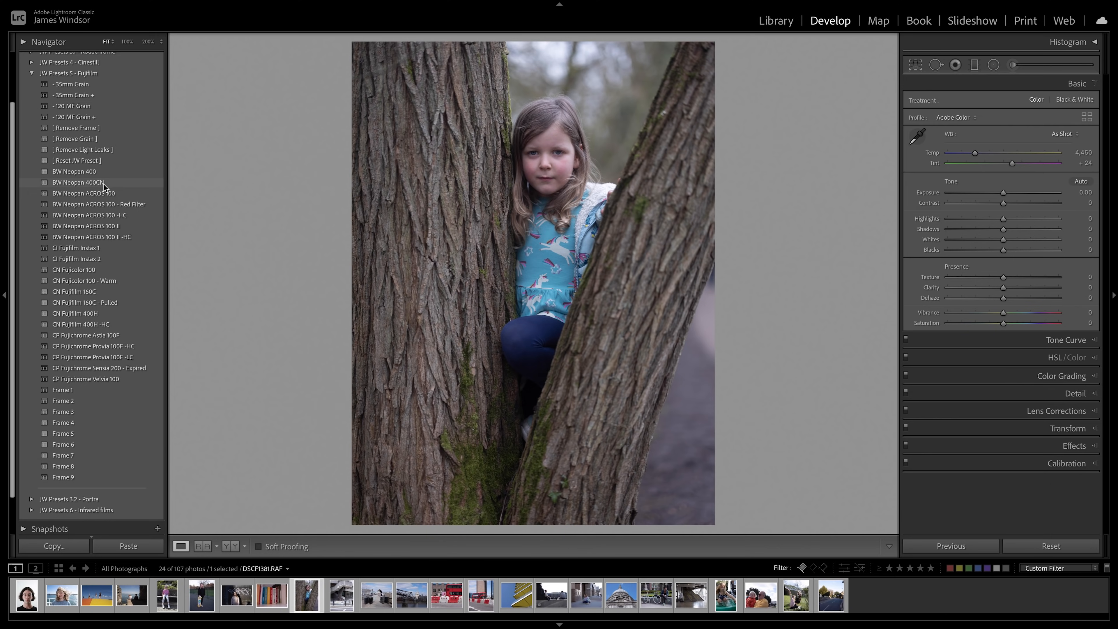
mouse_move(106, 188)
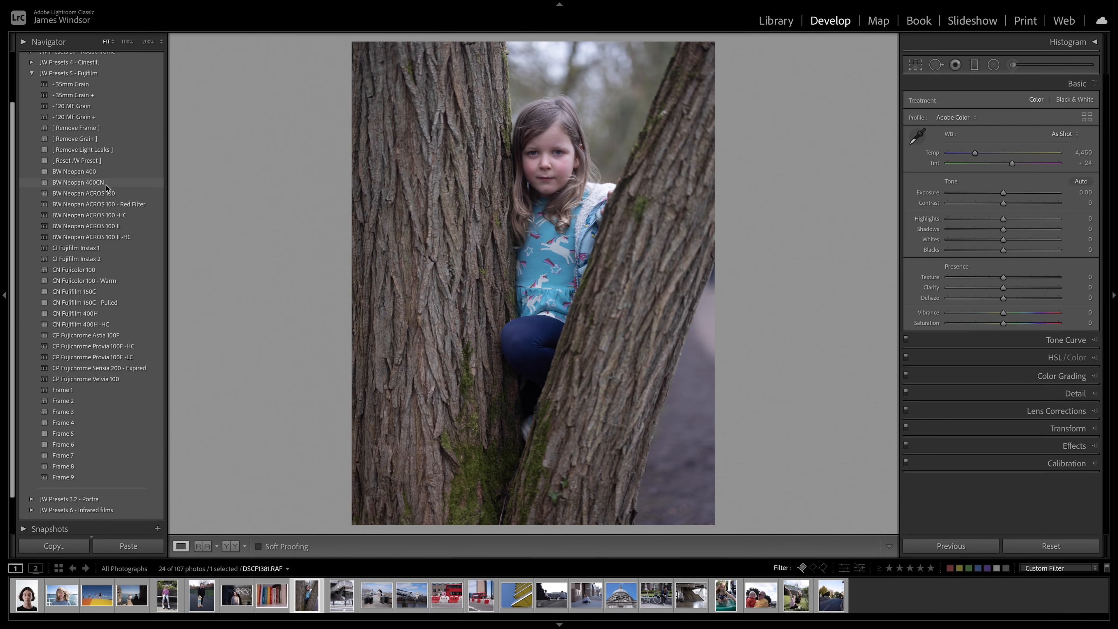
mouse_move(110, 207)
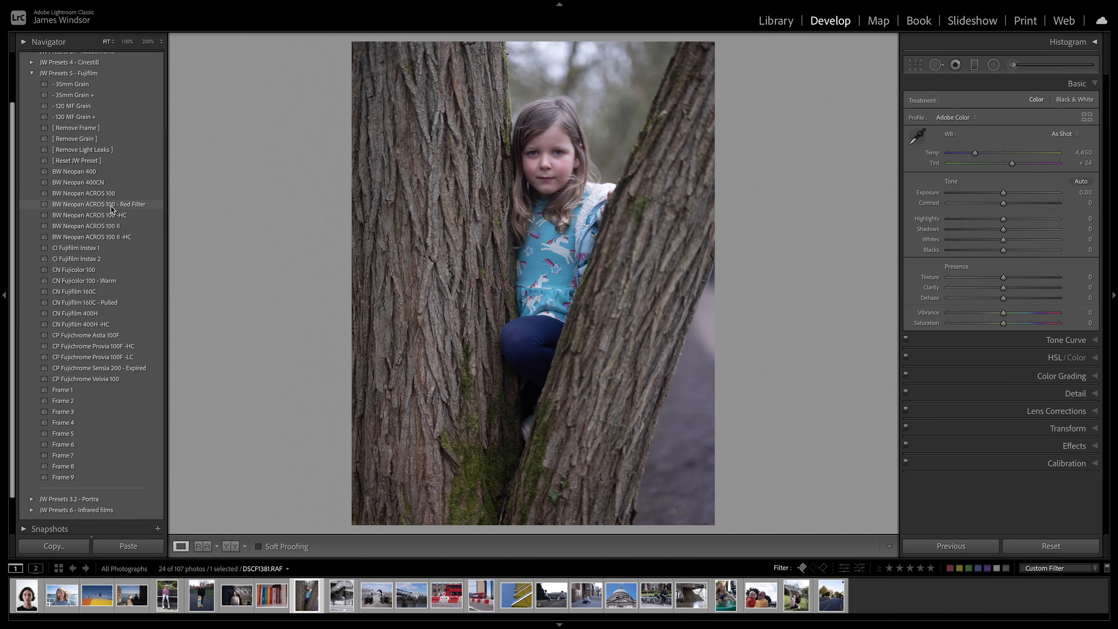
mouse_move(120, 229)
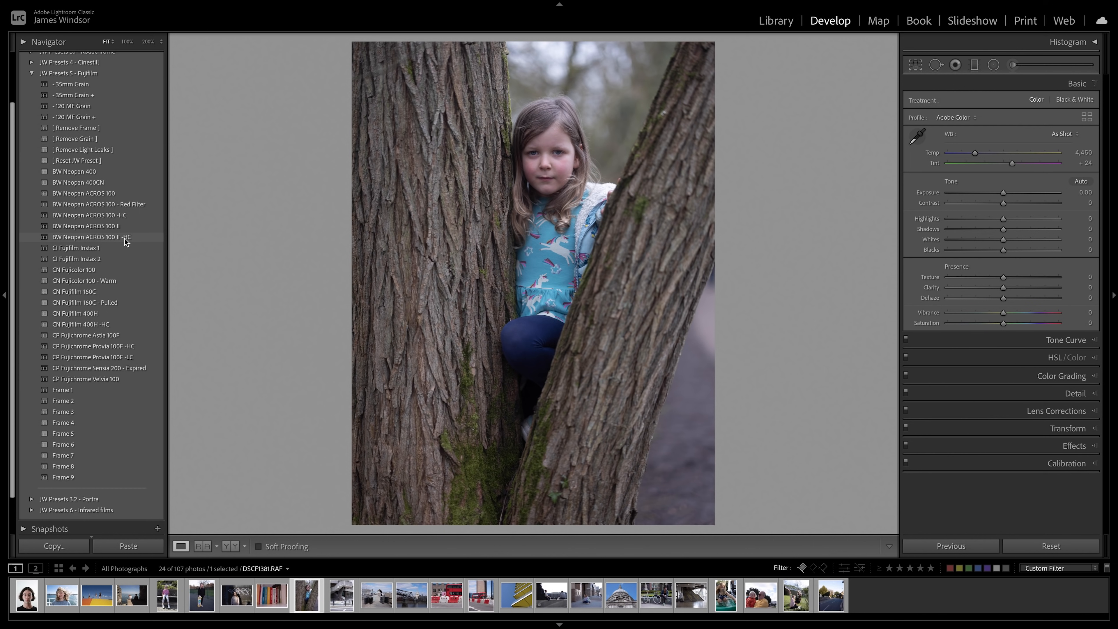
mouse_move(107, 215)
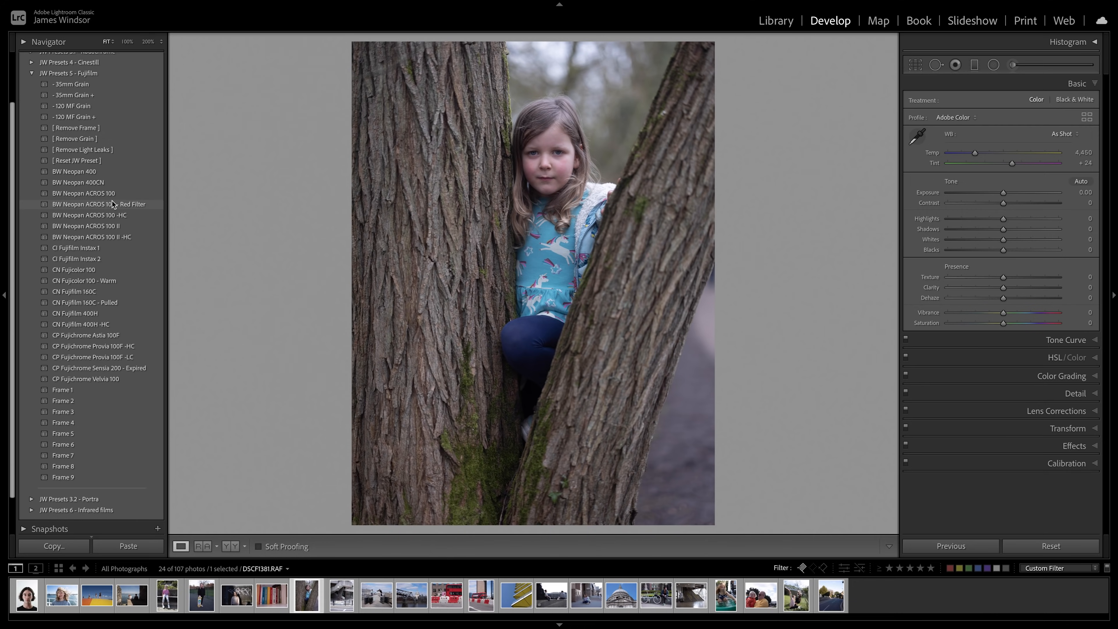
- Try BW Neopan ACROS 100 and its Red Filter variant on the tree portrait
click(83, 193)
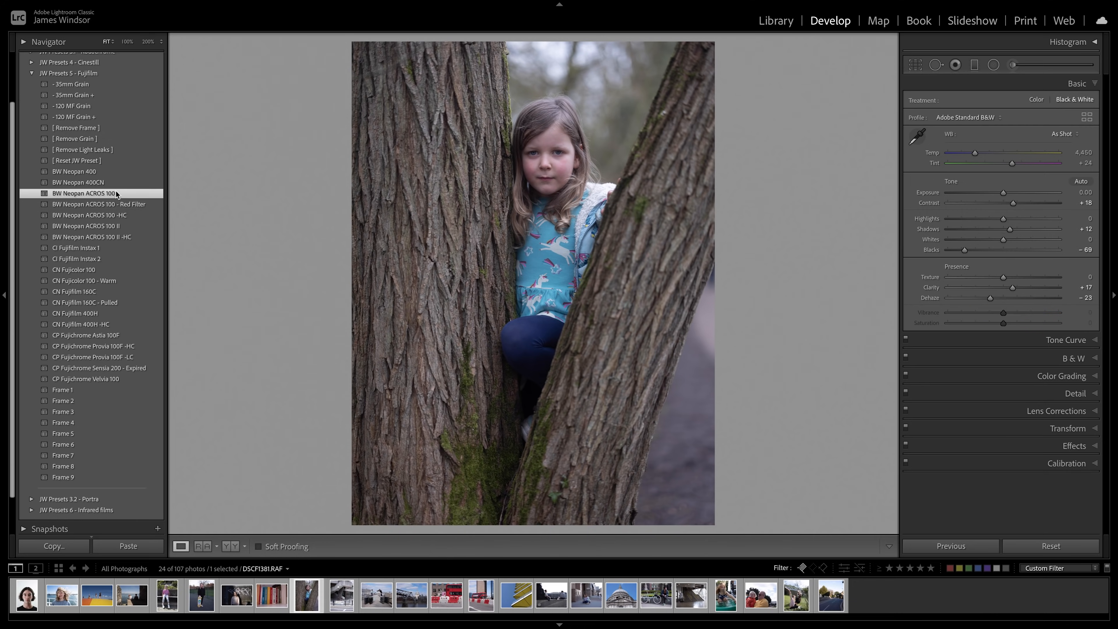
click(83, 194)
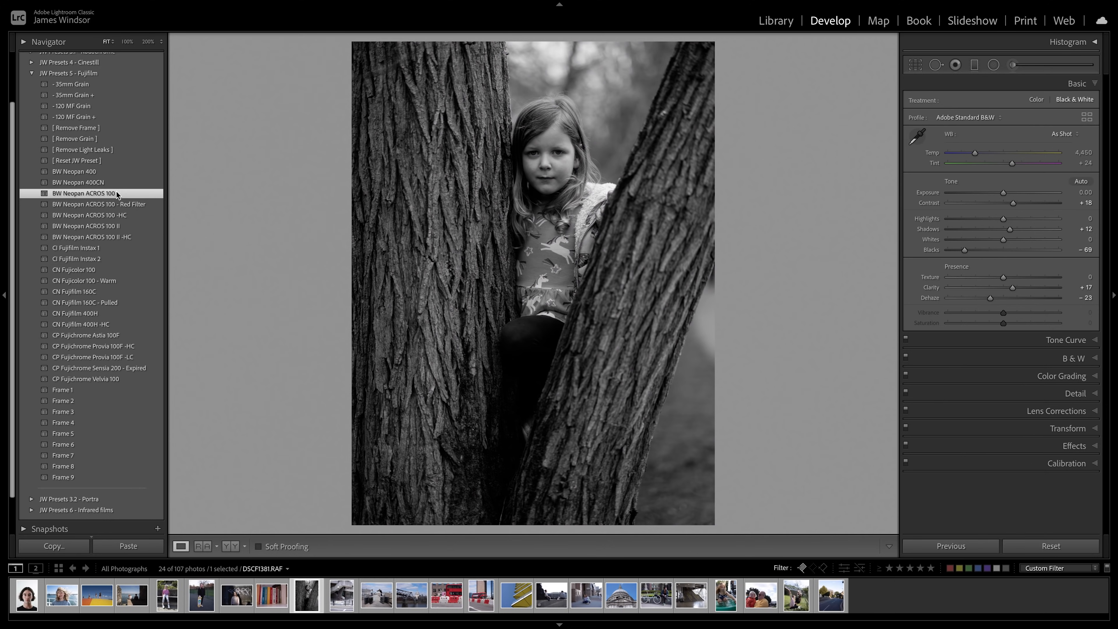
click(99, 204)
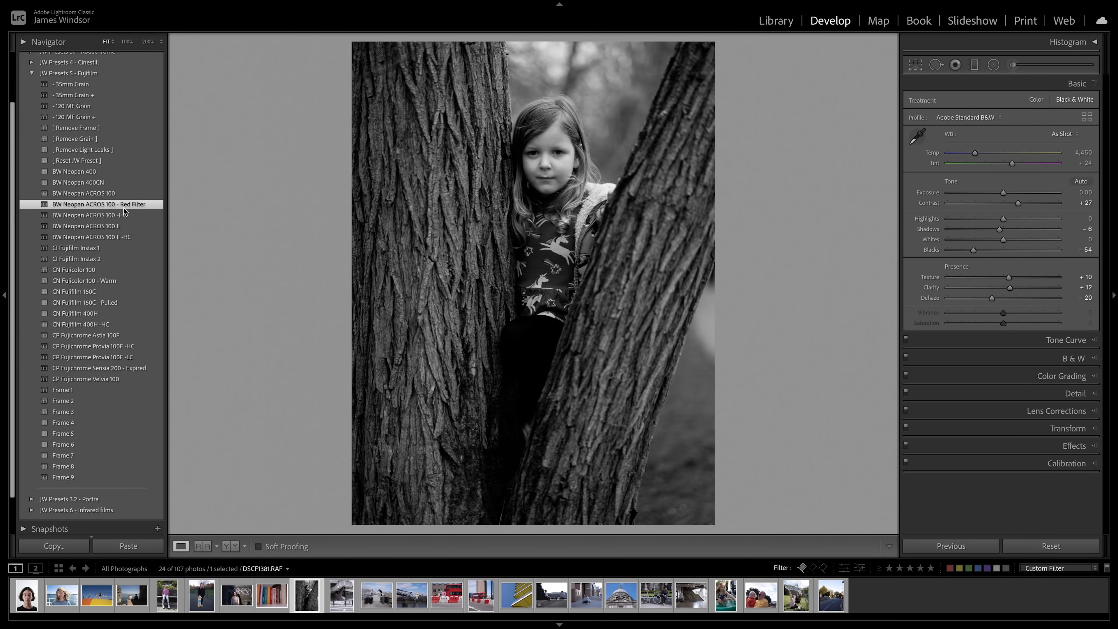
mouse_move(471, 381)
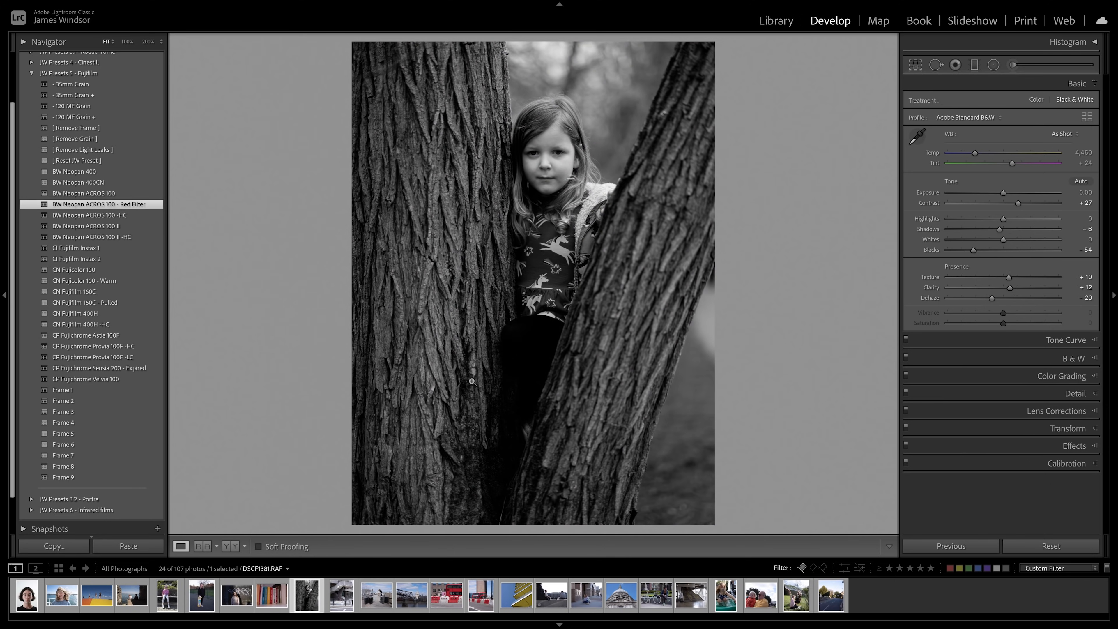
- Give the bookshelf photo the BW Neopan ACROS 100 - Red Filter look
click(271, 595)
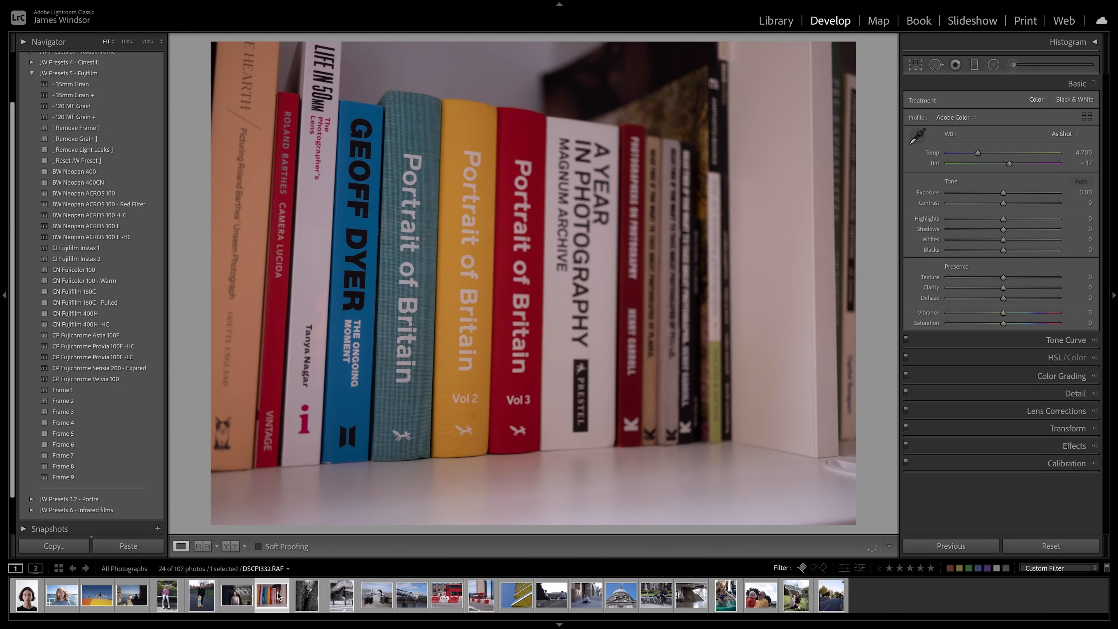
click(84, 193)
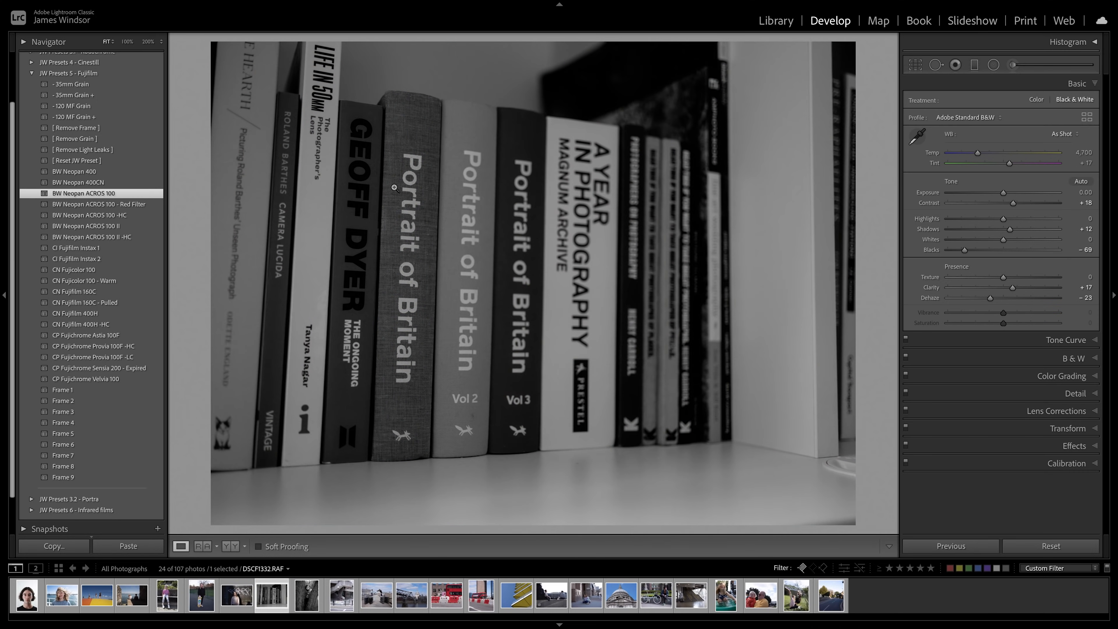
mouse_move(514, 156)
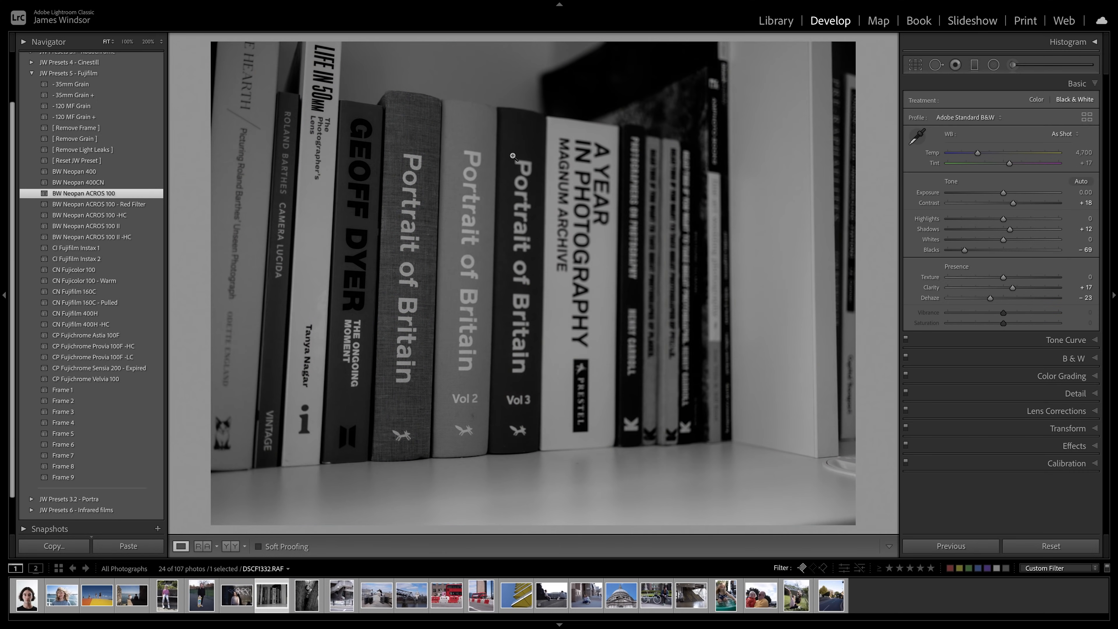
mouse_move(431, 237)
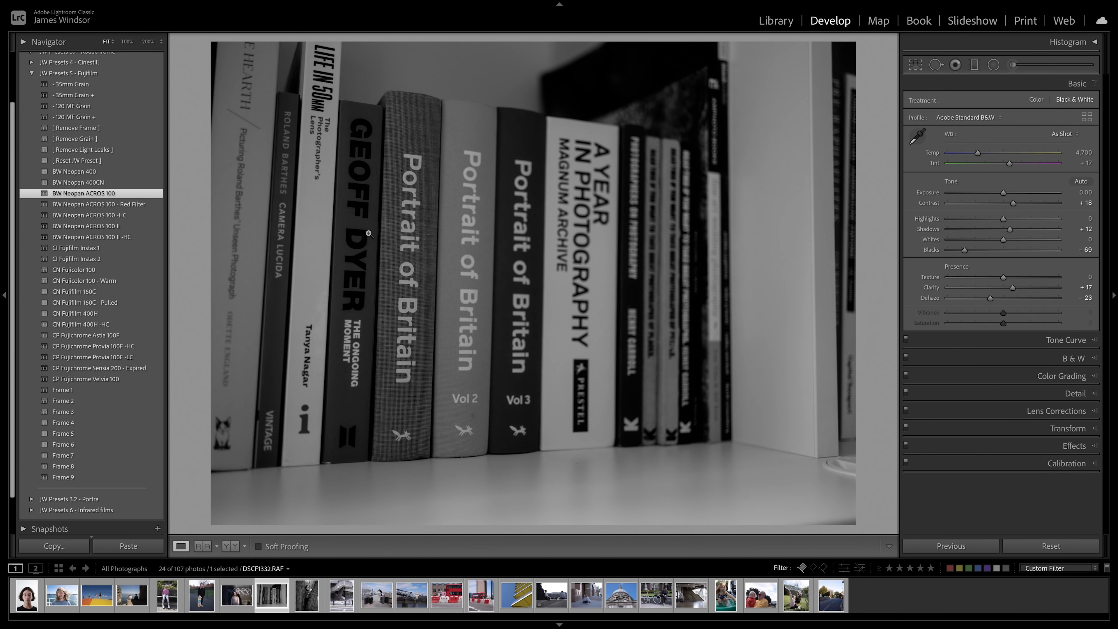
mouse_move(161, 226)
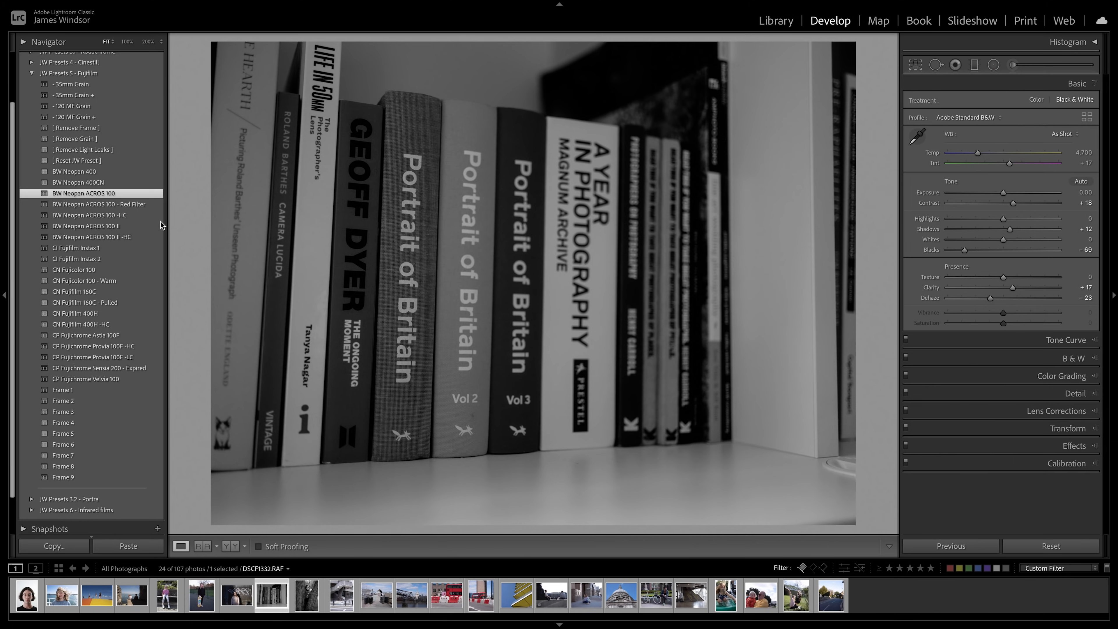
click(99, 205)
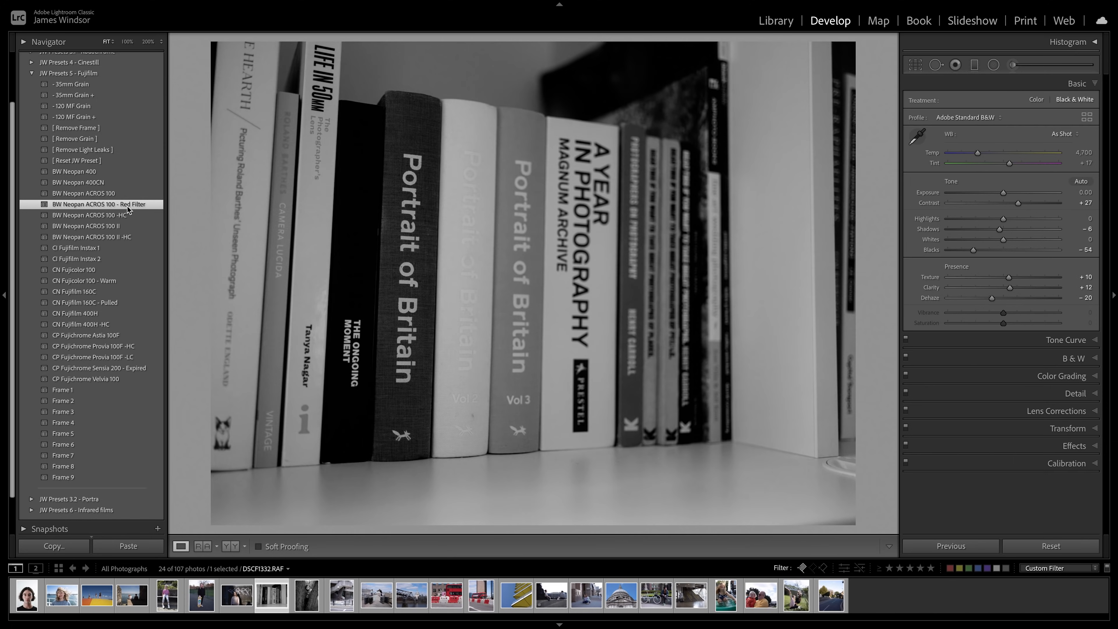
mouse_move(368, 207)
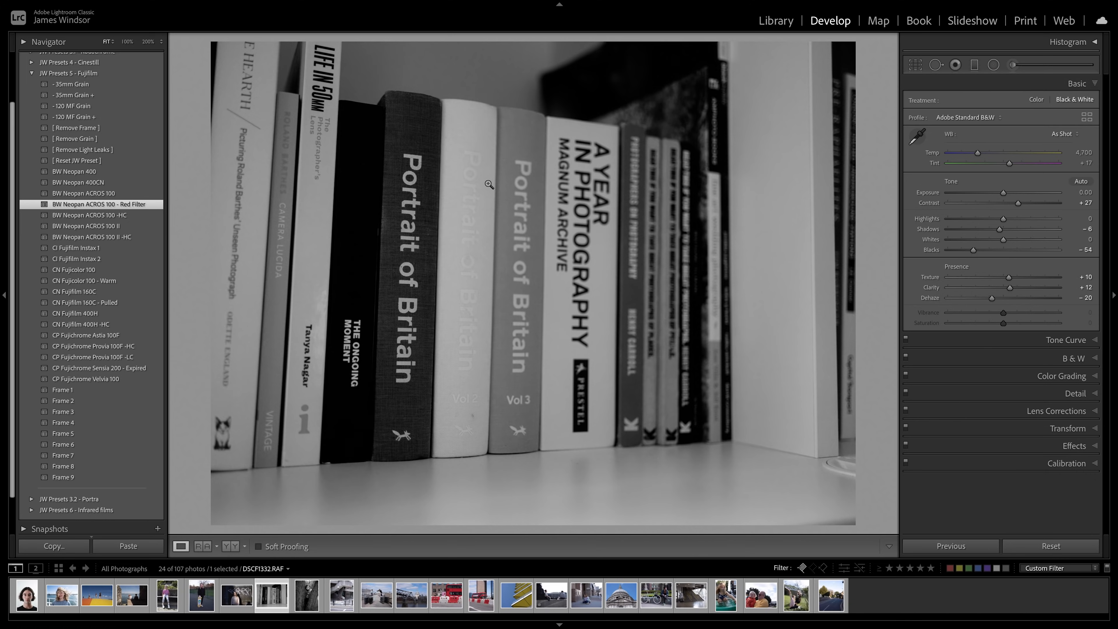
mouse_move(77, 259)
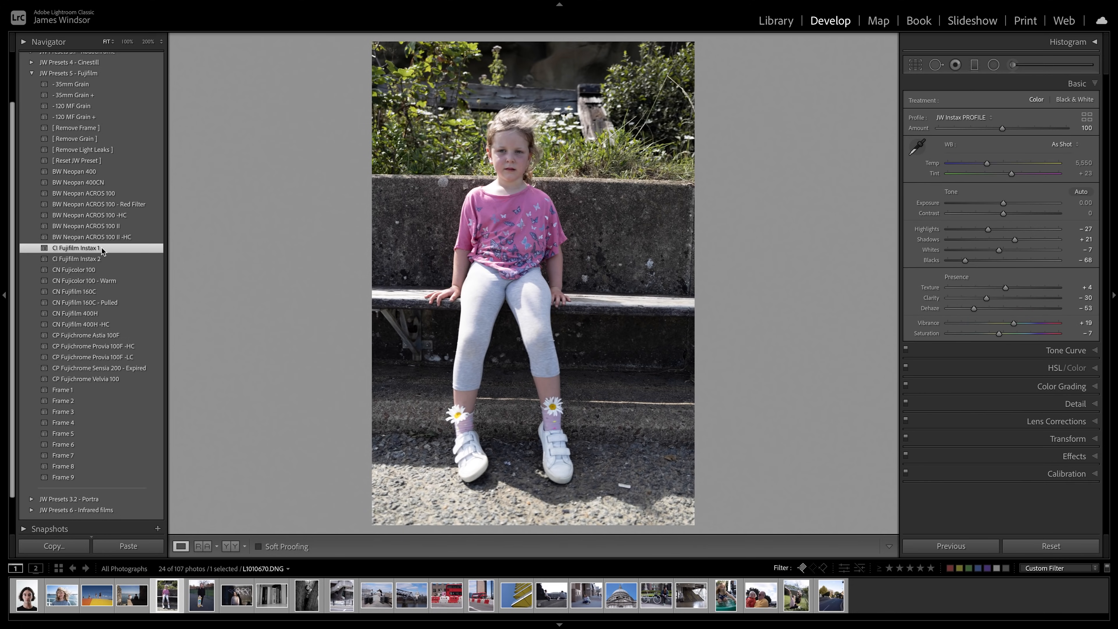
- Compare CI Fujifilm Instax 1 and Instax 2 on the bench portrait, keeping Instax 1, then move to the next photo
click(78, 258)
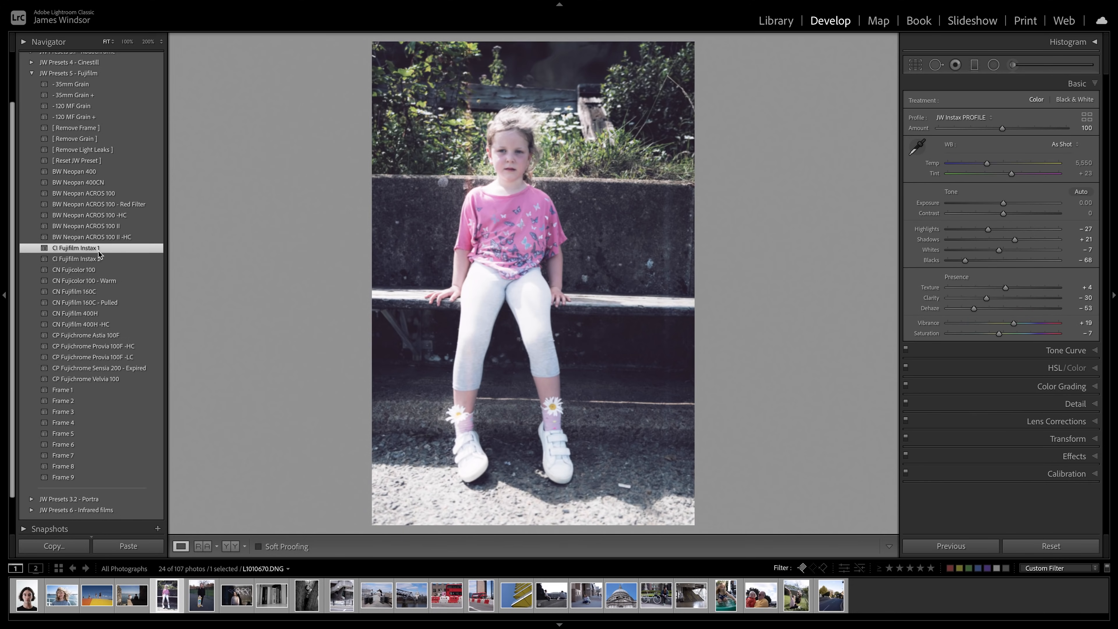
click(76, 258)
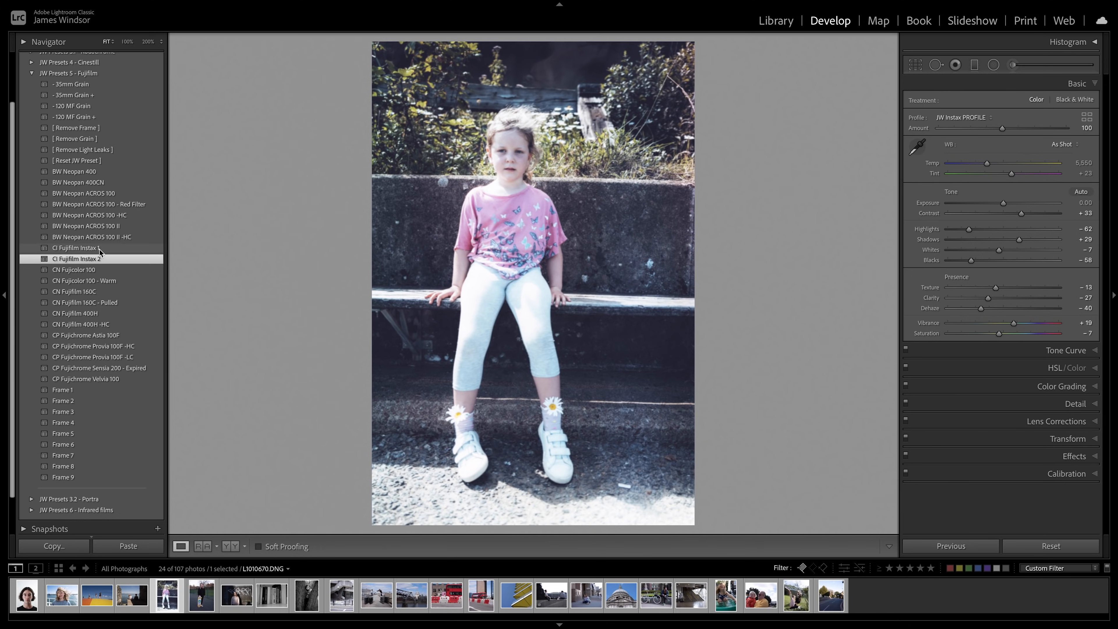
click(75, 247)
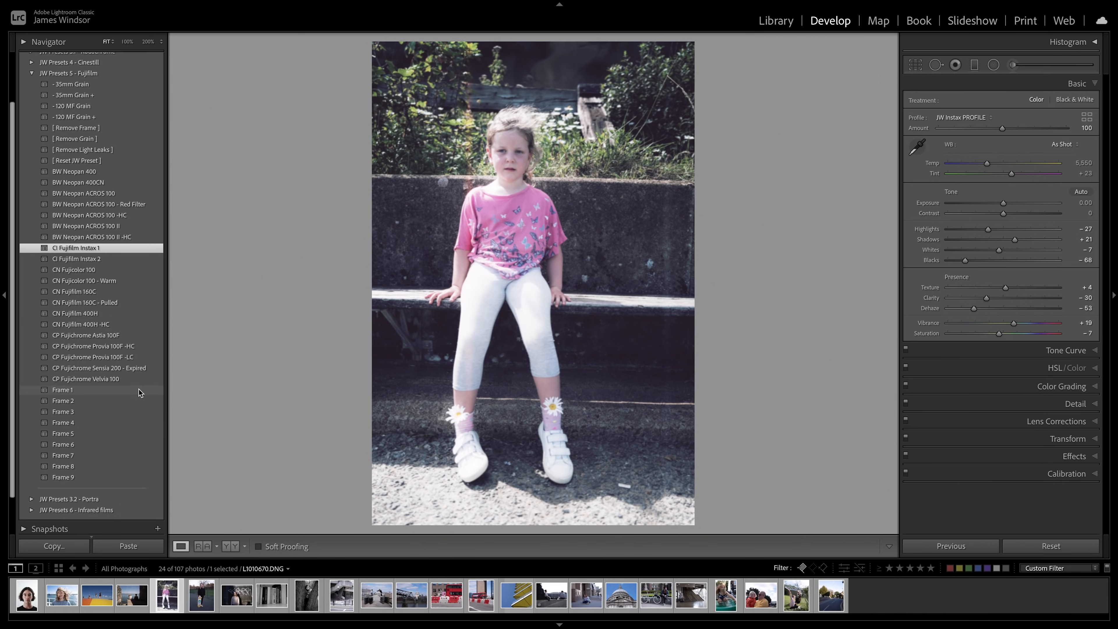
click(340, 595)
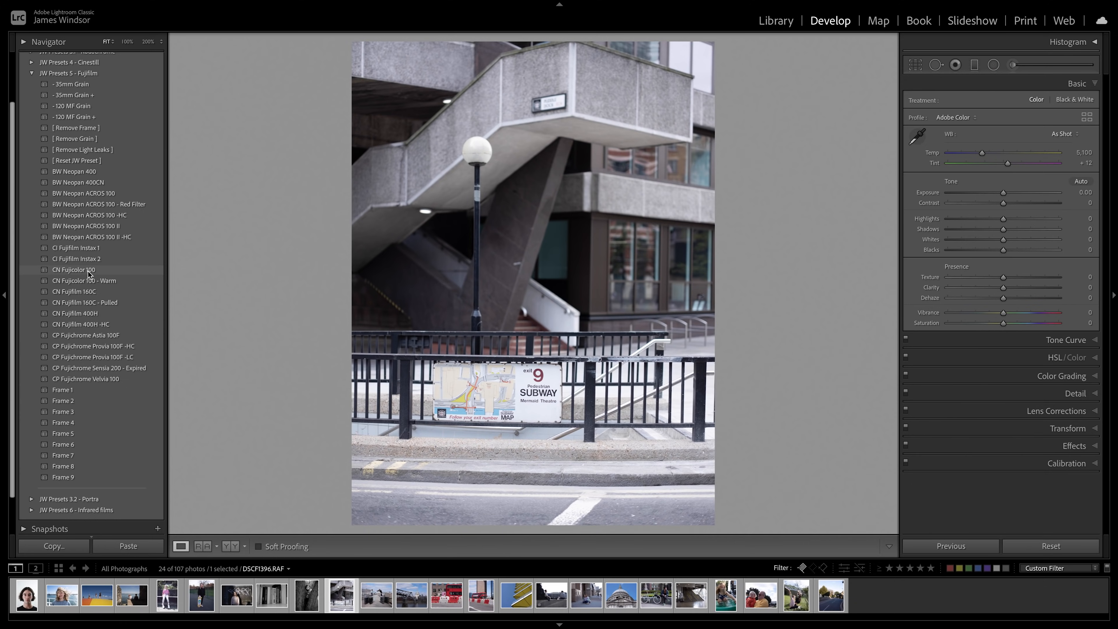
- Apply CN Fujicolor 100 - Warm, 35mm Grain +, Frame 2 and exposure -0.40 to the staircase photo
click(74, 270)
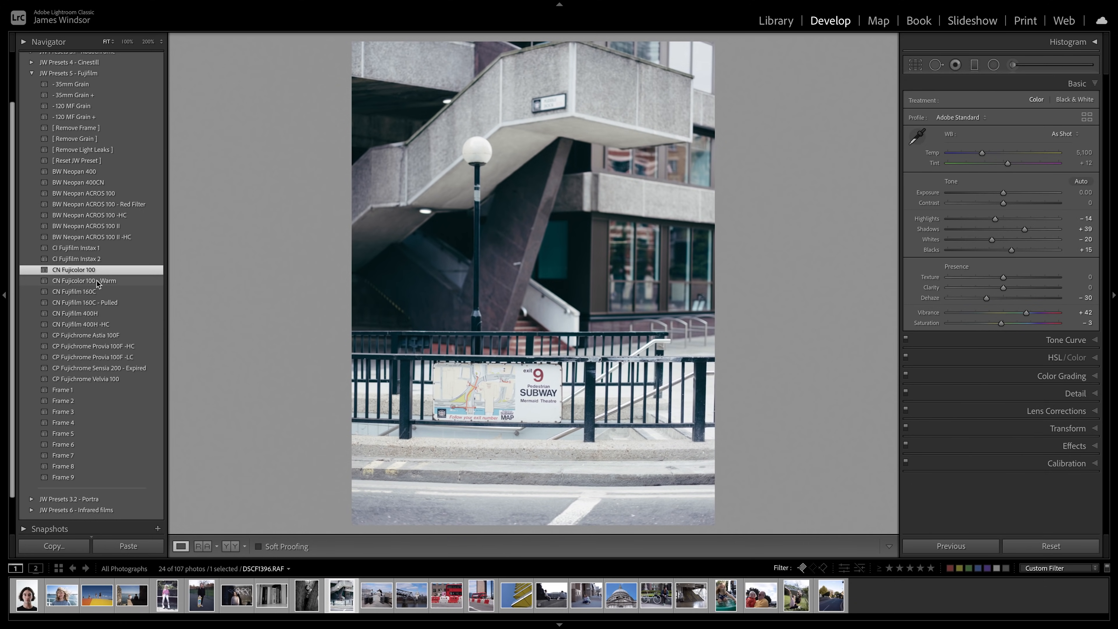
click(84, 280)
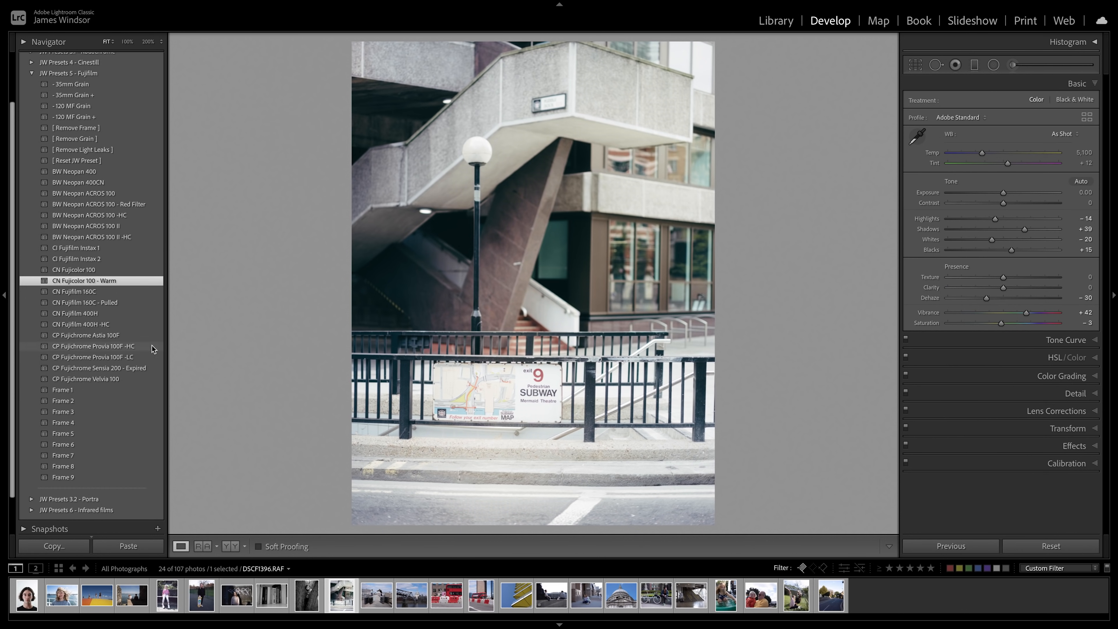
mouse_move(497, 315)
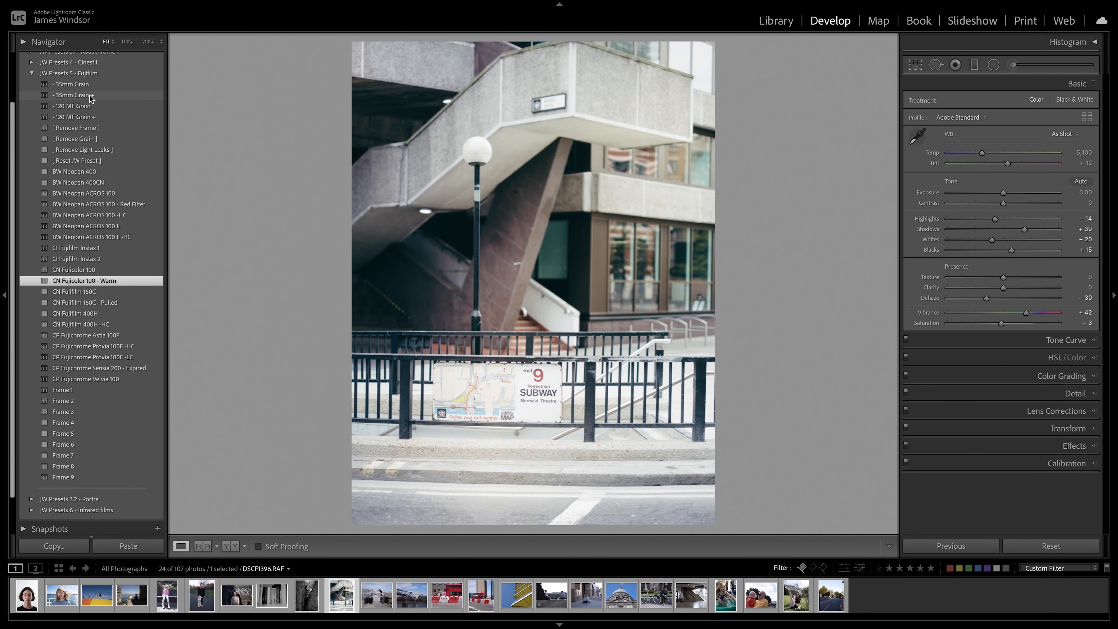
click(72, 95)
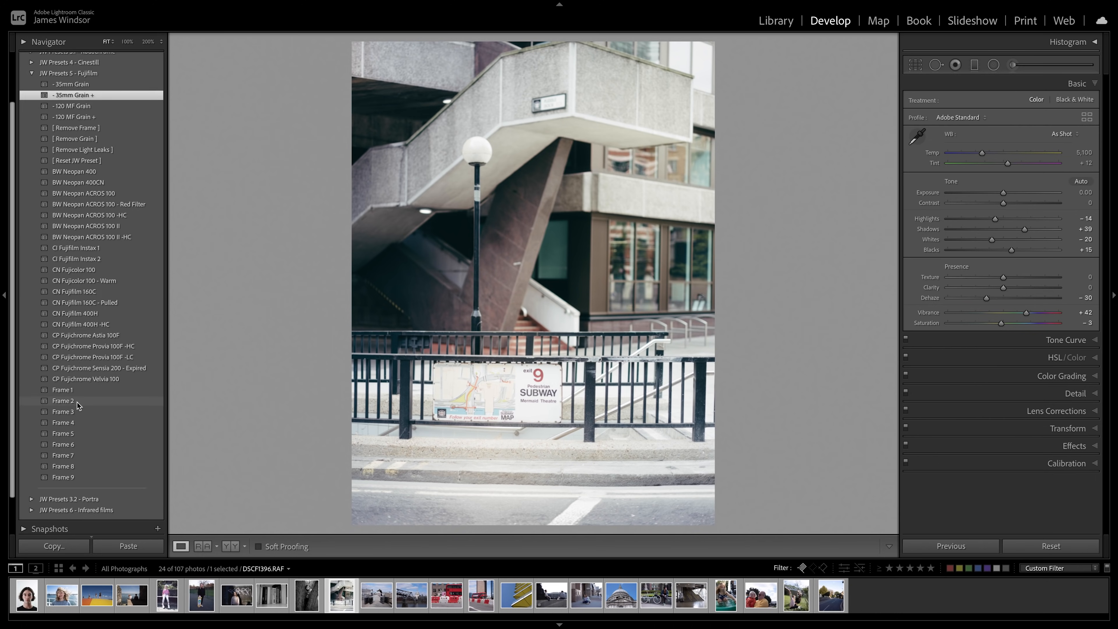
click(63, 400)
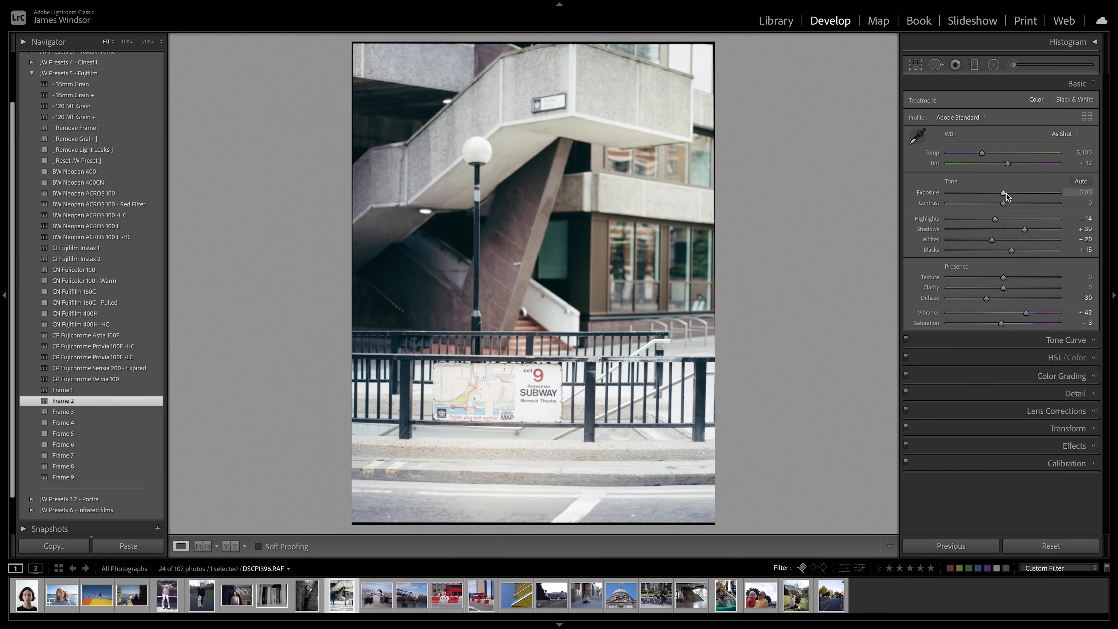
drag(1003, 192, 997, 193)
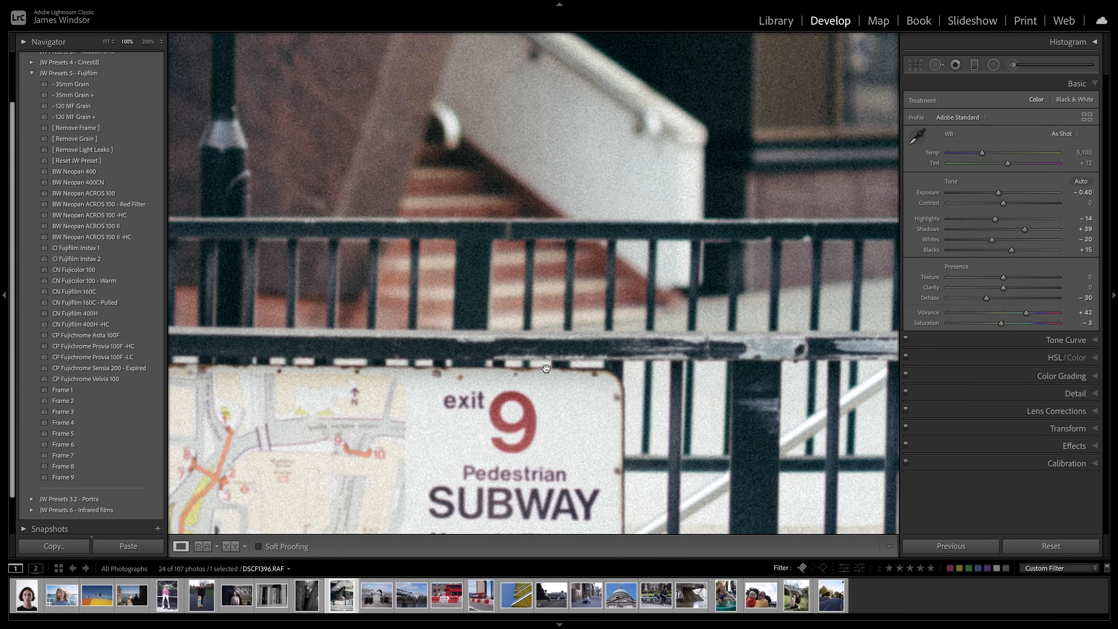
click(235, 595)
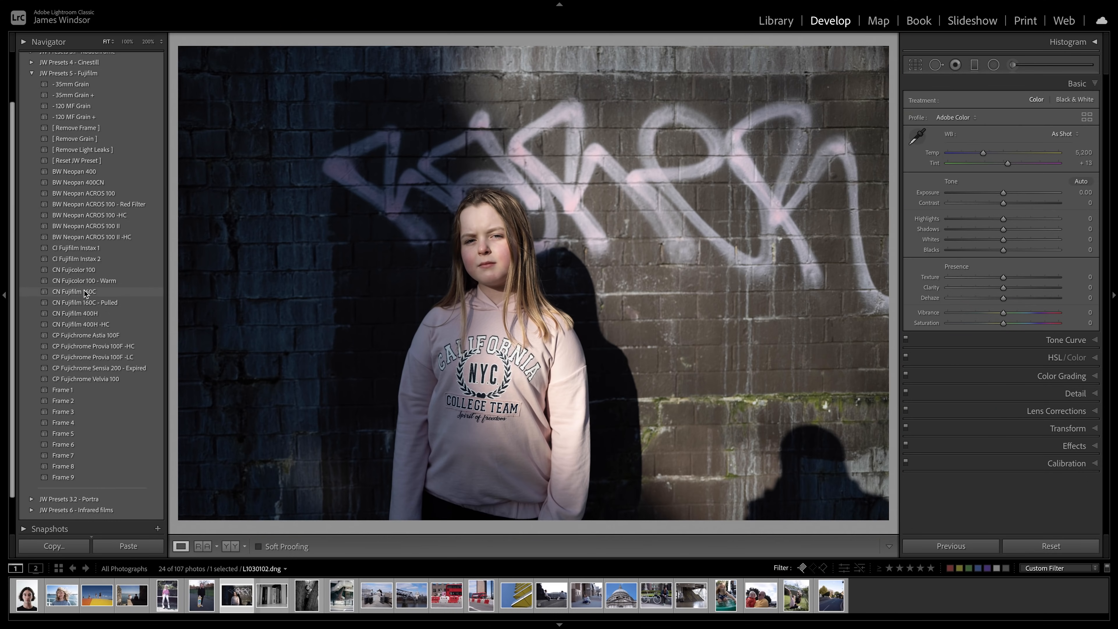
- Apply CN Fujifilm 160C to the graffiti-wall portrait, then bring up the red bus photo
click(74, 292)
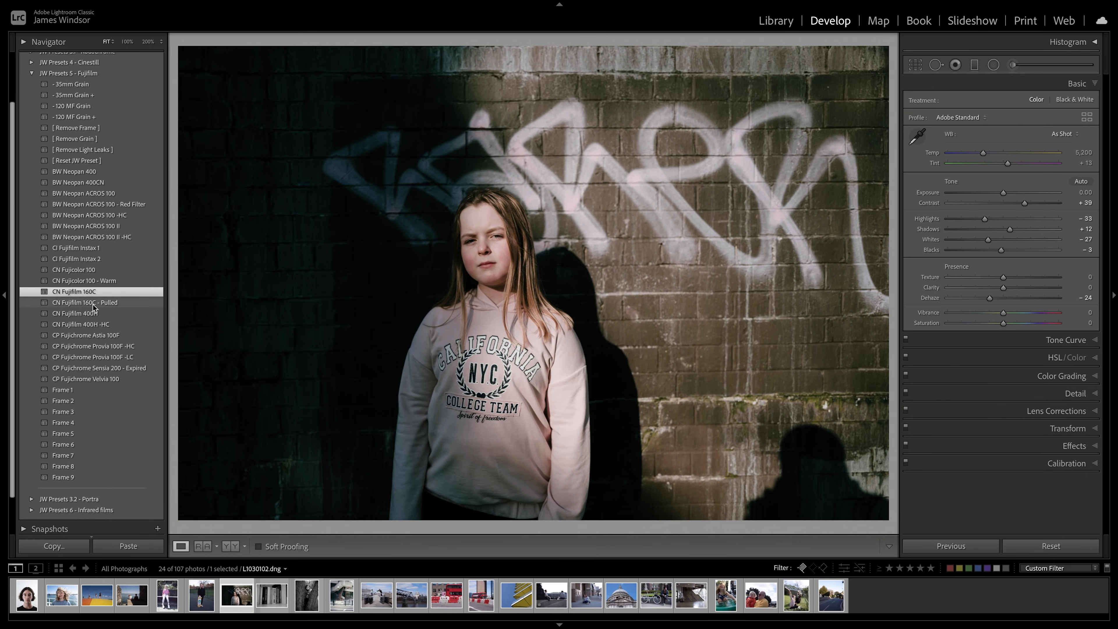
mouse_move(95, 309)
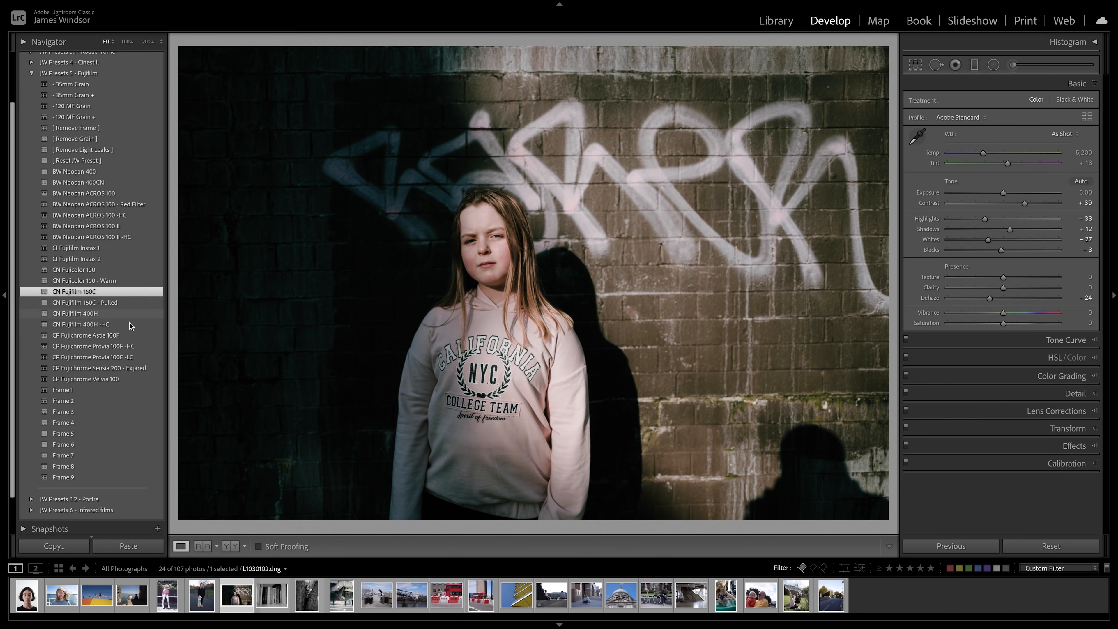
click(410, 595)
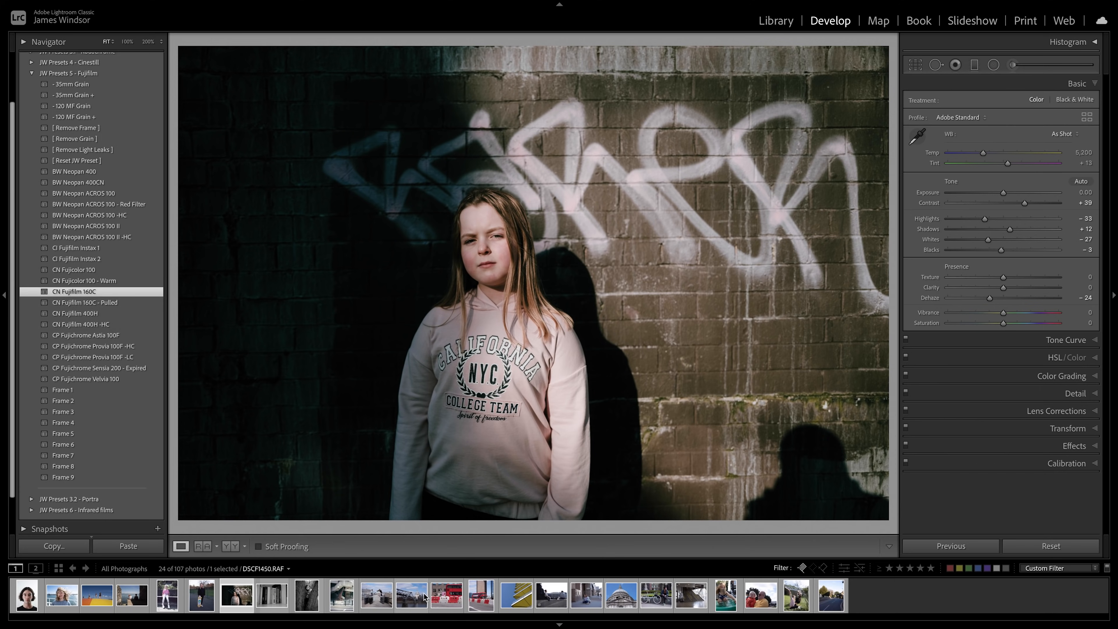
click(479, 595)
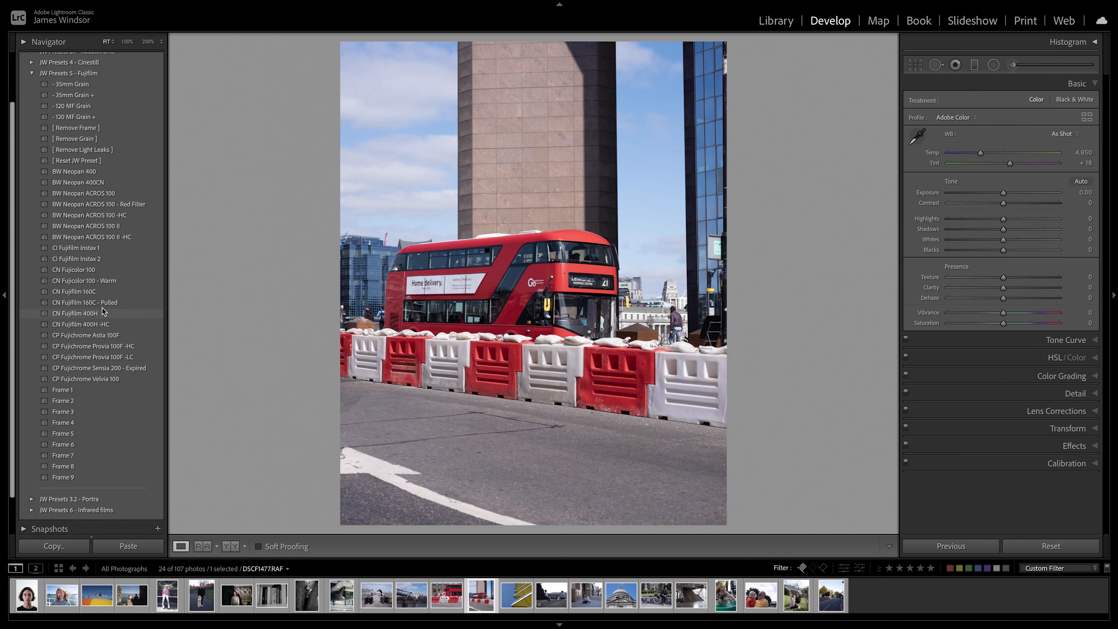
click(86, 302)
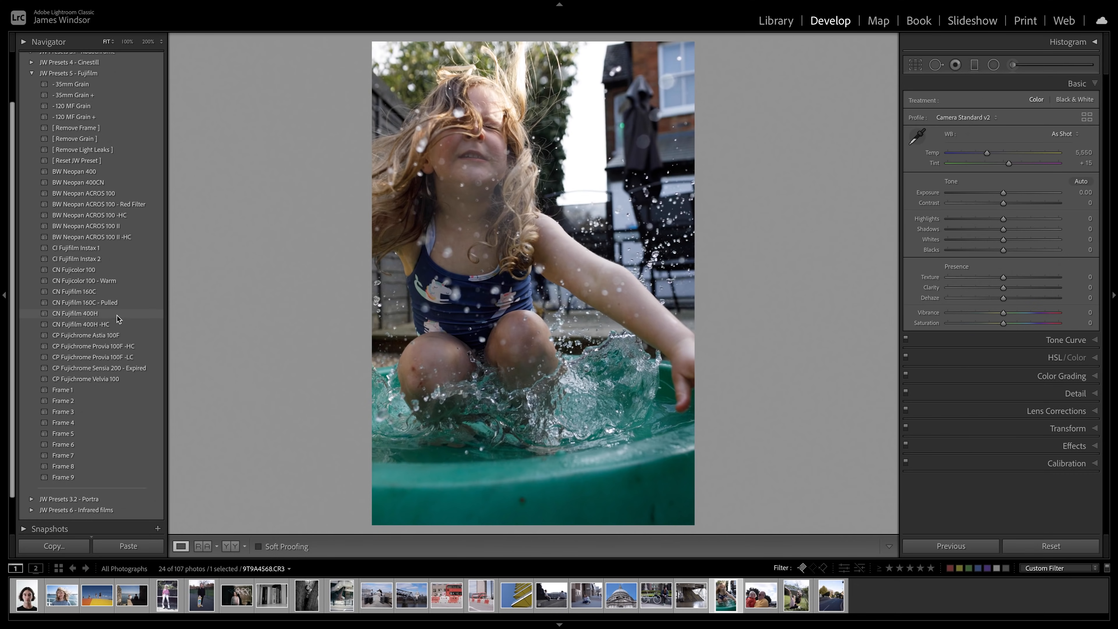
- Give the splash photo CN Fujifilm 400H and the stone-arch photo CN Fujifilm 400H -HC
click(74, 314)
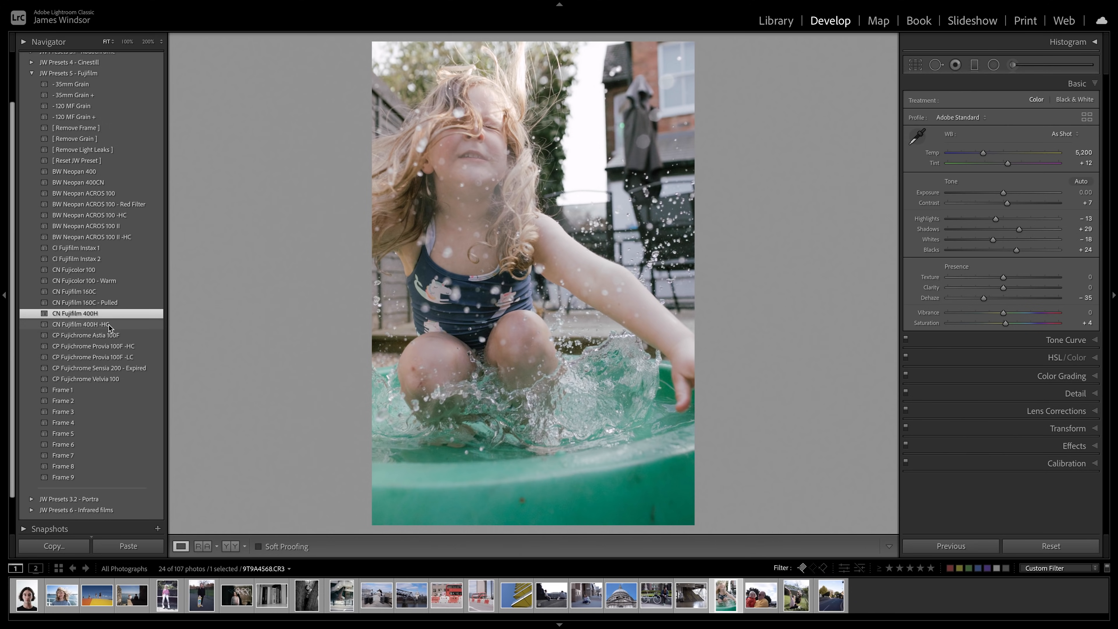
click(80, 324)
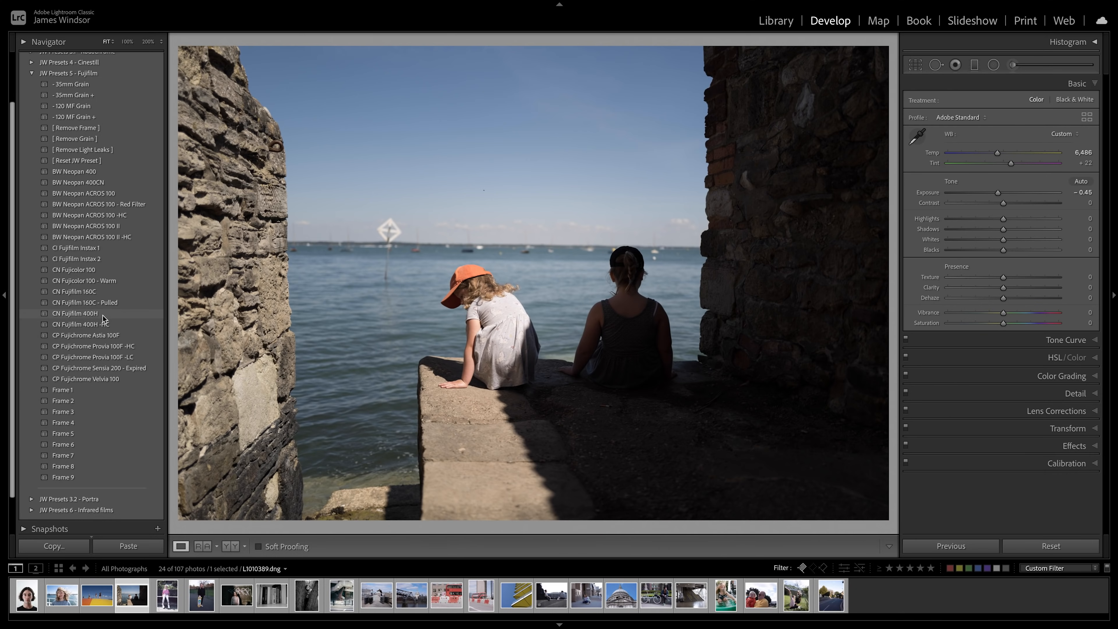
click(92, 324)
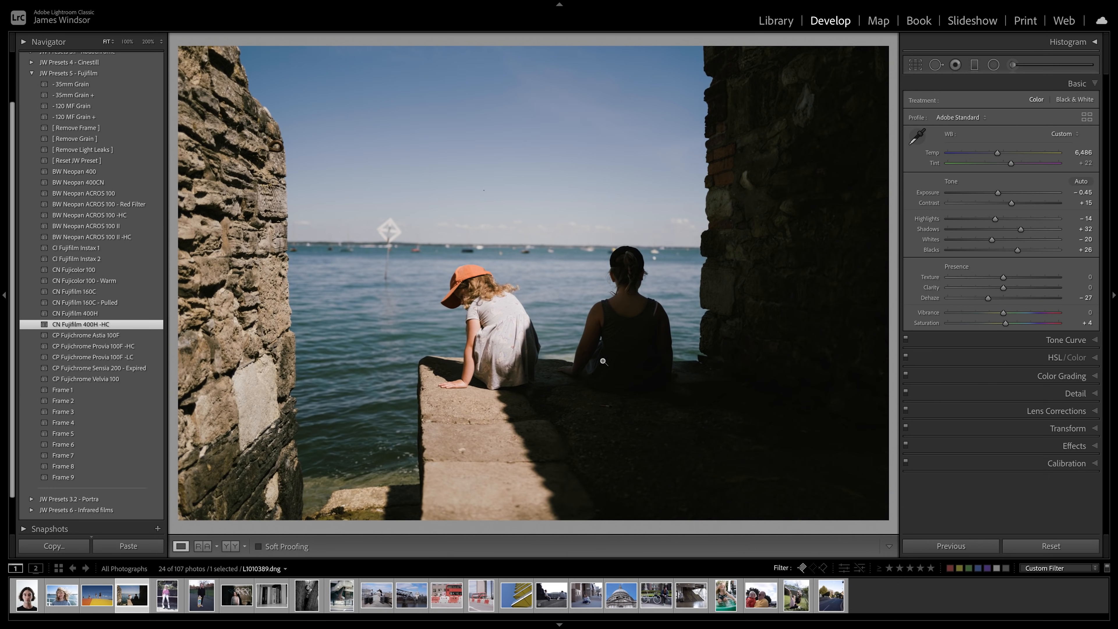
mouse_move(328, 342)
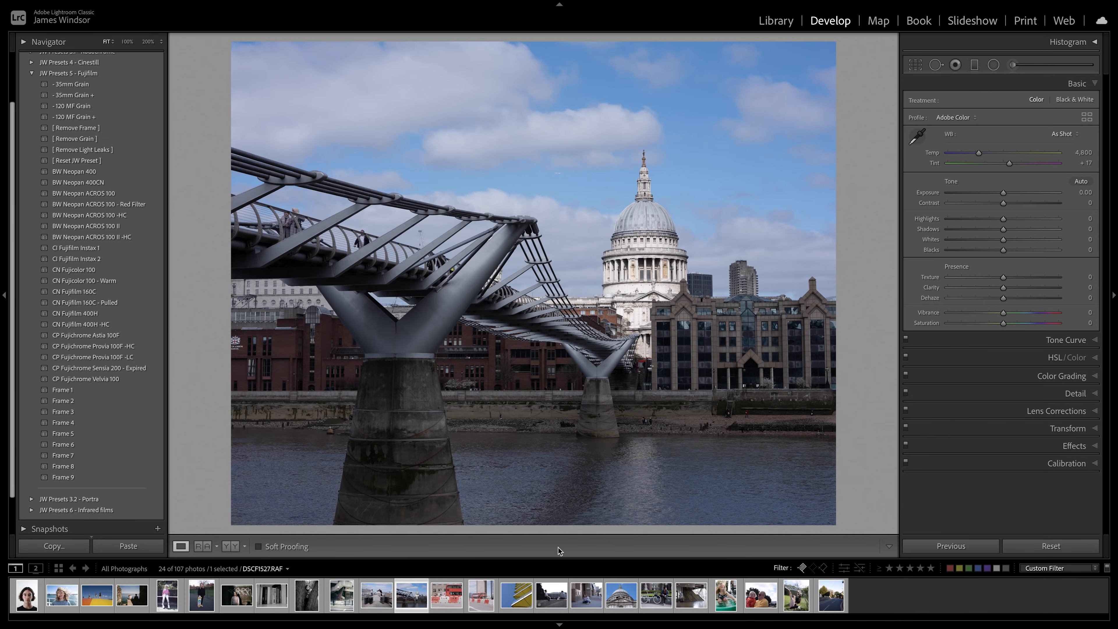
- Give the bridge photo Astia 100F and the skateboard portrait Provia 100F -HC
click(86, 335)
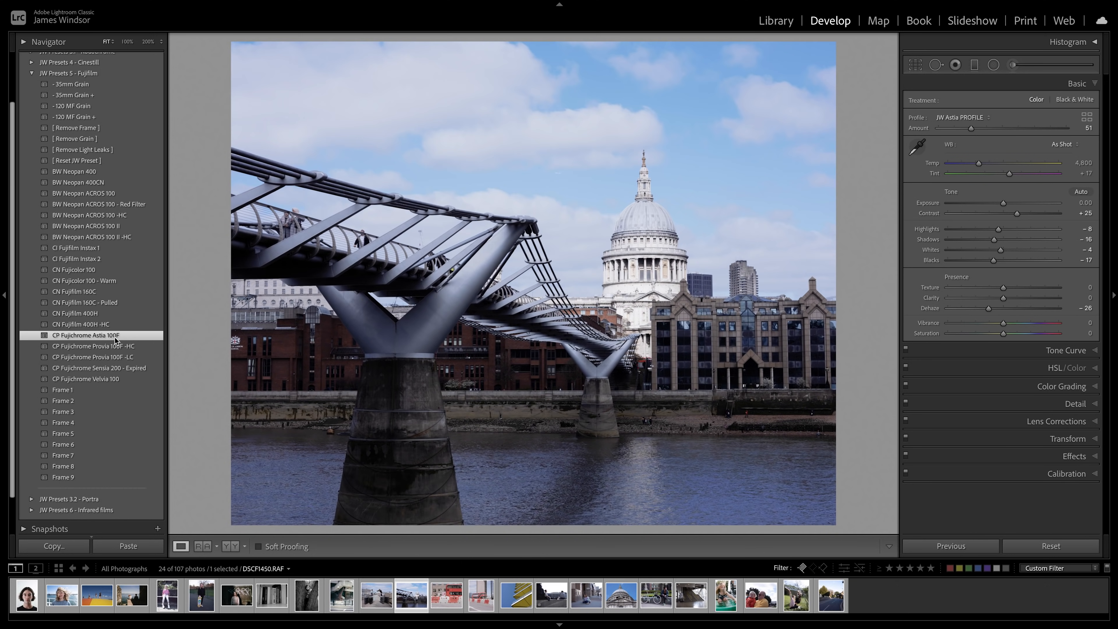
mouse_move(130, 340)
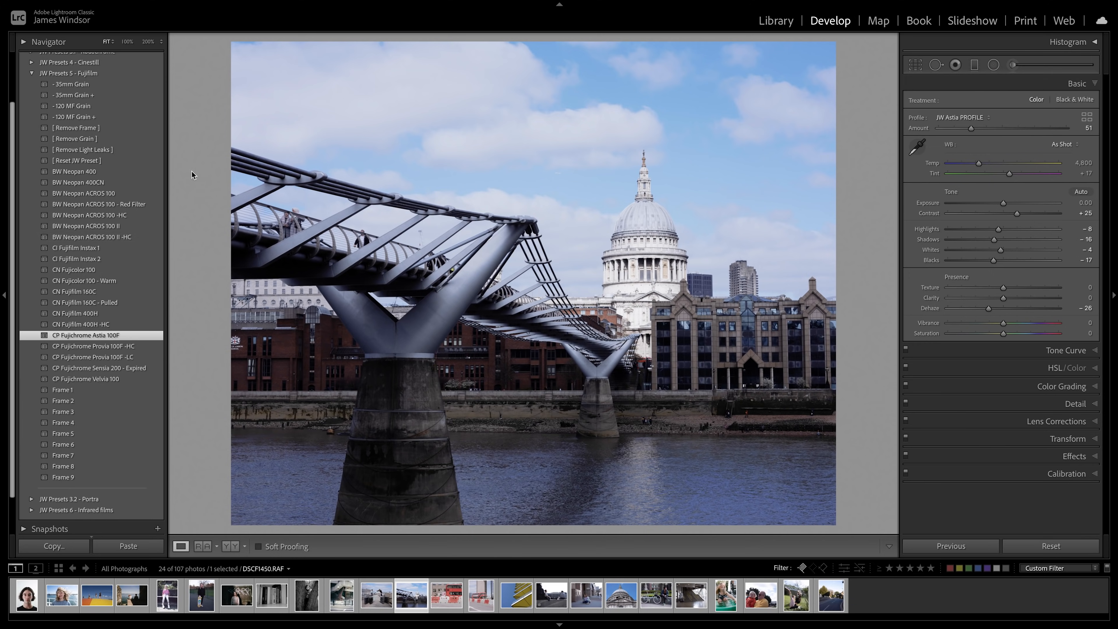
click(98, 204)
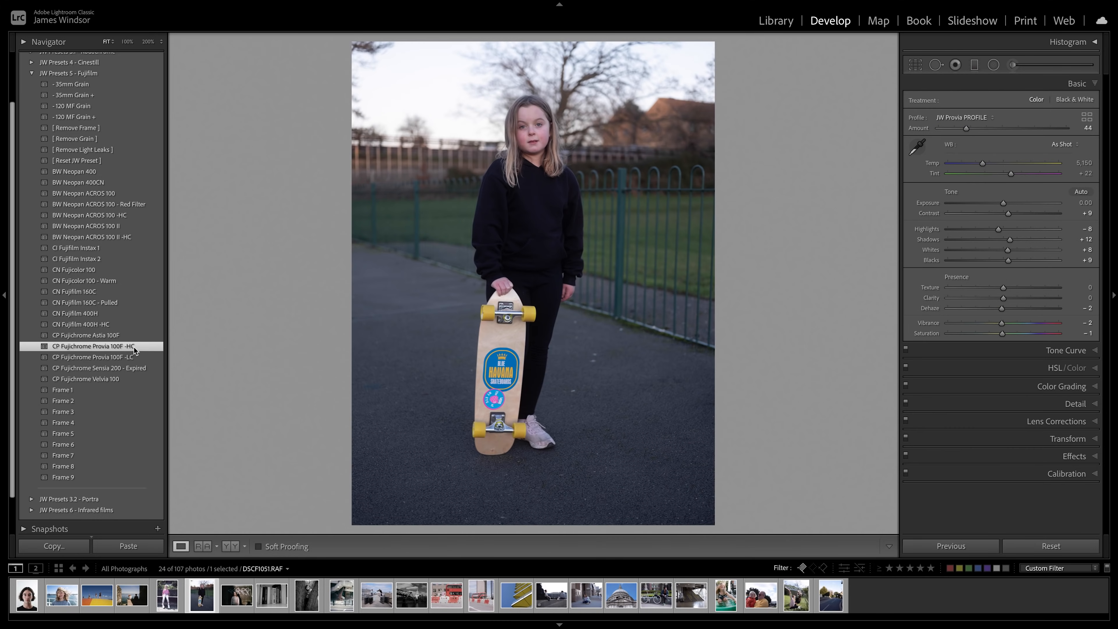
click(93, 357)
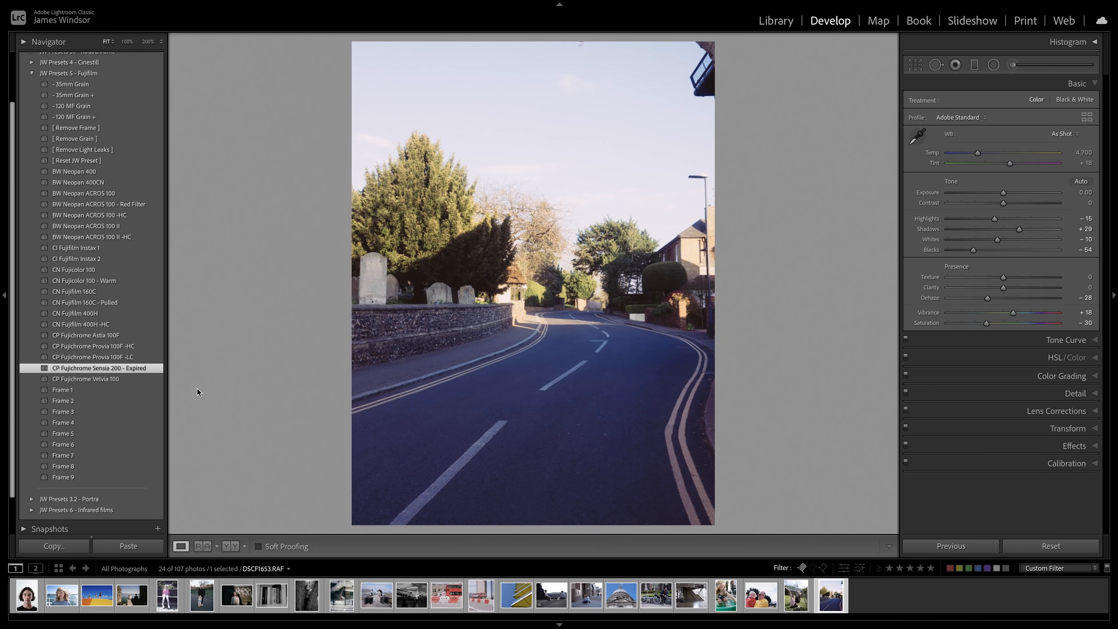
mouse_move(777, 585)
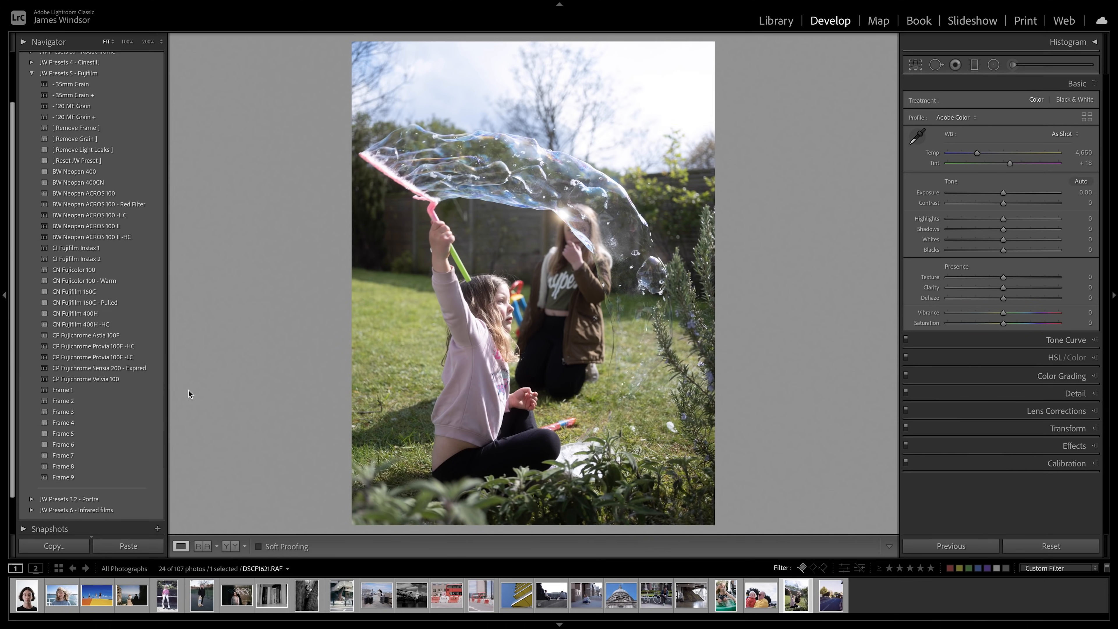
- Give the bubble photo the Sensia 200 - Expired look with Exposure at -0.40
click(98, 369)
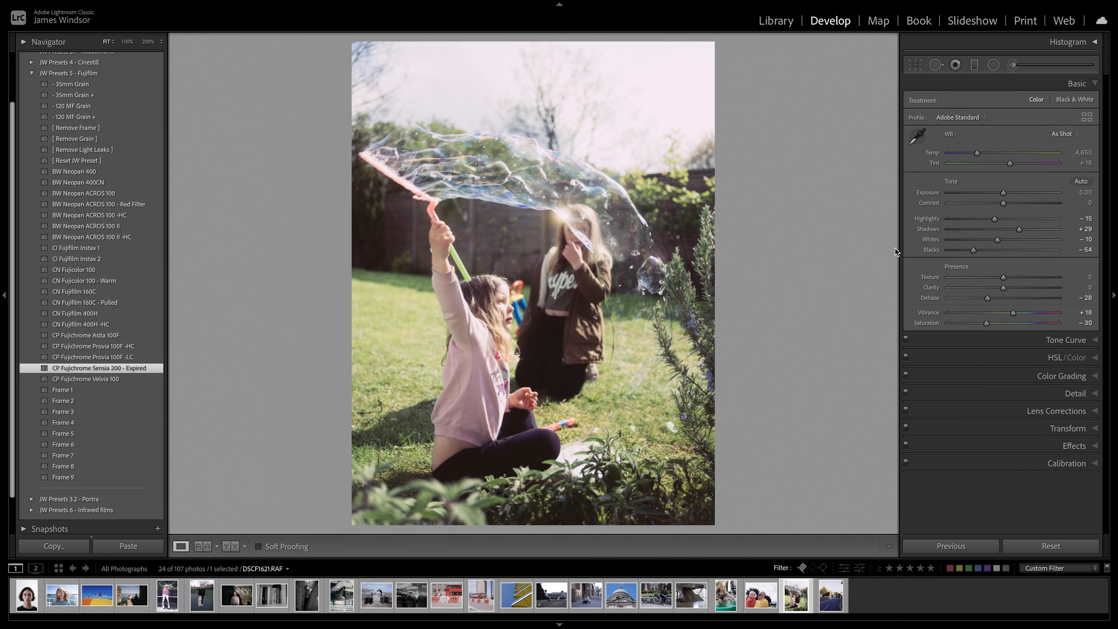
drag(1004, 193, 996, 193)
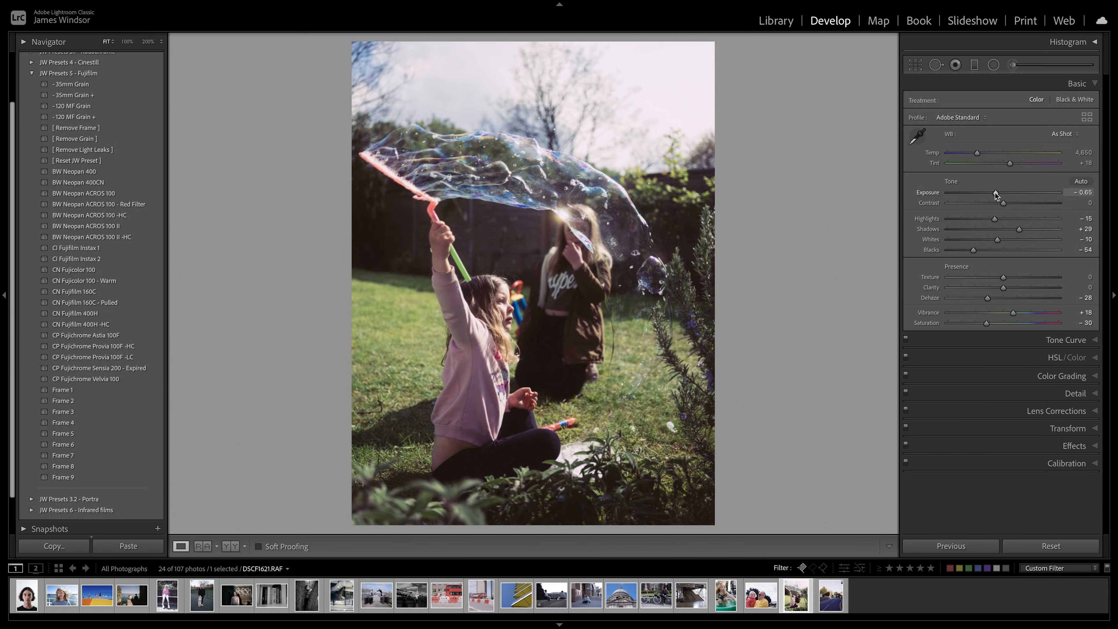
drag(977, 193, 999, 192)
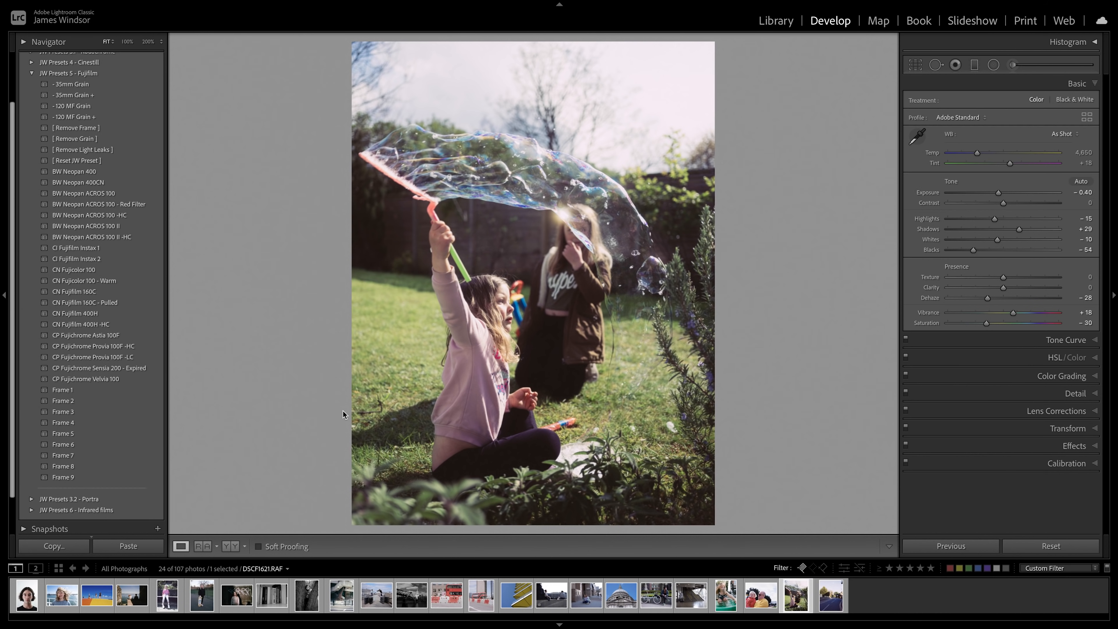
mouse_move(337, 415)
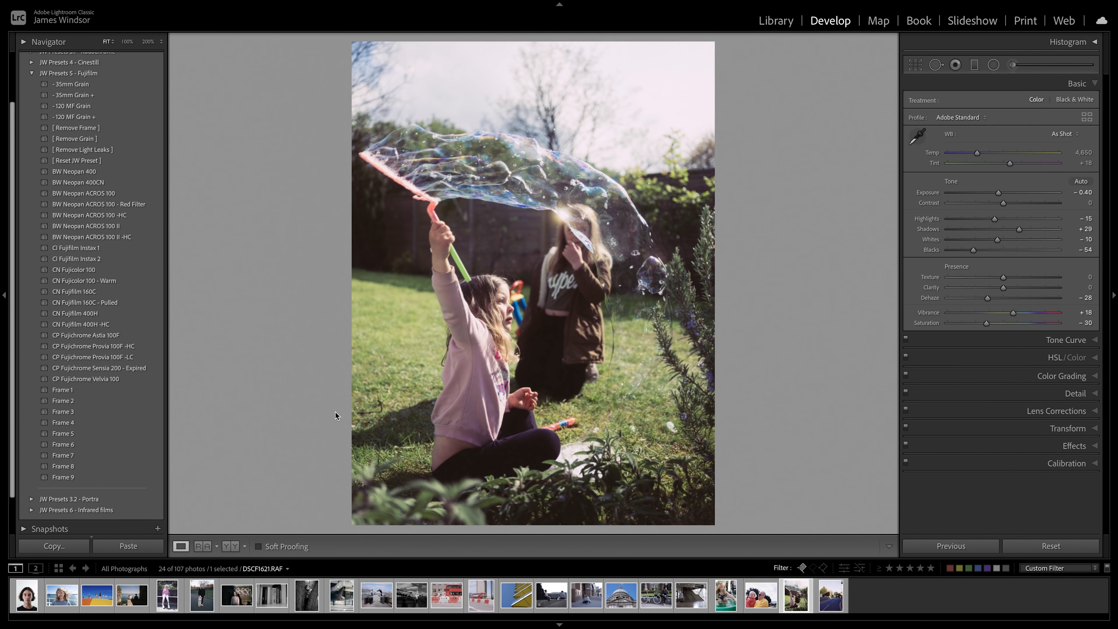
mouse_move(147, 384)
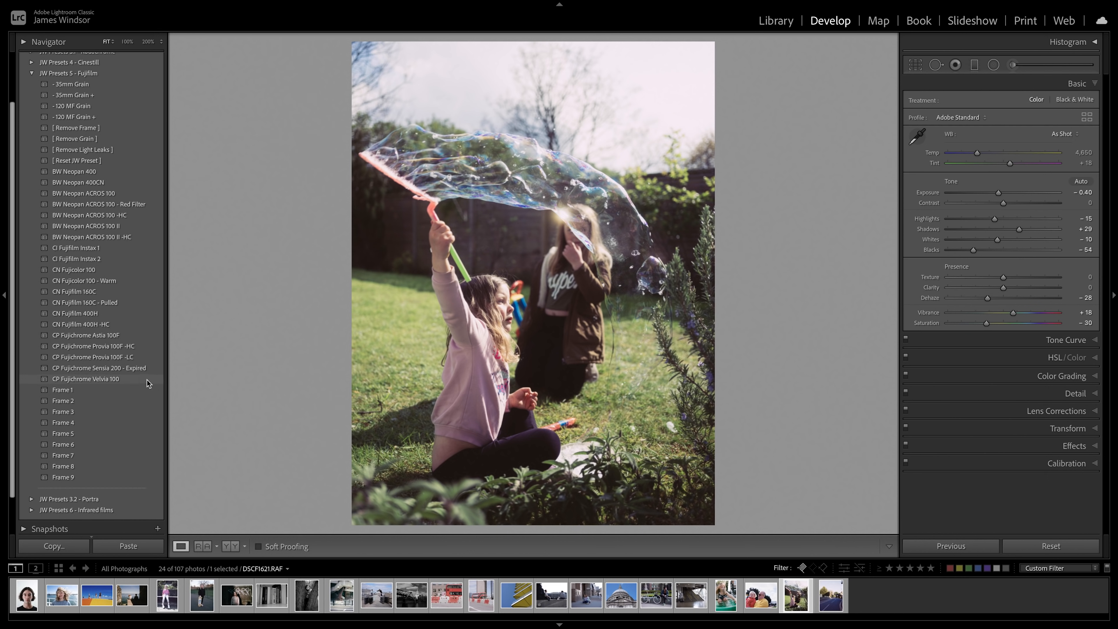
mouse_move(143, 381)
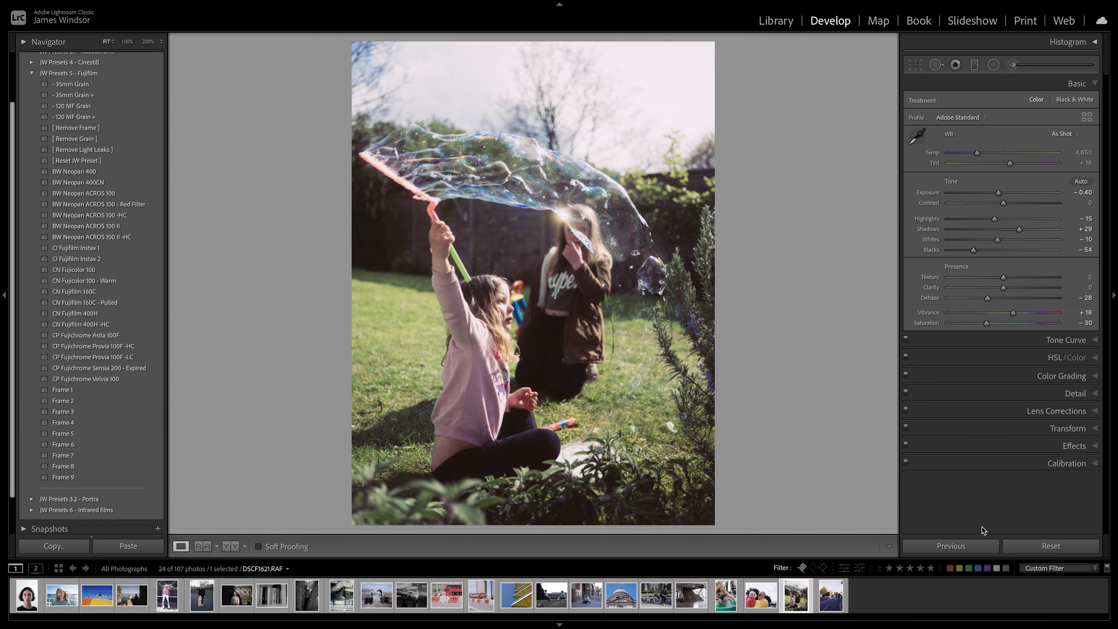
- Give the jumping-children photo and the man-with-toddler portrait the Velvia 100 look
click(97, 597)
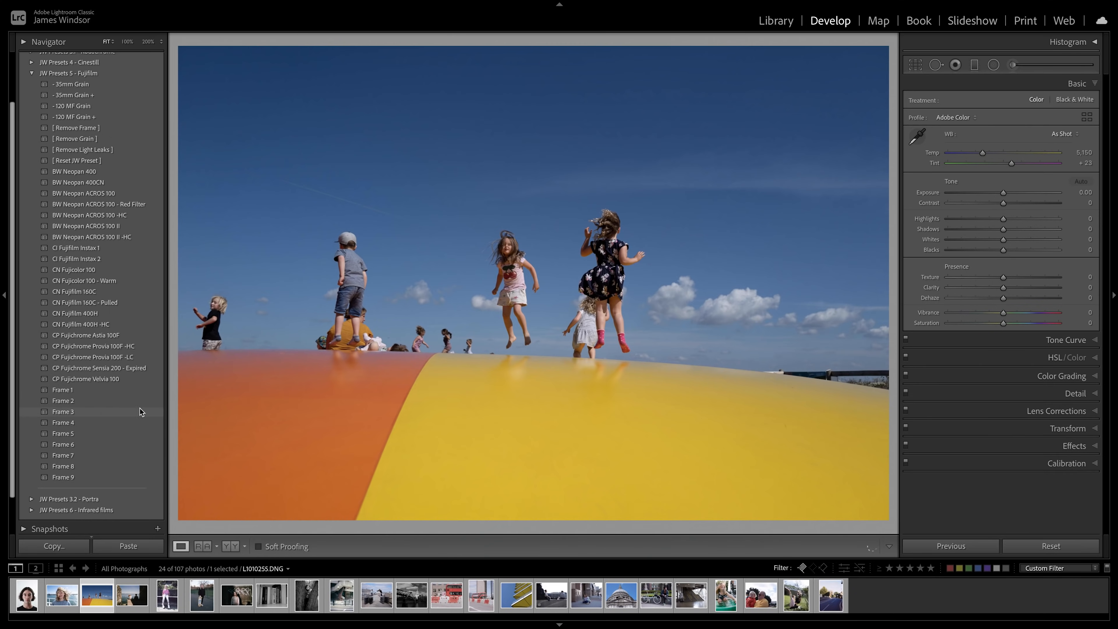
click(87, 379)
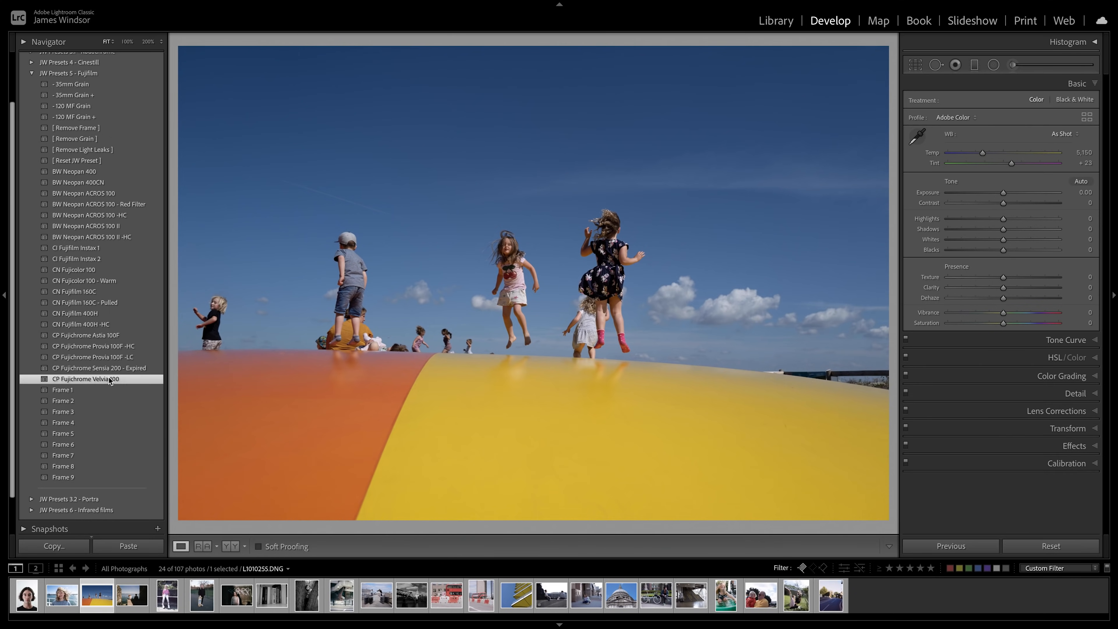
click(87, 378)
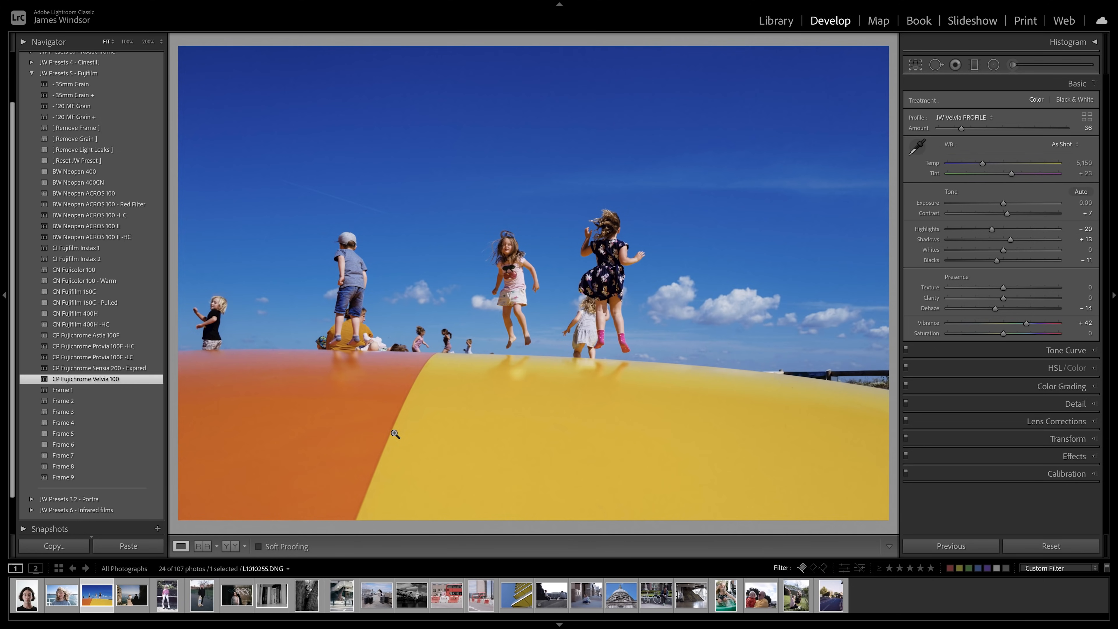
mouse_move(462, 498)
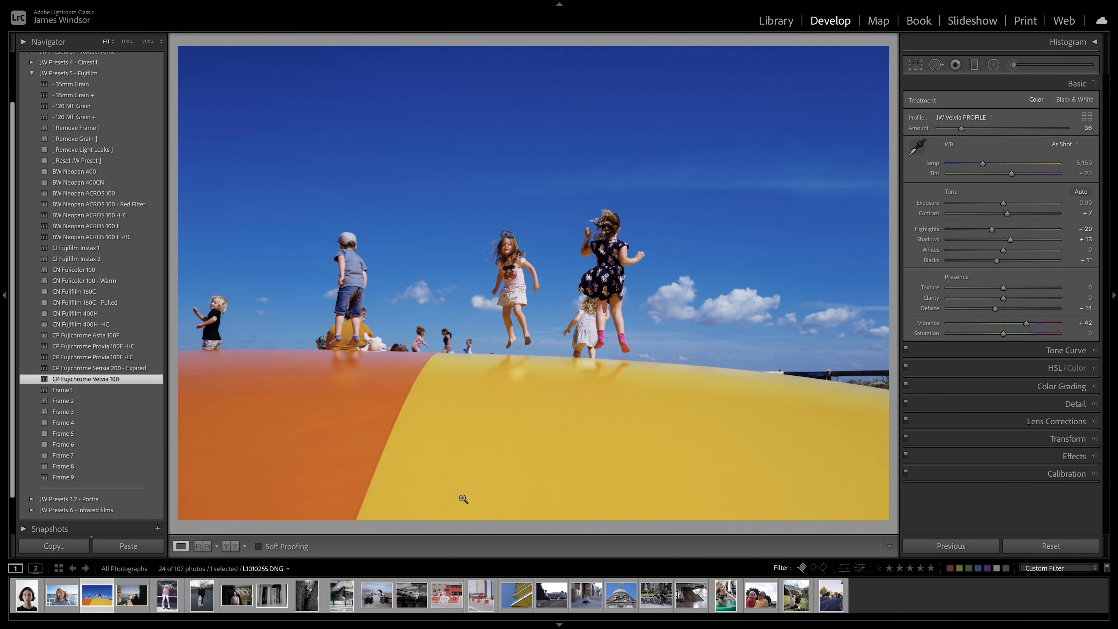
click(760, 595)
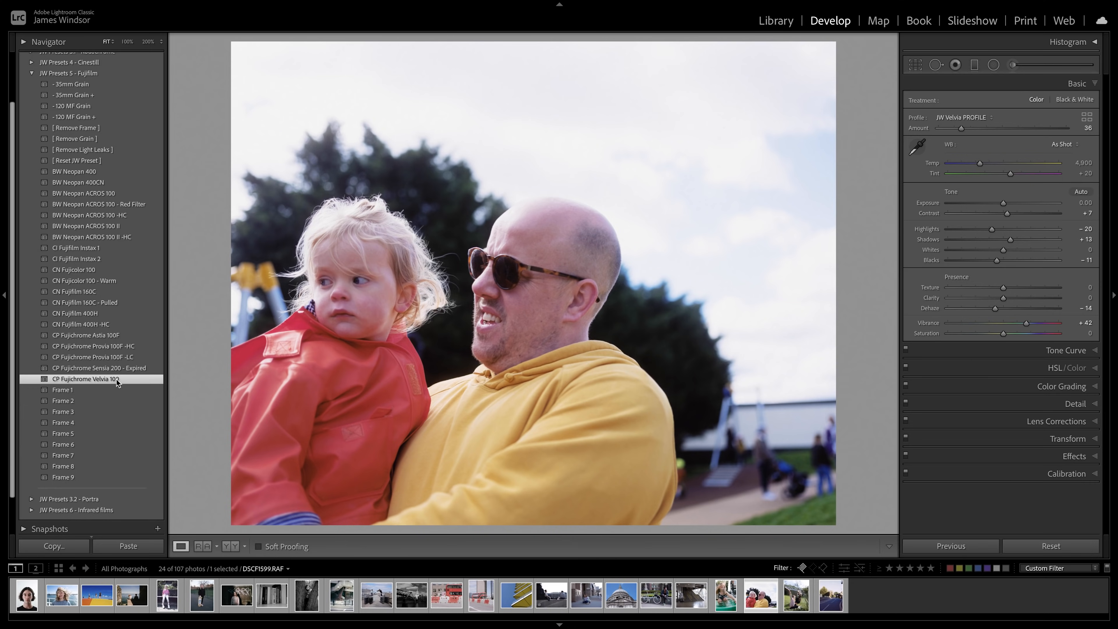
click(515, 596)
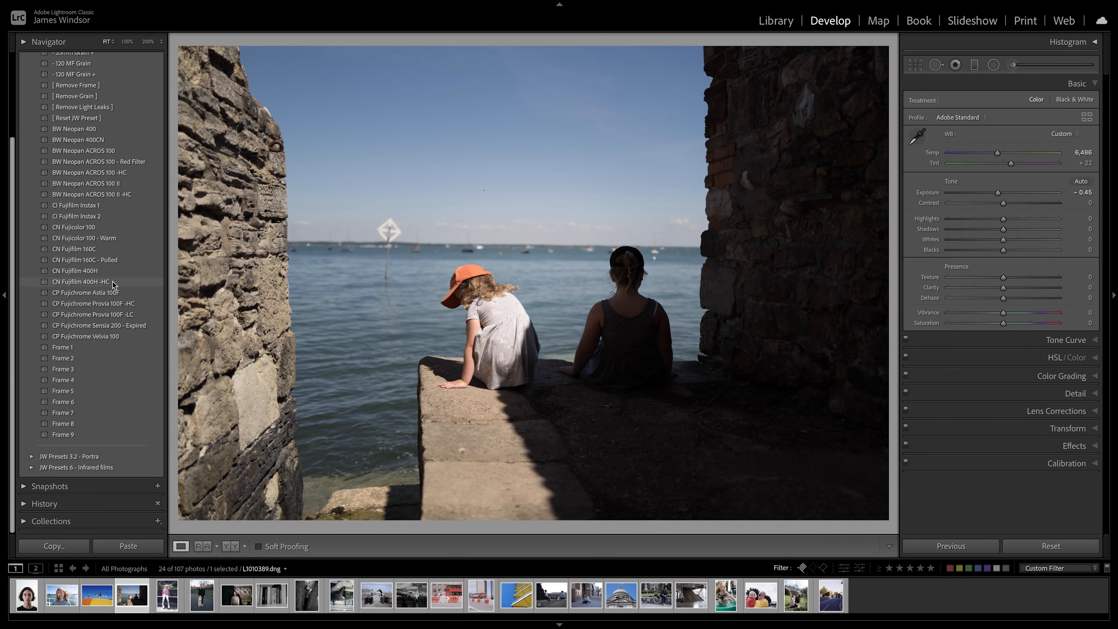
- Give the stone-arch photo 400H -HC with 120 MF Grain +, then send it to Photoshop (Cmd+E)
click(82, 282)
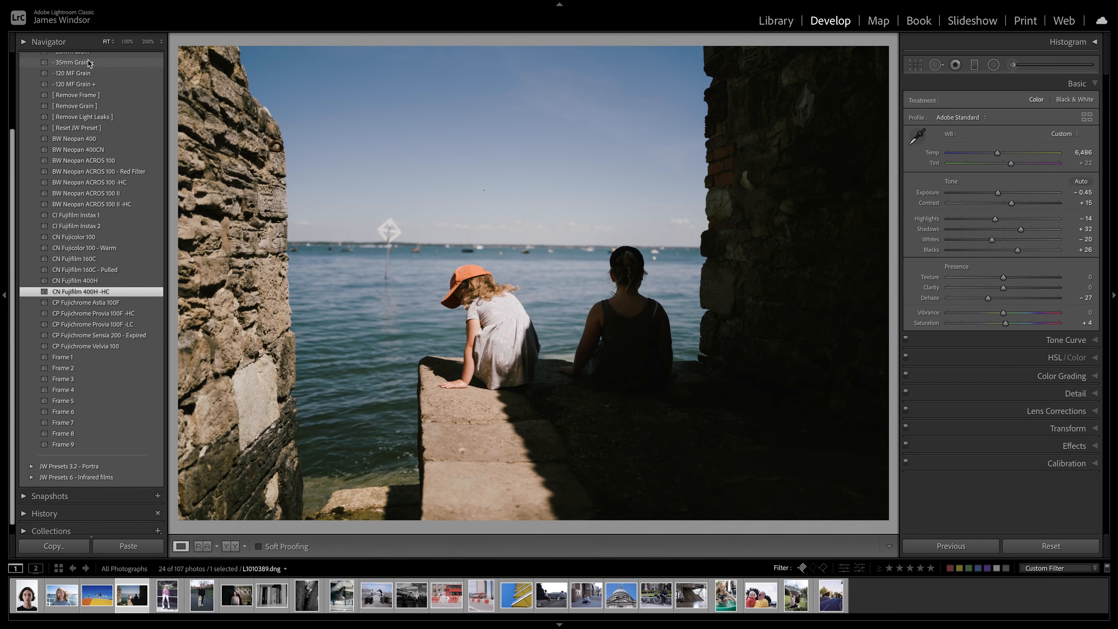
click(73, 62)
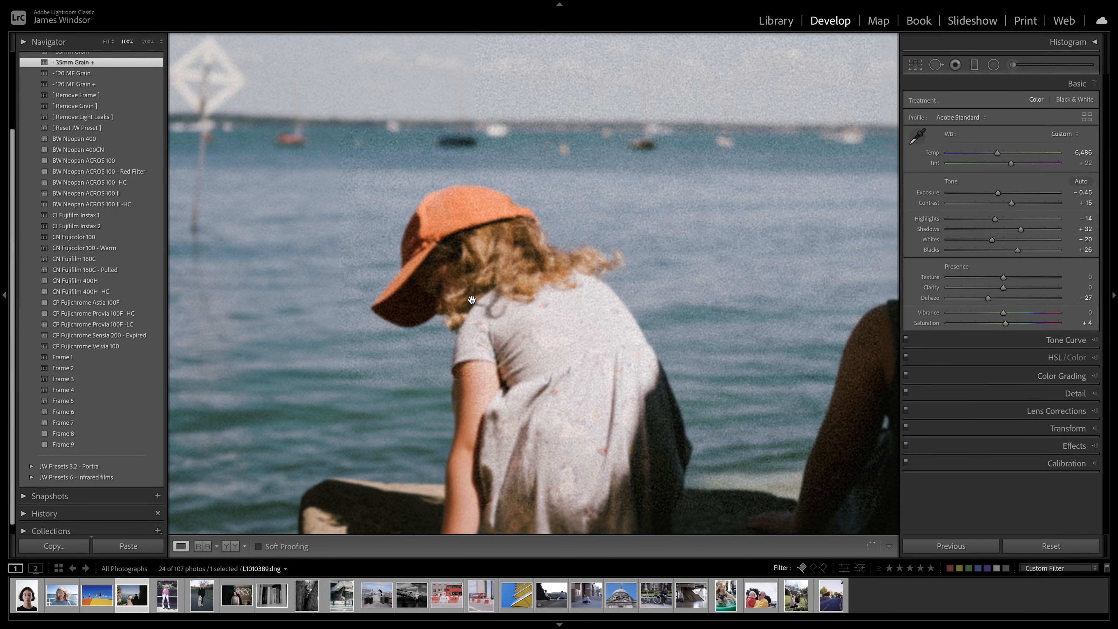
click(74, 84)
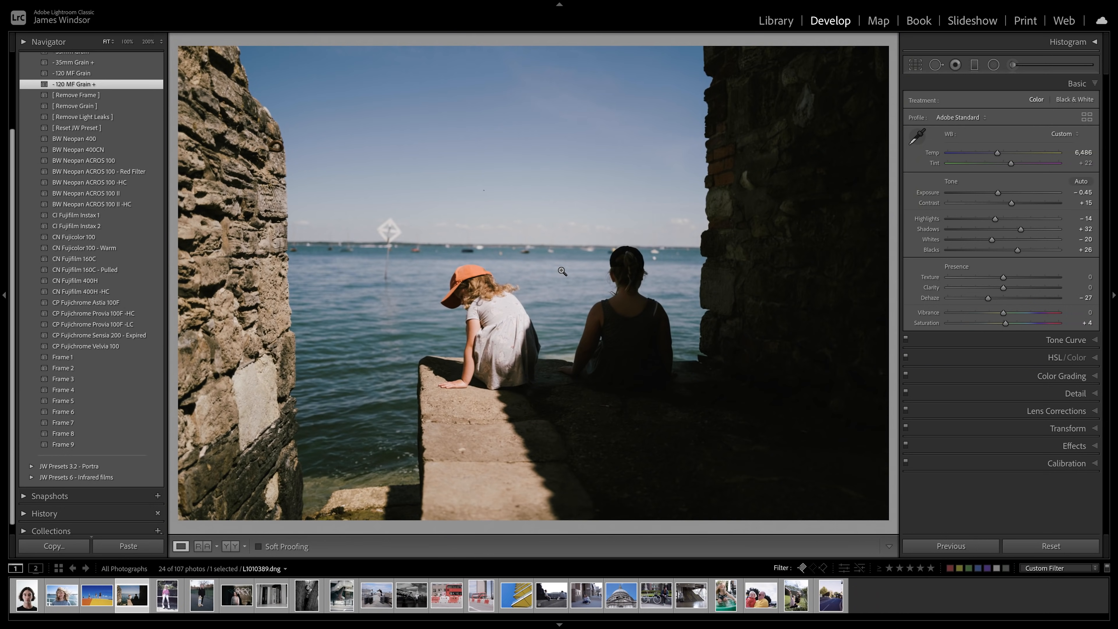
key(cmd+e)
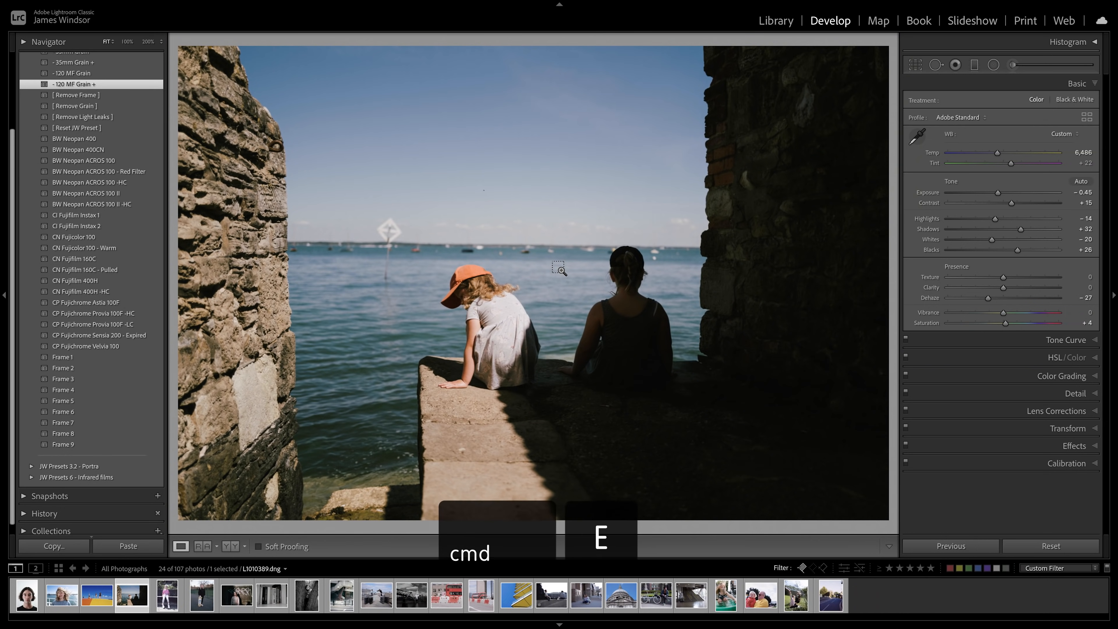
key(cmd+e)
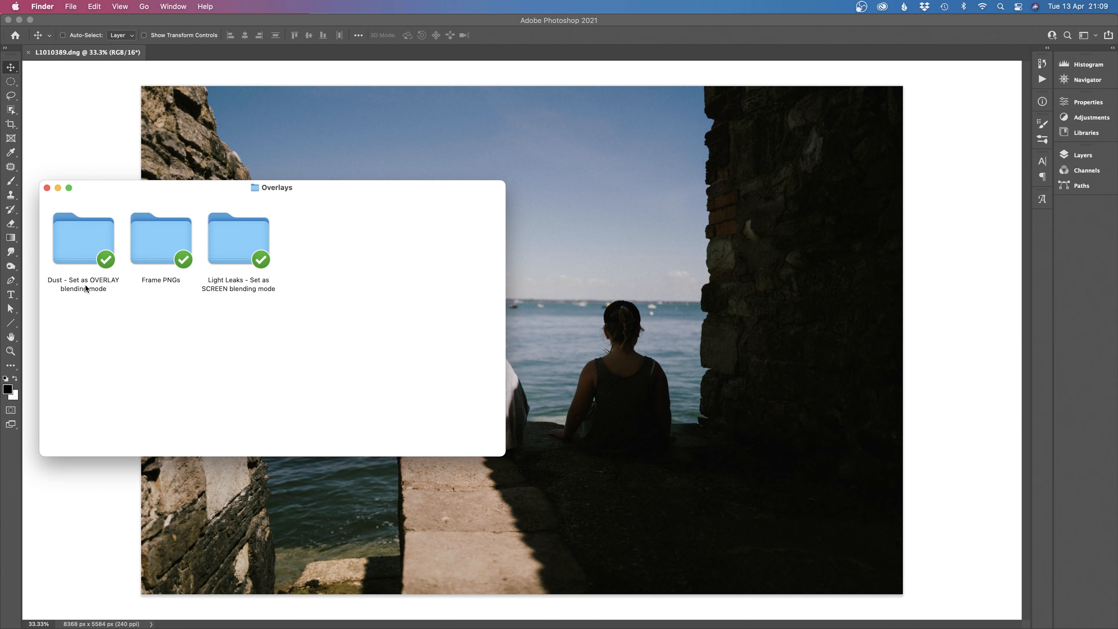
mouse_move(277, 290)
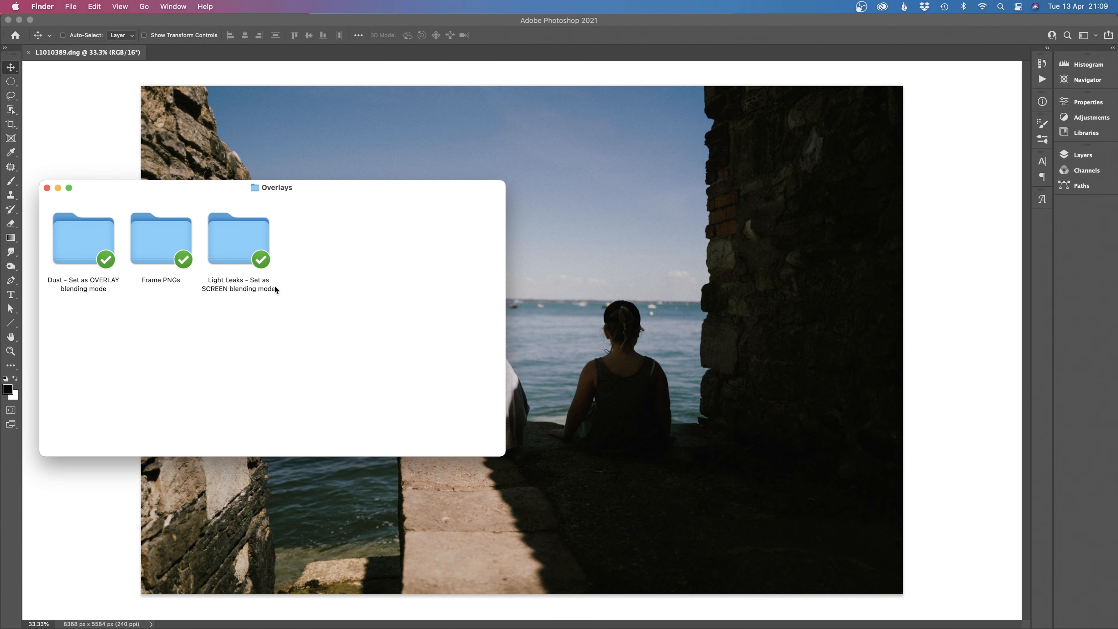
- Place Fuji-400H-frame_2.png from the Frame PNGs folder as a border around the photo
click(160, 240)
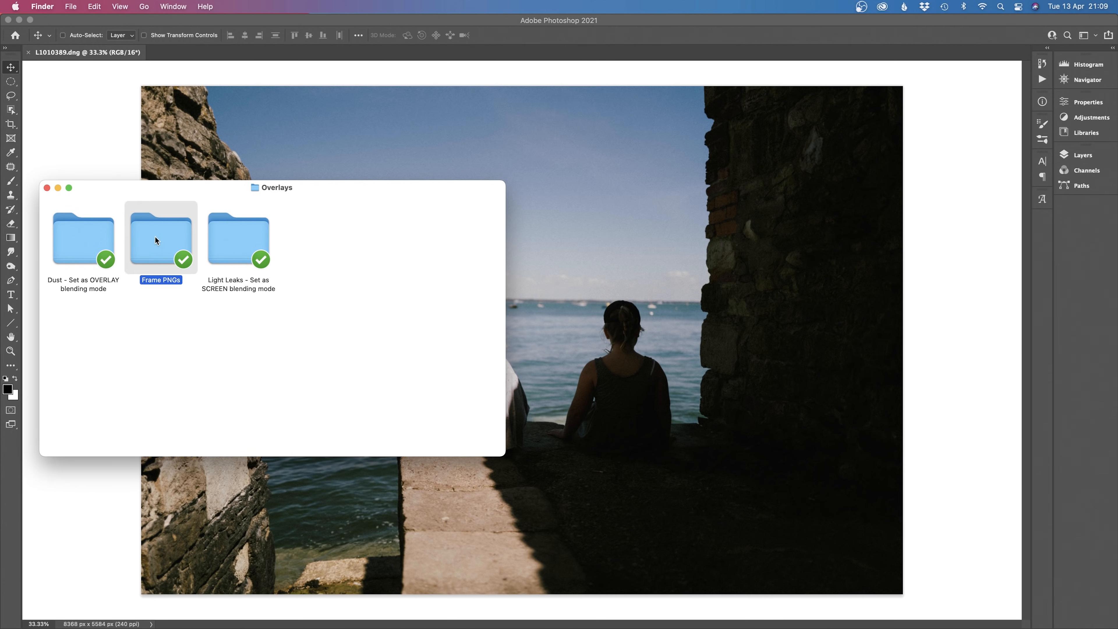
double_click(161, 239)
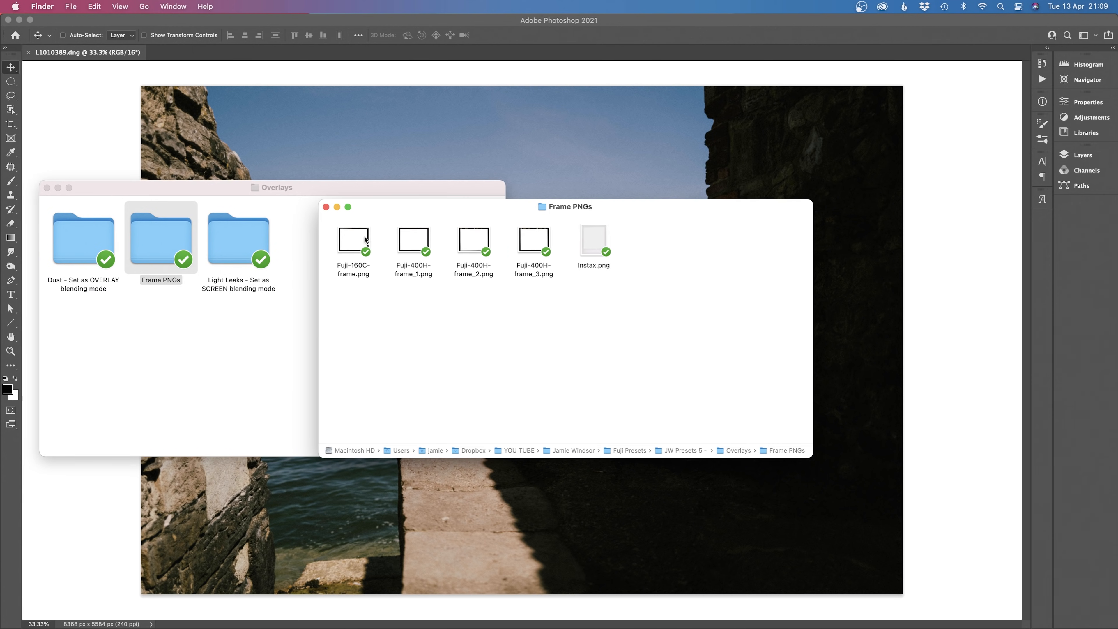
mouse_move(423, 253)
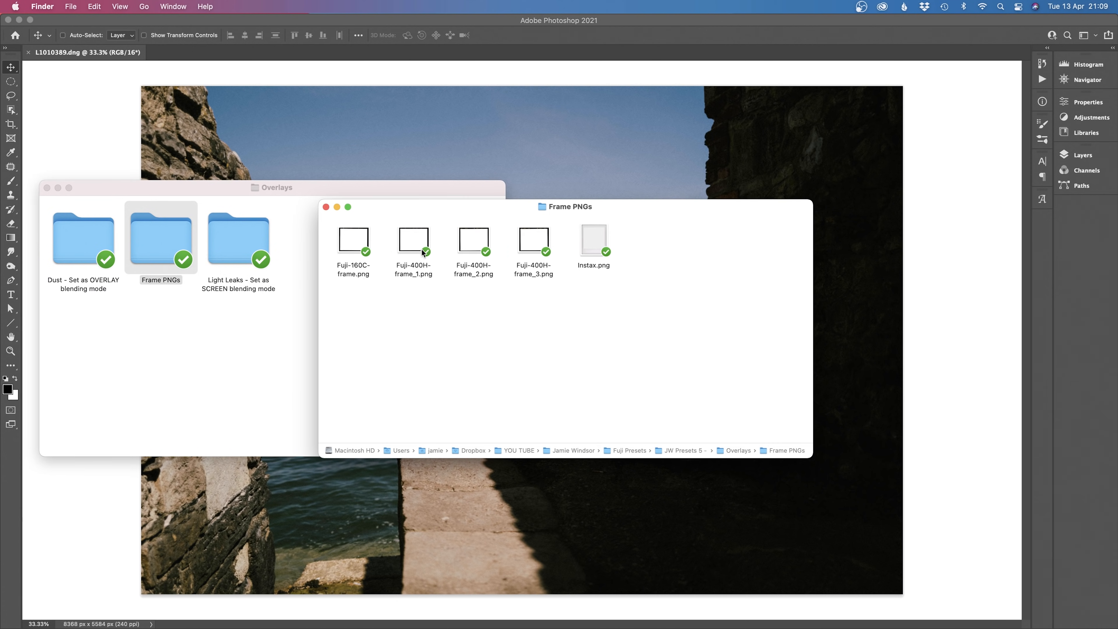
mouse_move(490, 267)
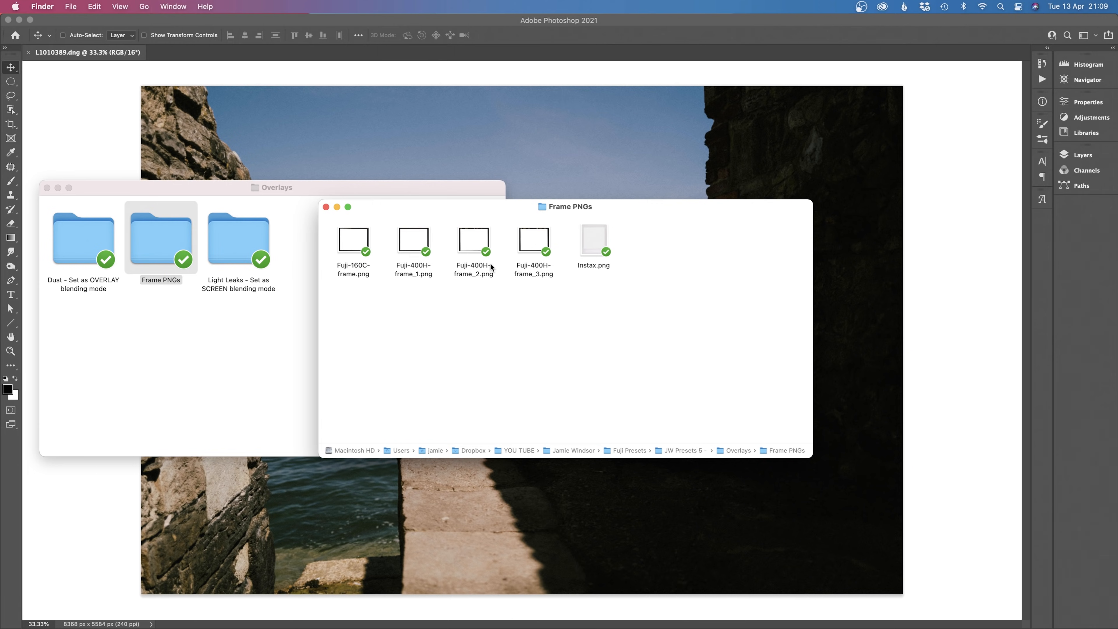
drag(474, 240, 549, 170)
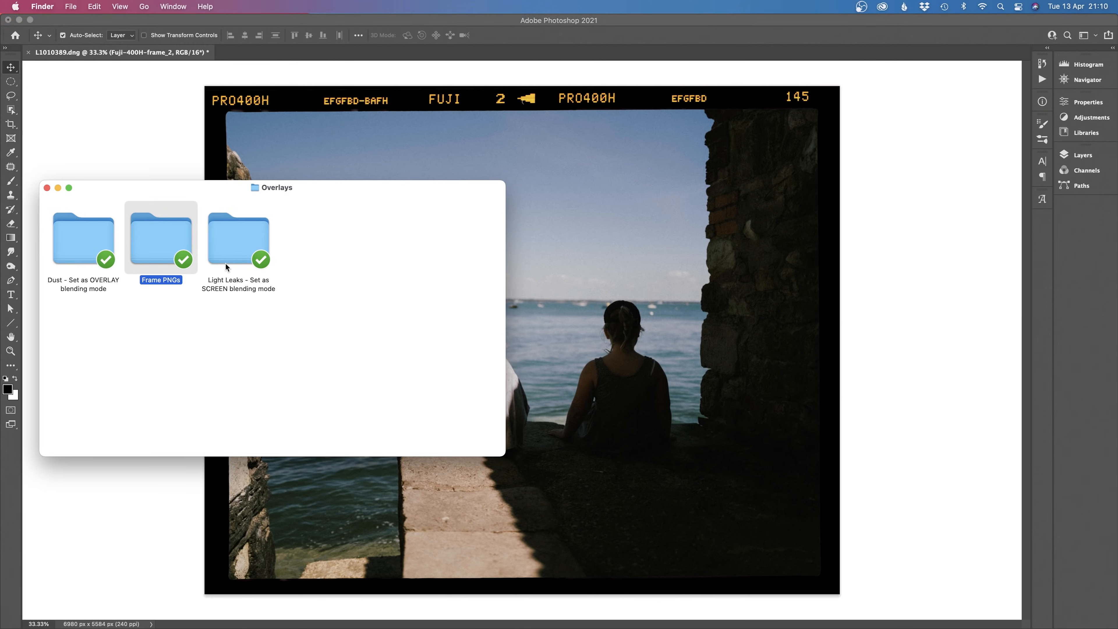
- Add the Orange 1 light leak in Screen blend mode, then hide it
double_click(238, 239)
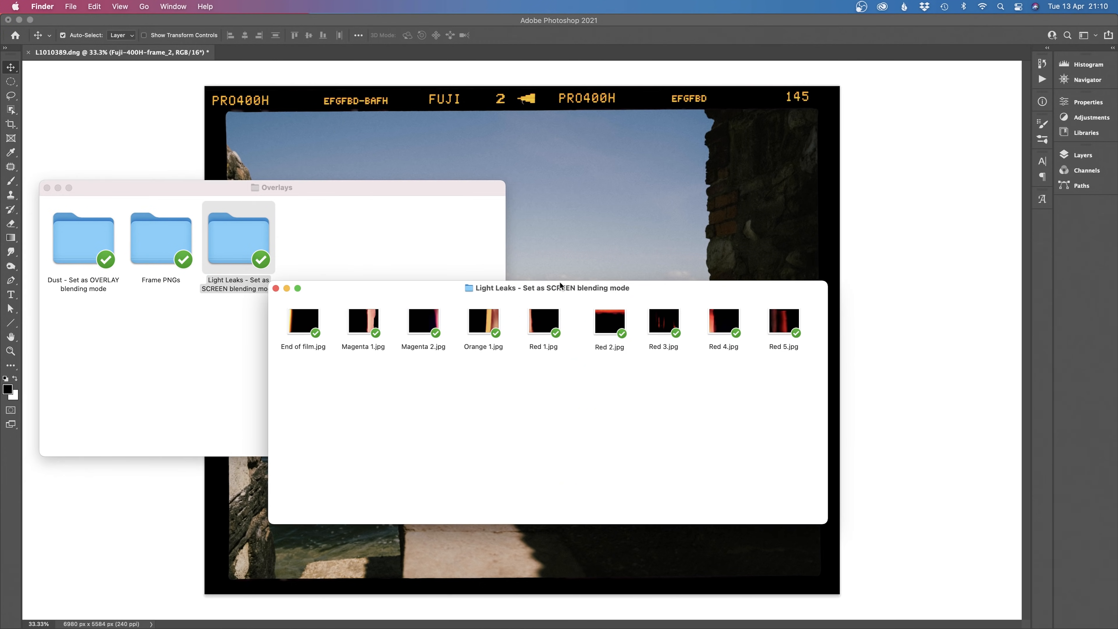
drag(545, 288, 385, 267)
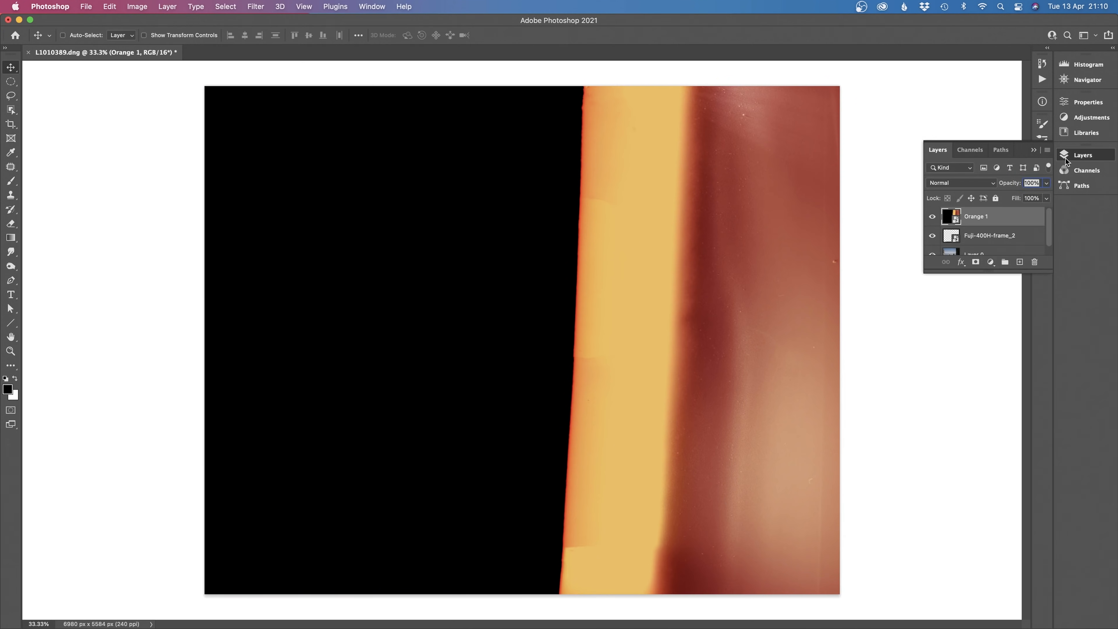
mouse_move(962, 191)
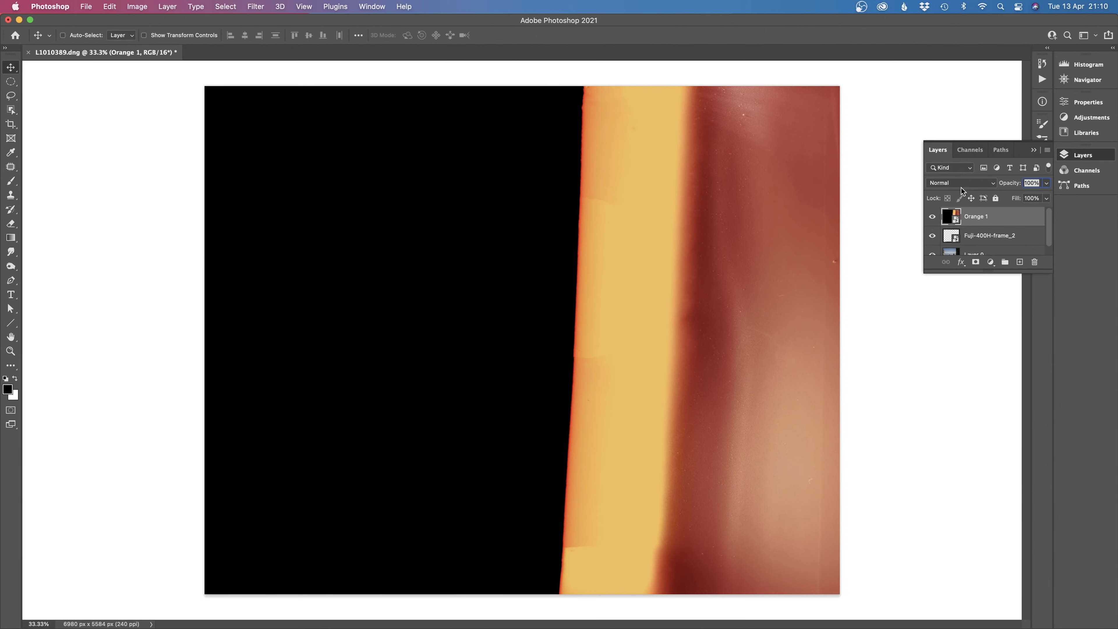
click(960, 183)
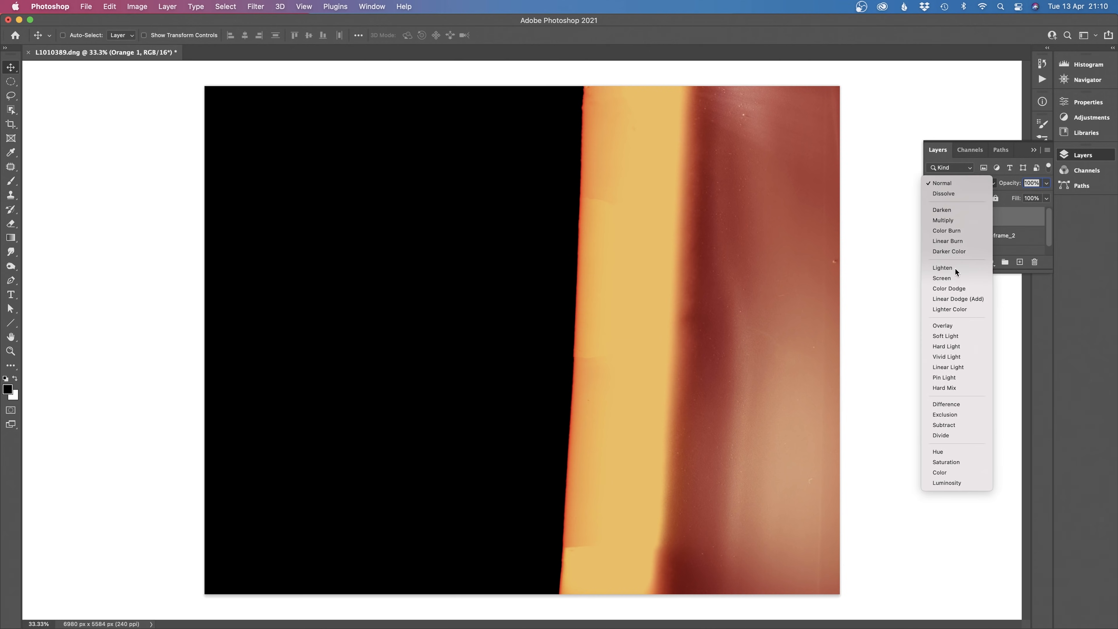
click(943, 277)
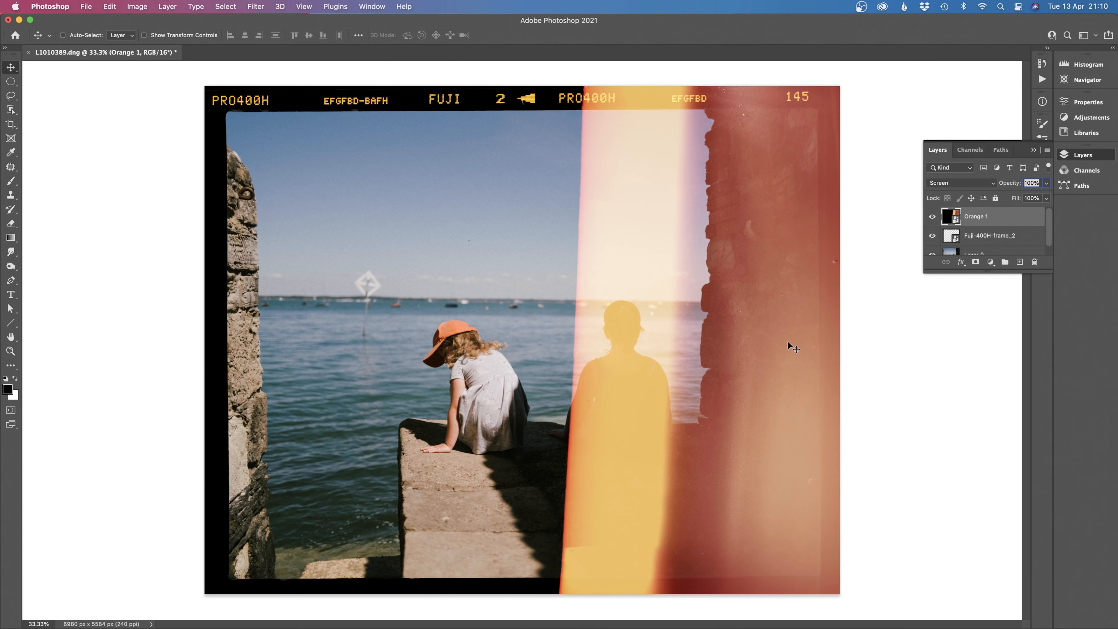
mouse_move(729, 461)
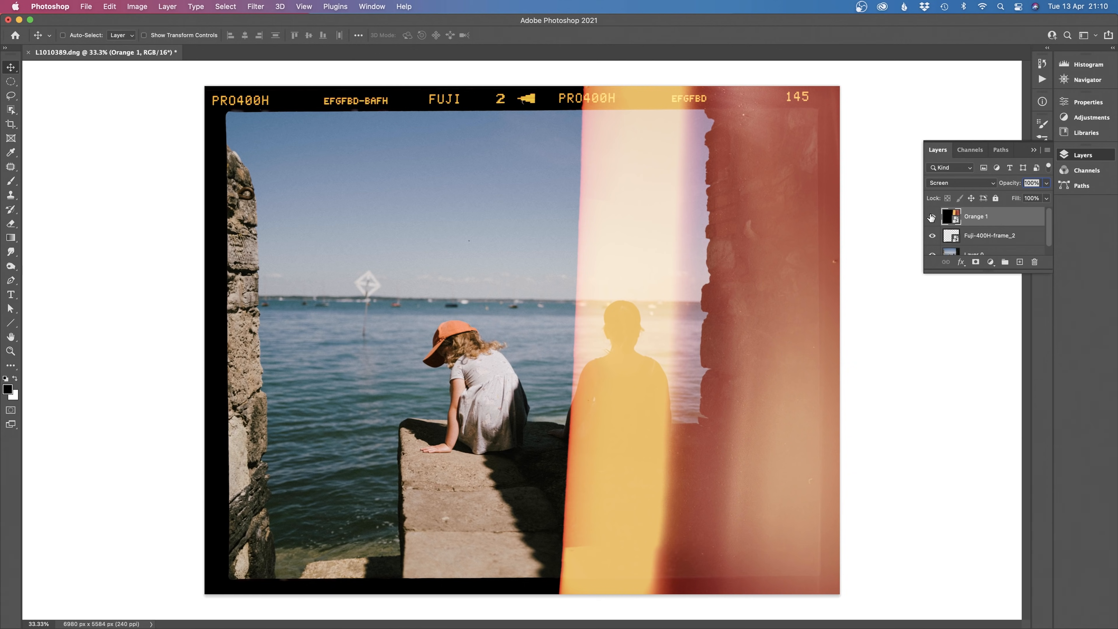
click(932, 217)
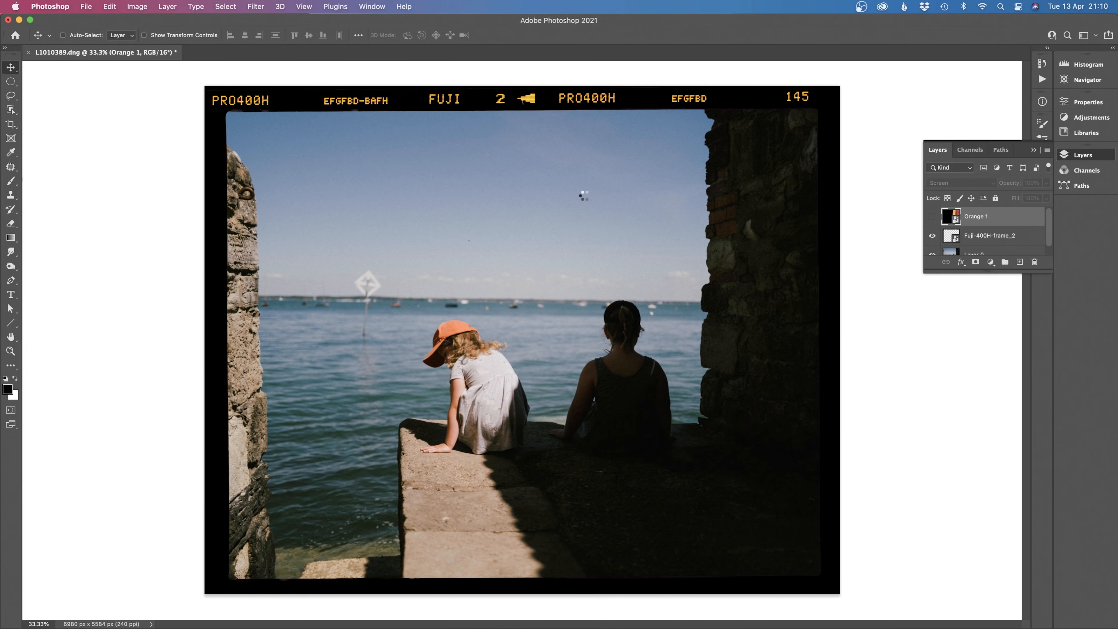
- Blend the Red 3 light leak in Screen mode, then hide it
click(959, 183)
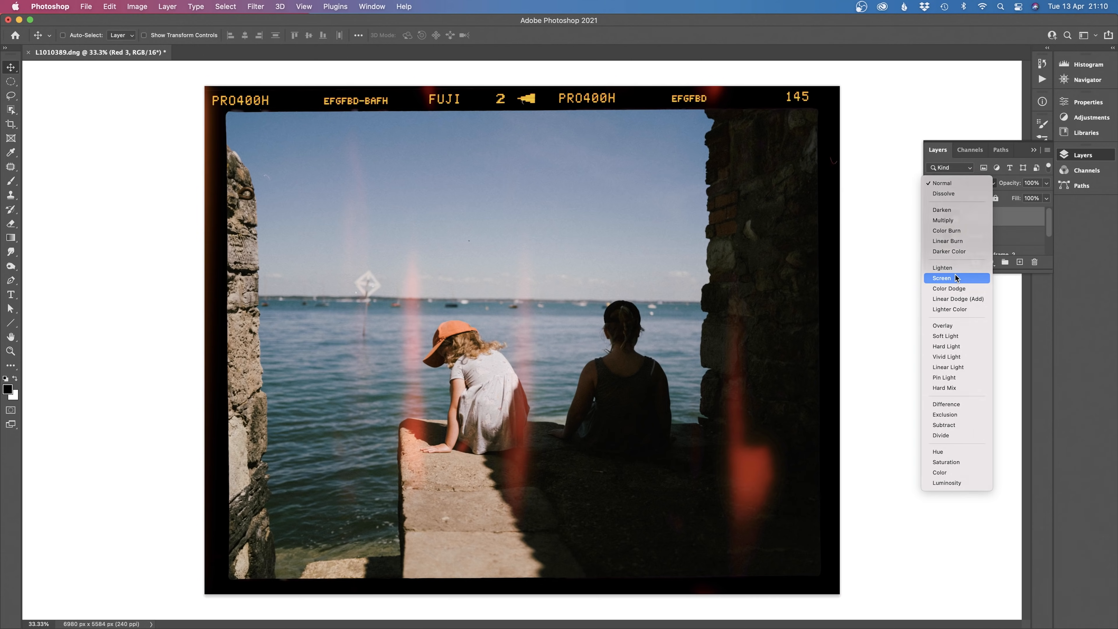
click(943, 278)
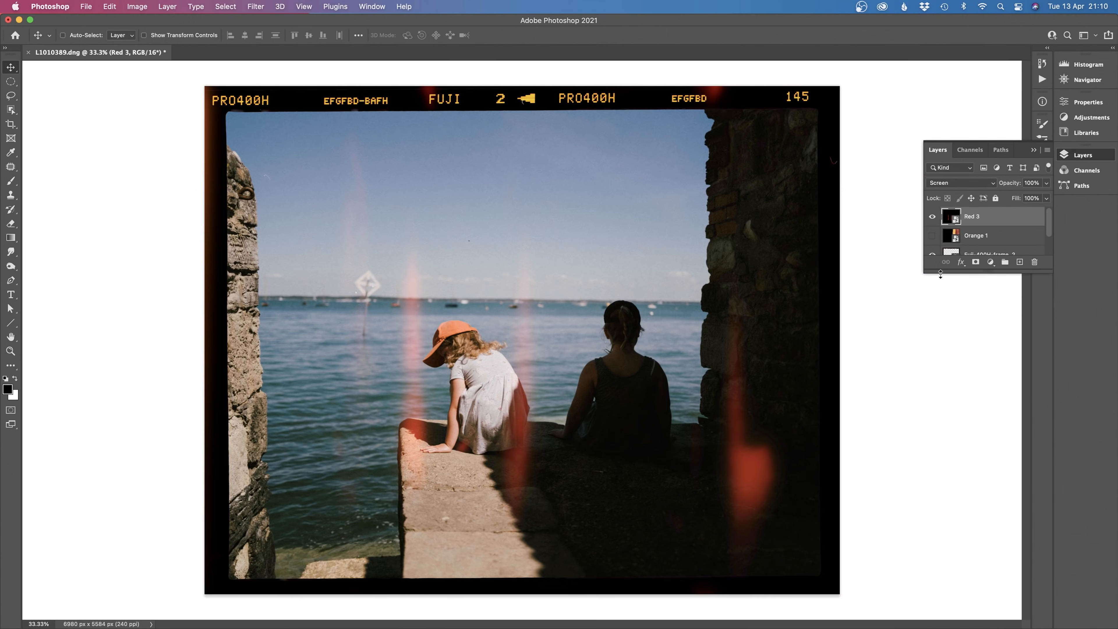
click(932, 216)
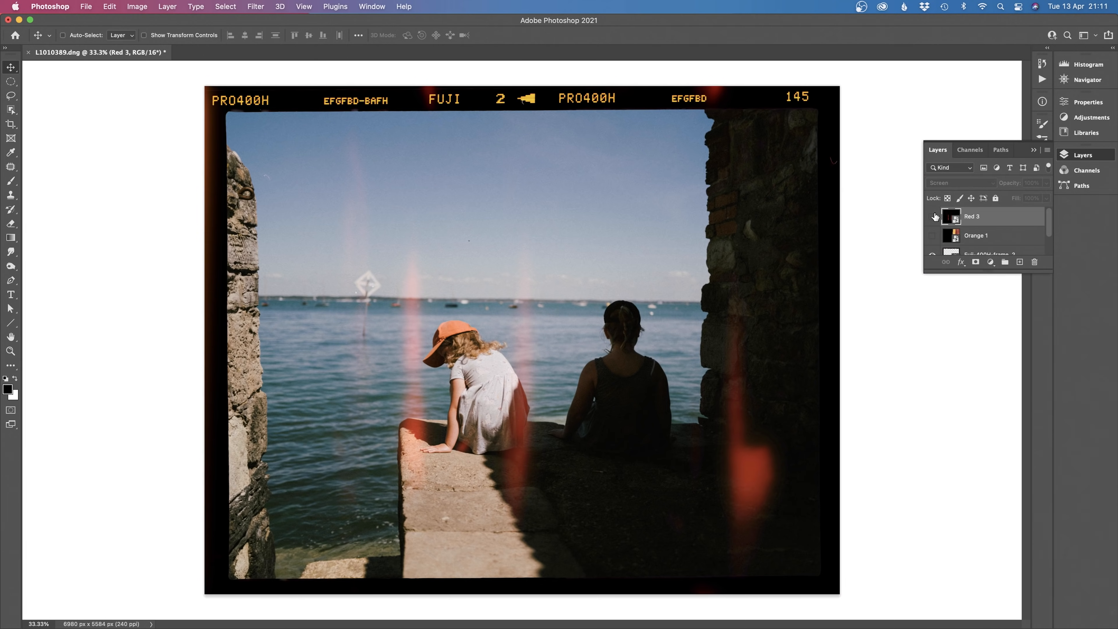
click(932, 217)
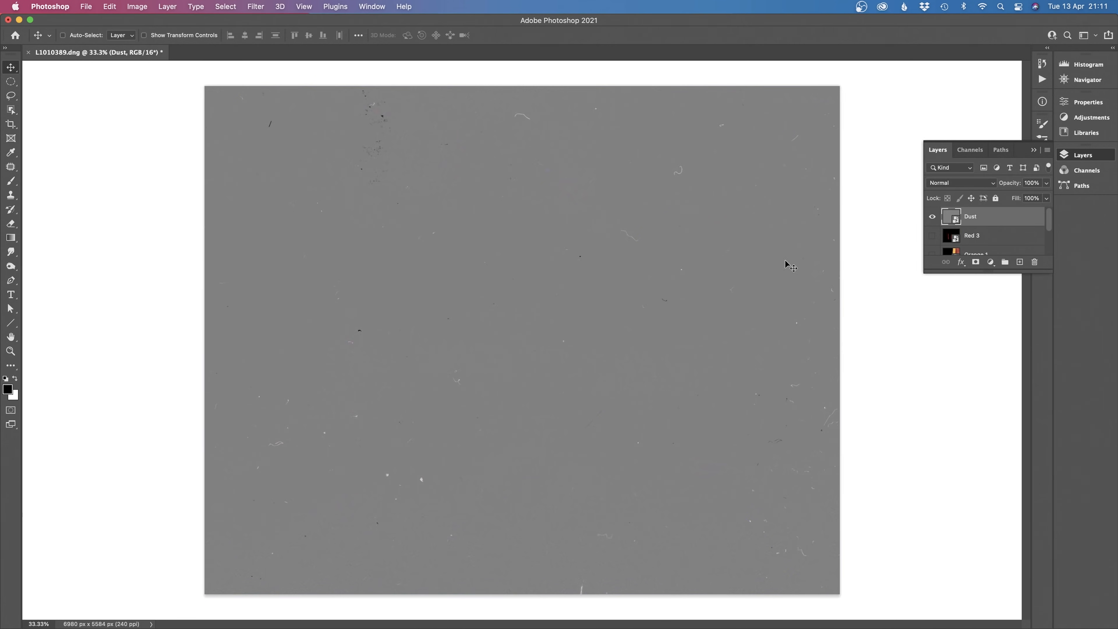
- Blend the Dust overlay in Overlay mode, then settle on Soft Light
click(961, 182)
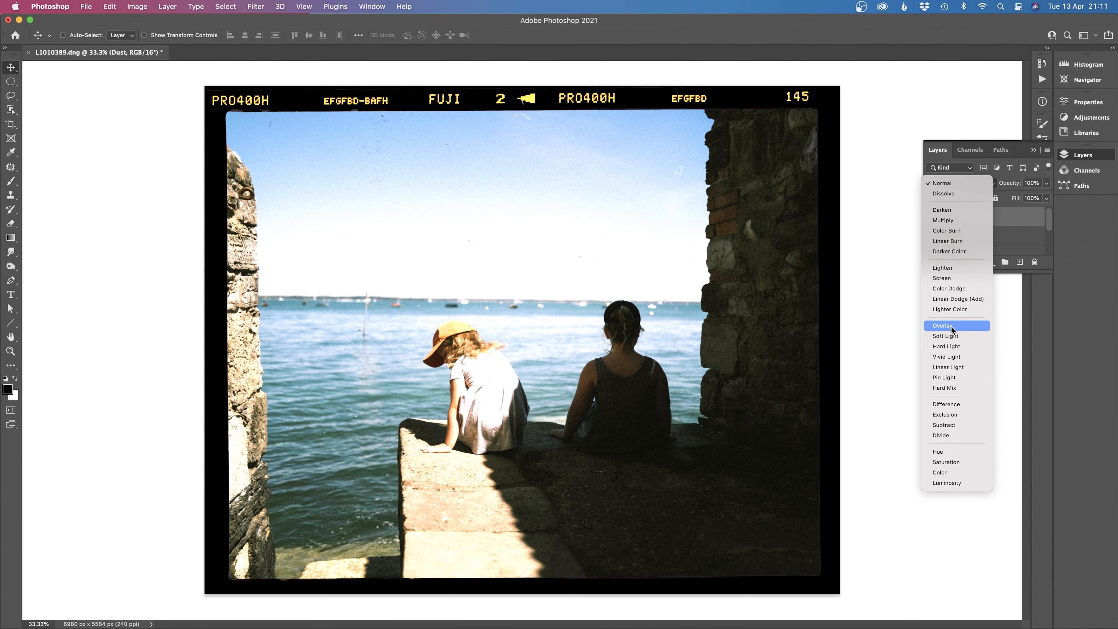
click(944, 326)
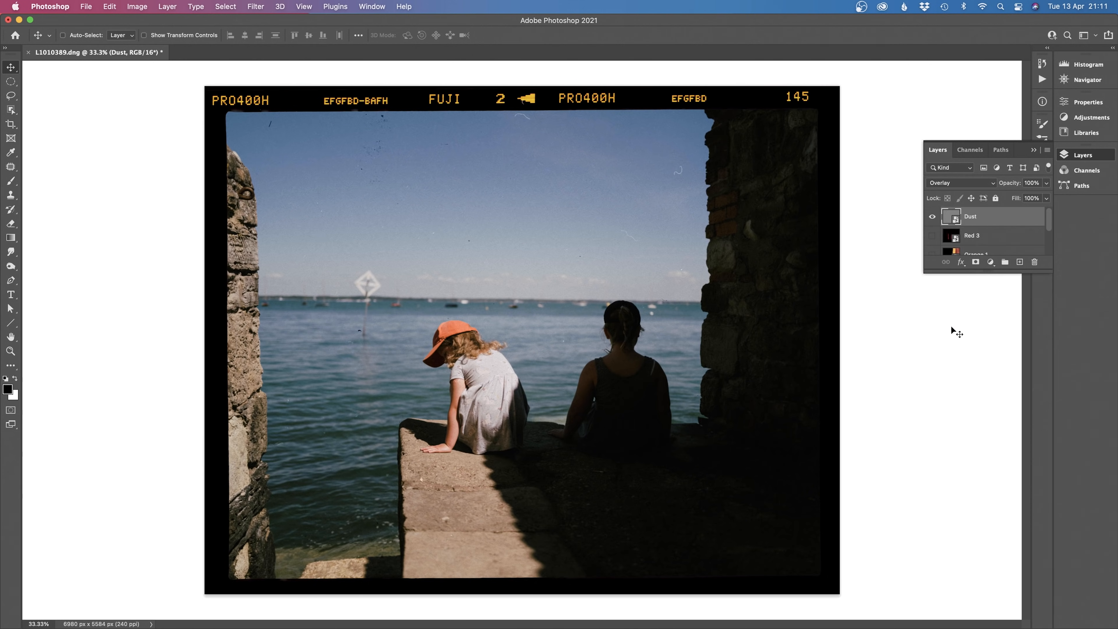
mouse_move(419, 143)
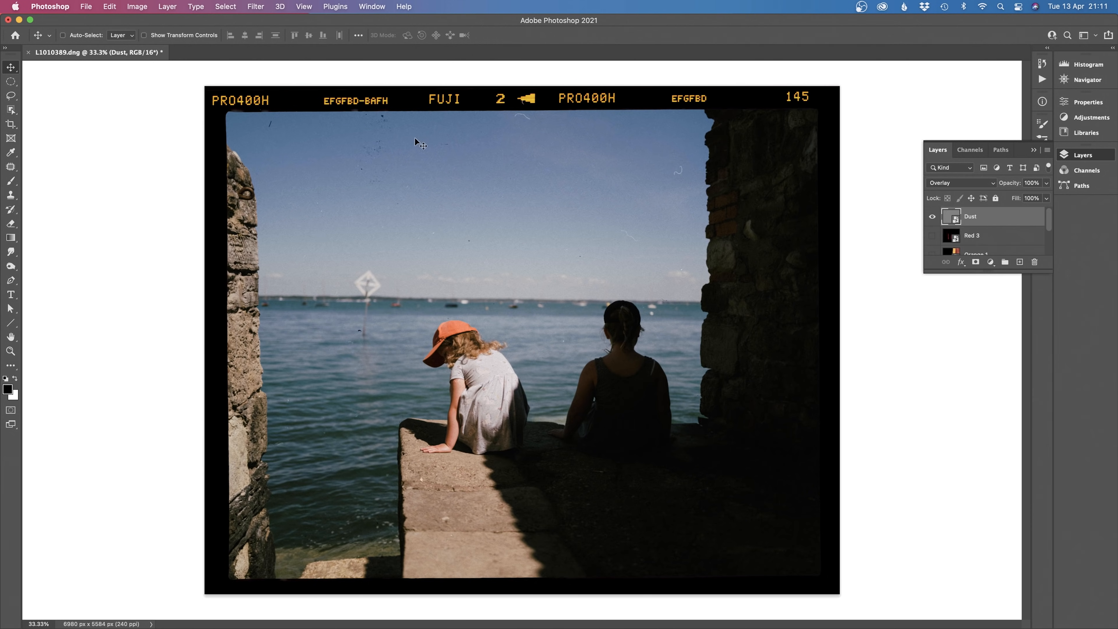
click(960, 182)
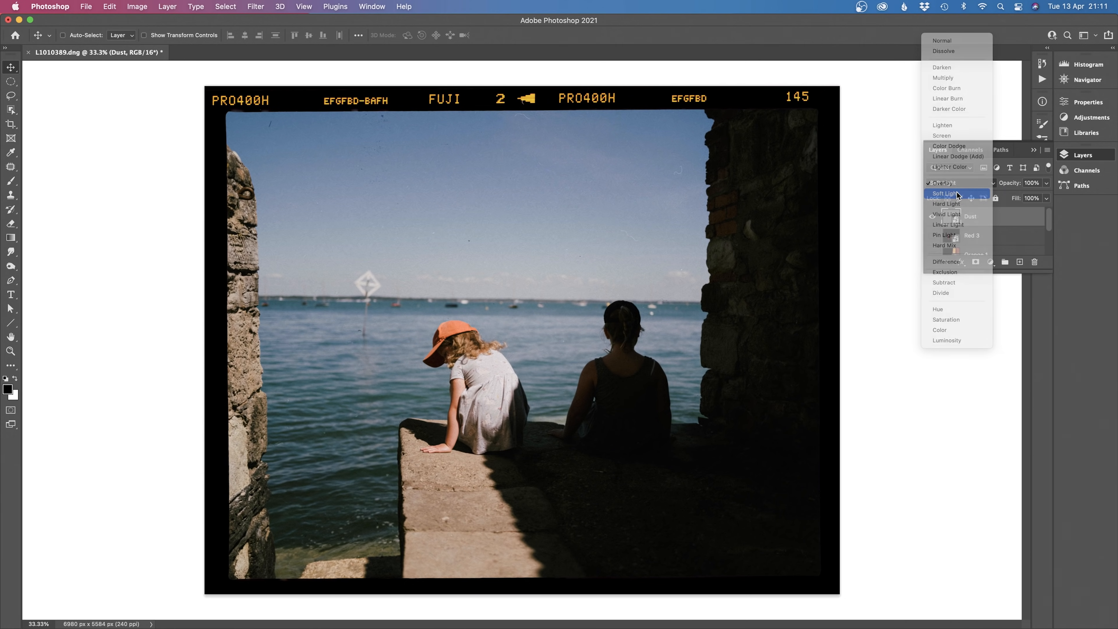
click(947, 194)
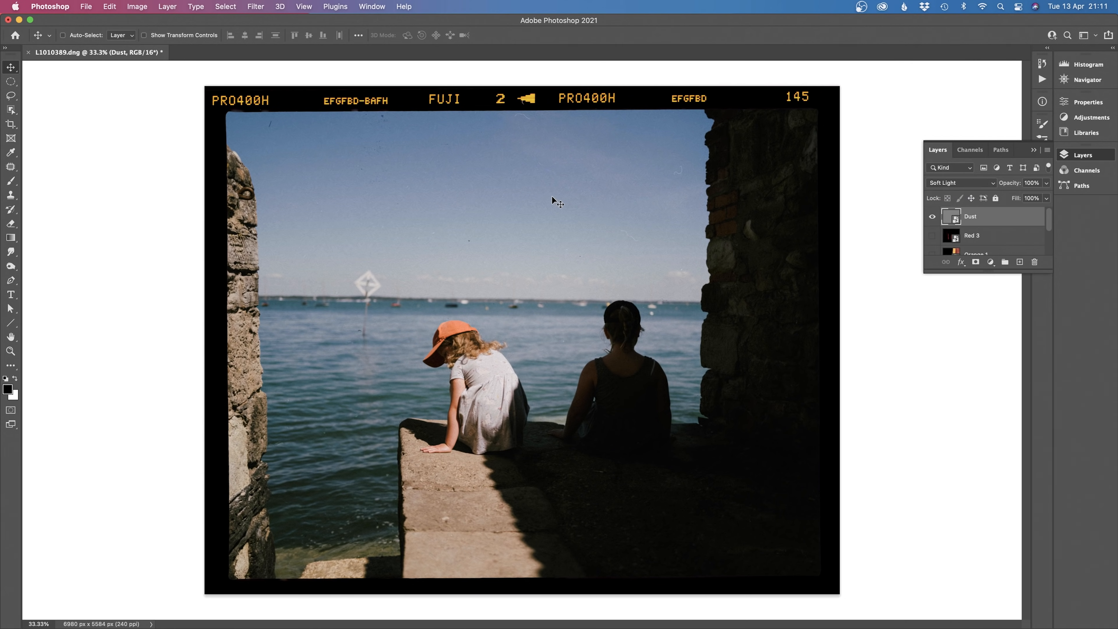
mouse_move(598, 206)
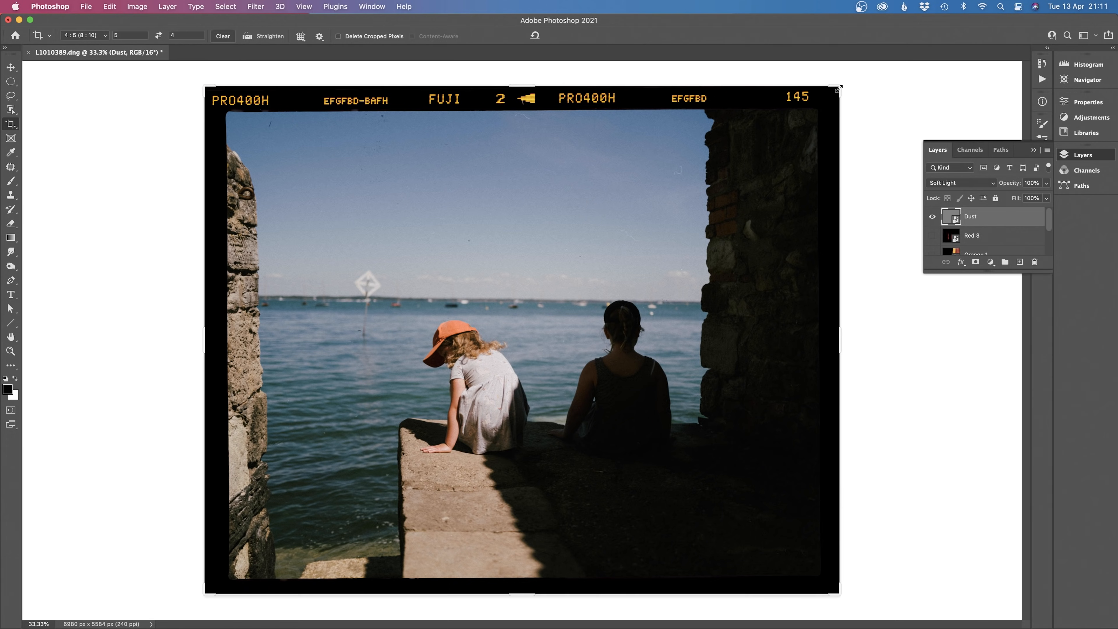
- Crop the framed photo slightly inward to 6732 × 5384 pixels
drag(838, 89, 827, 100)
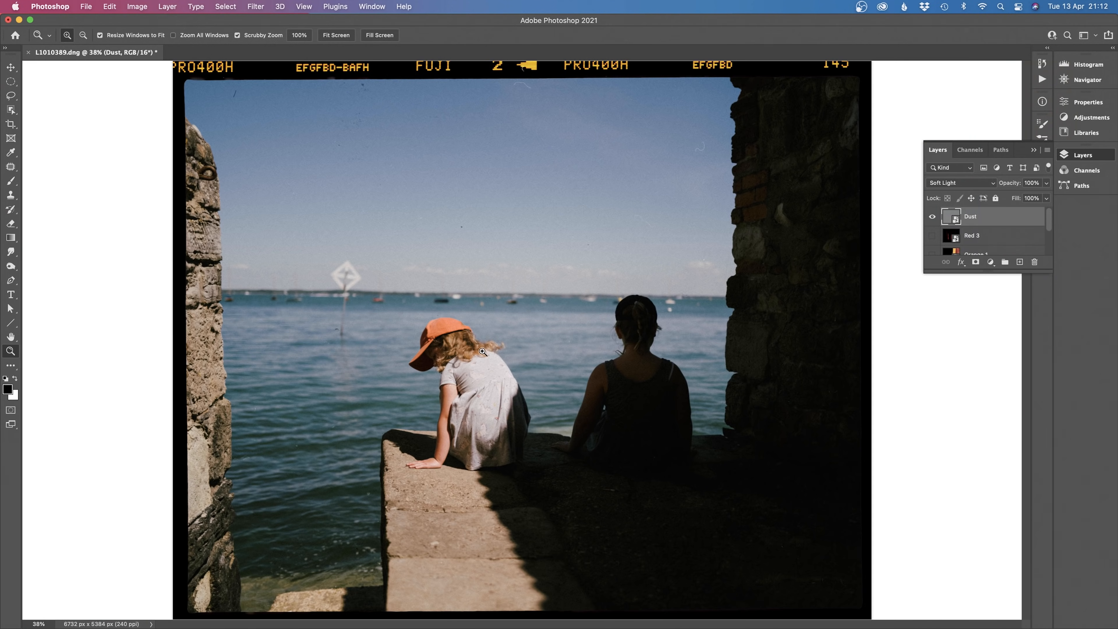
mouse_move(537, 365)
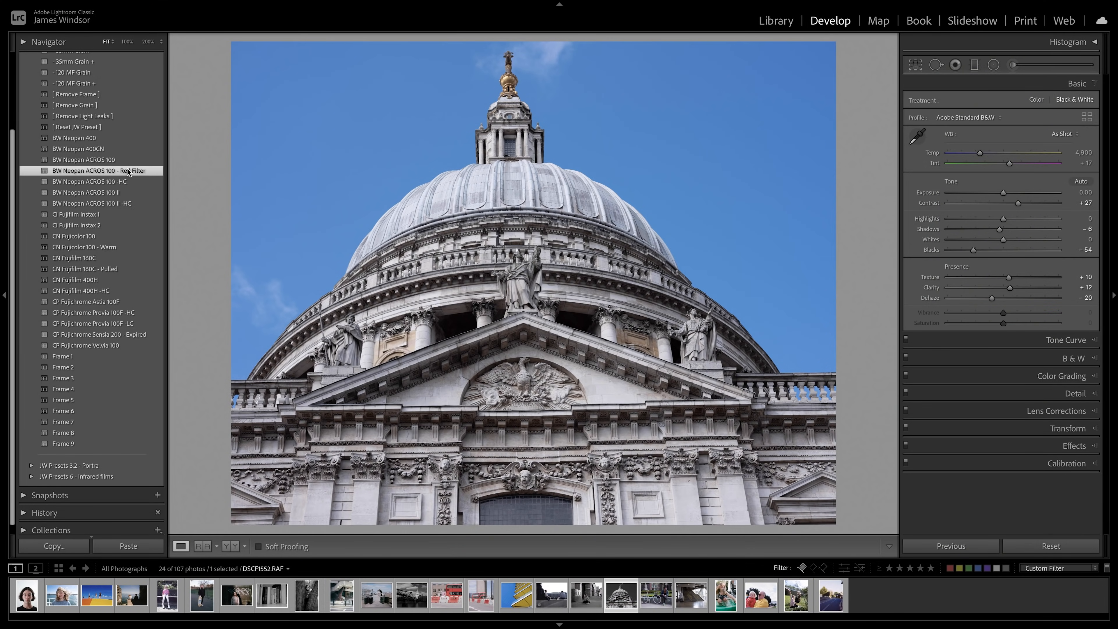
- Try Fujicolor 100 Warm, Instax 2, Instax 1 and Remove Light Leaks on the dome; give the stairs CN Fujicolor 100
click(85, 247)
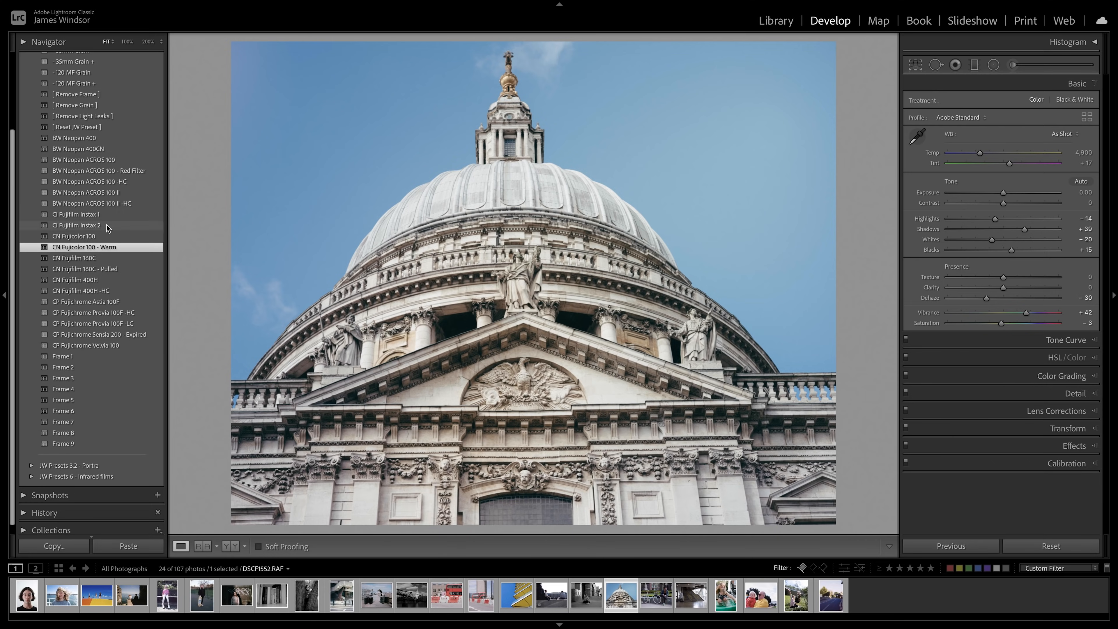
click(77, 225)
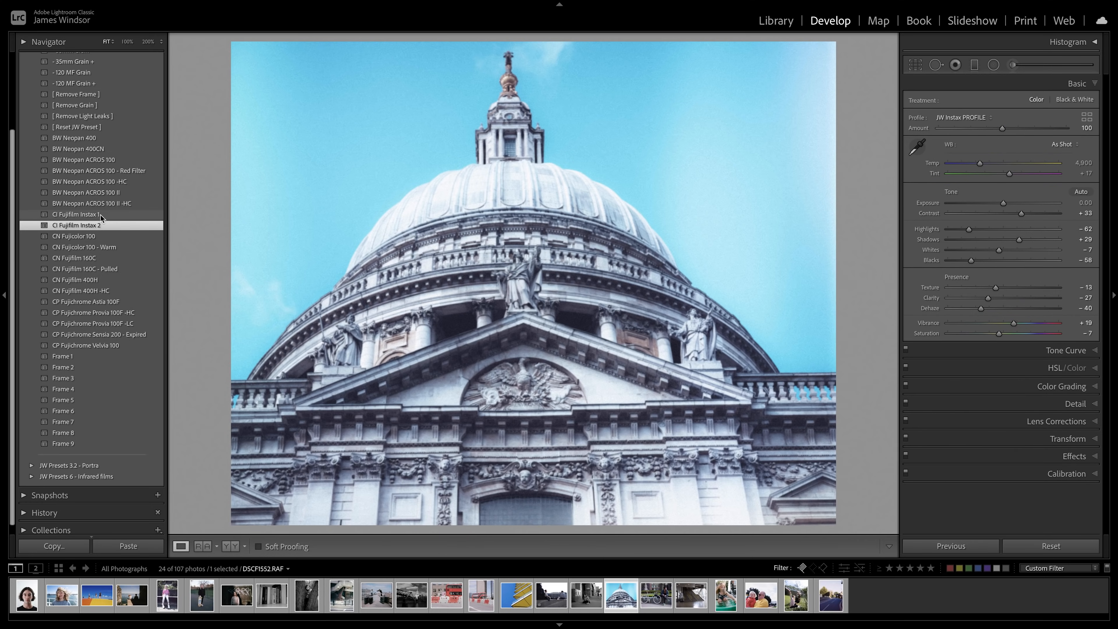
click(79, 214)
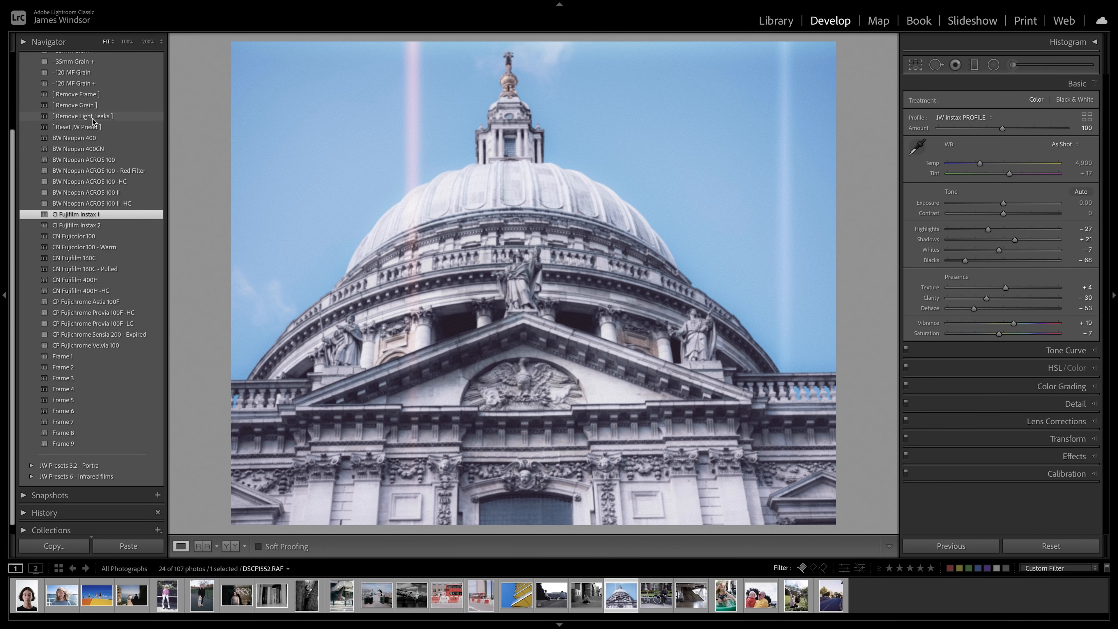
click(63, 377)
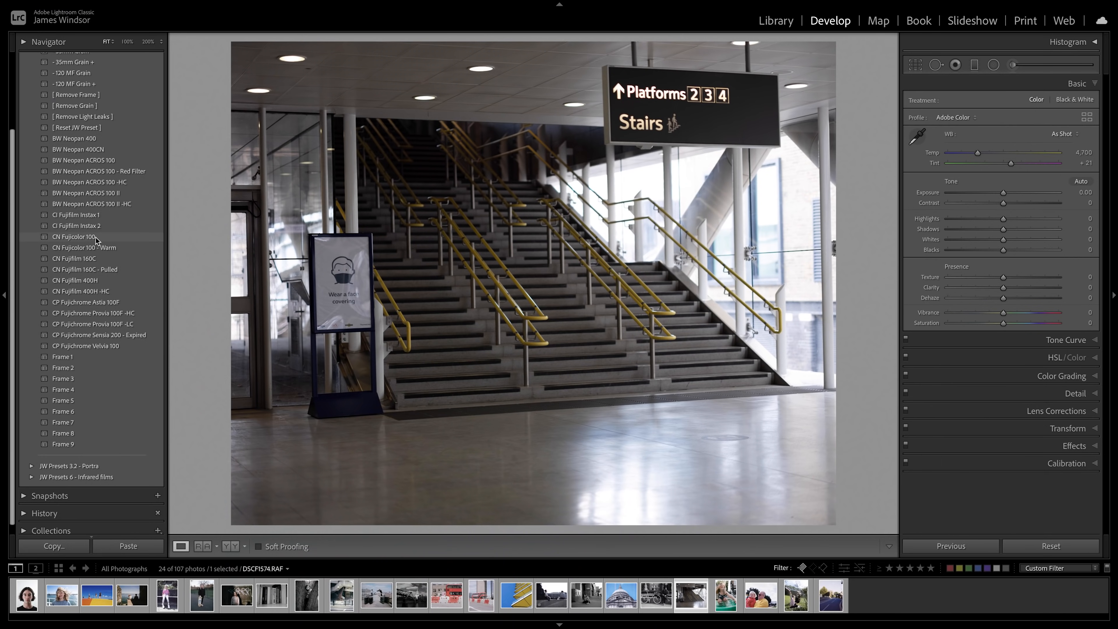
click(76, 236)
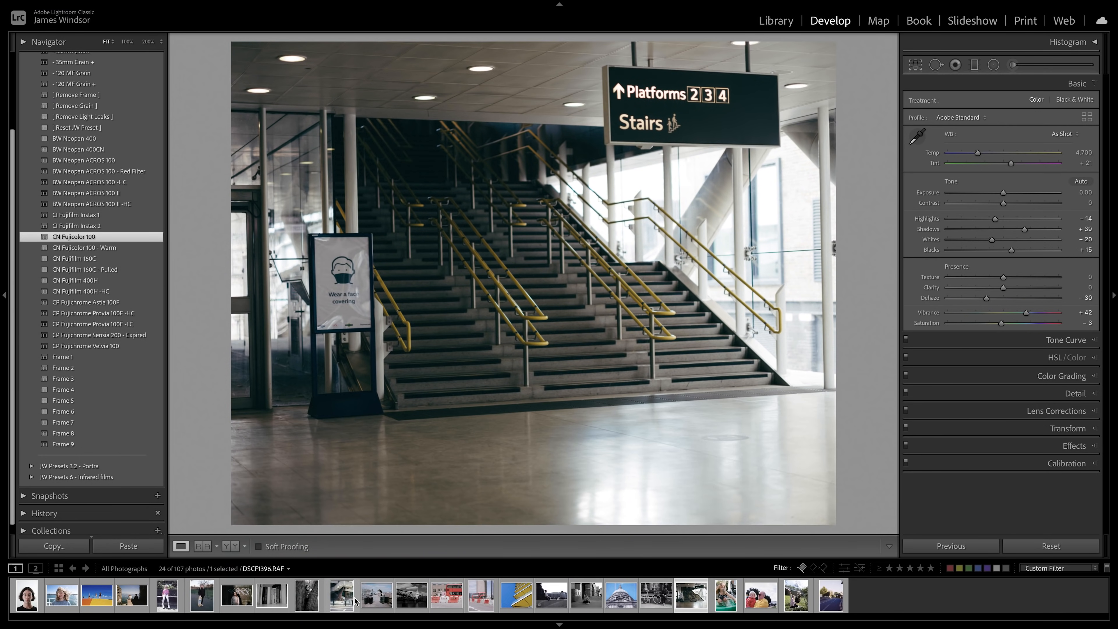